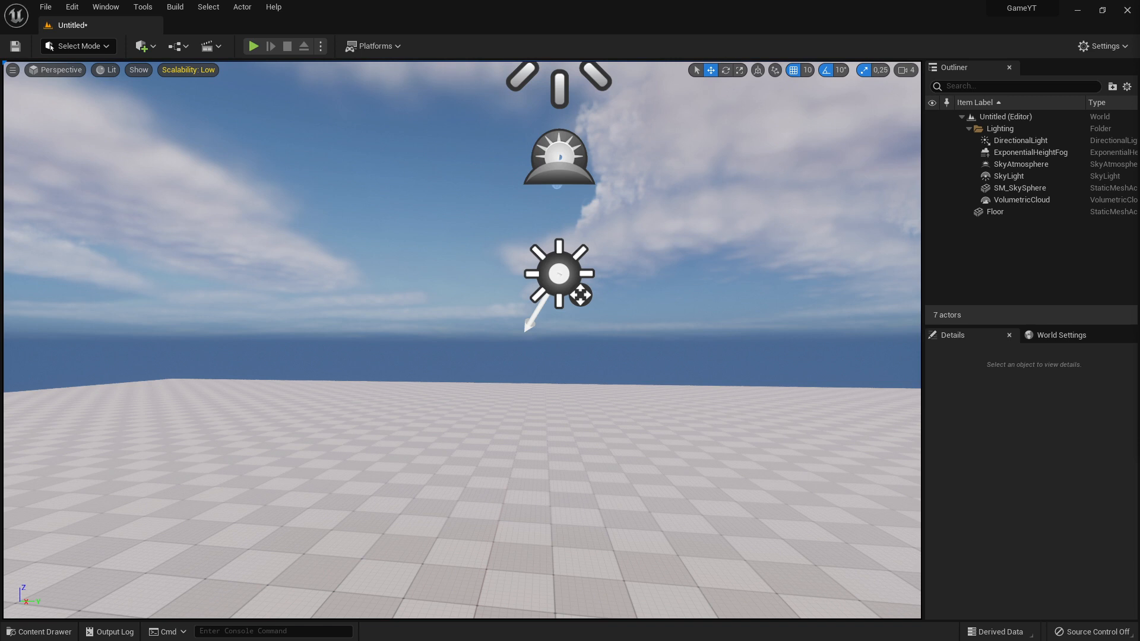
mouse_move(318, 143)
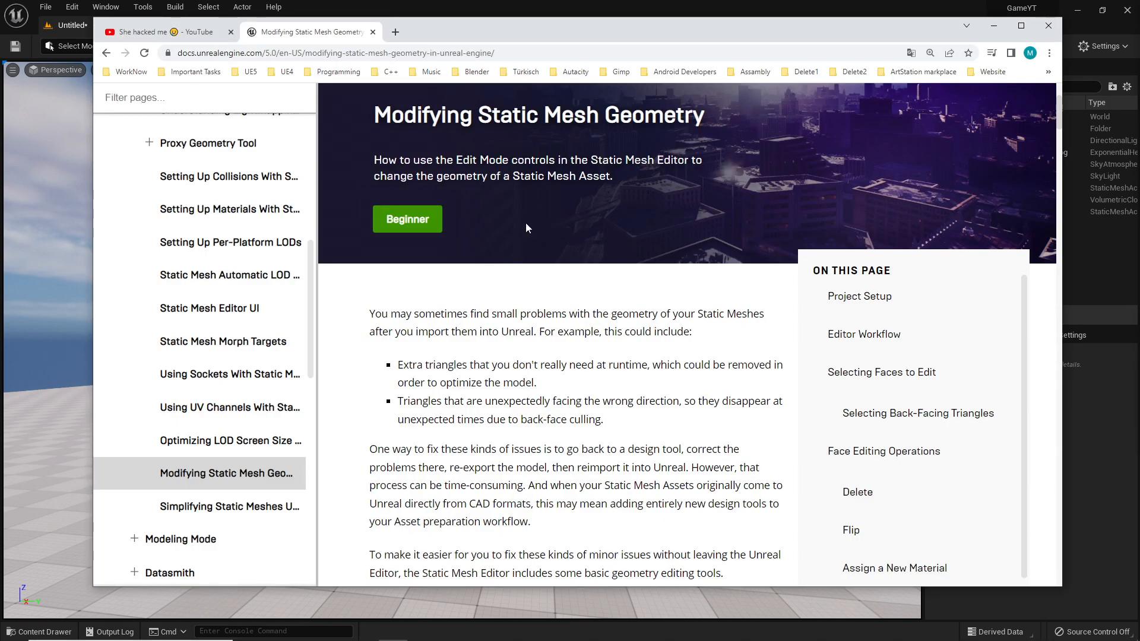
mouse_move(616, 286)
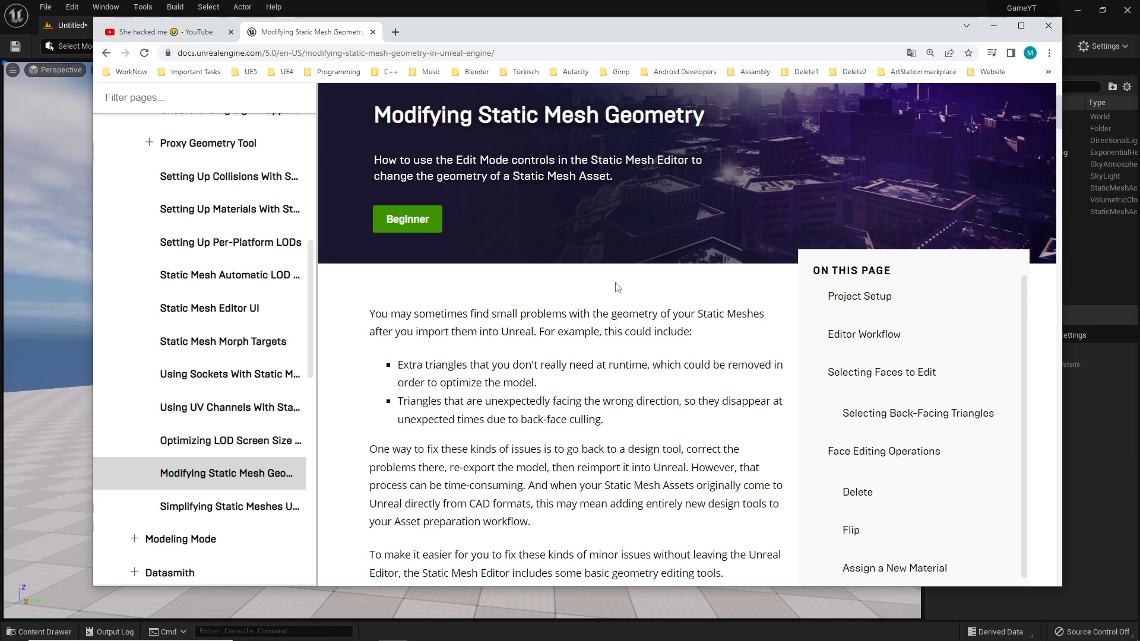
mouse_move(372, 120)
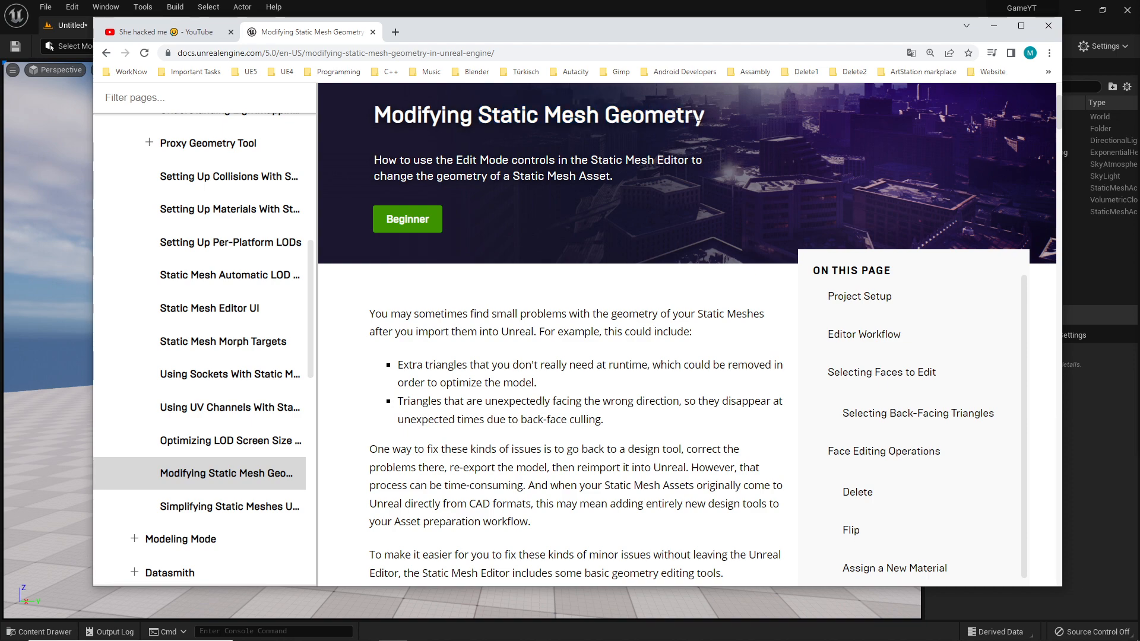
Step: Scroll the page and select the Polygon Editing plugin name
scroll(down, 3)
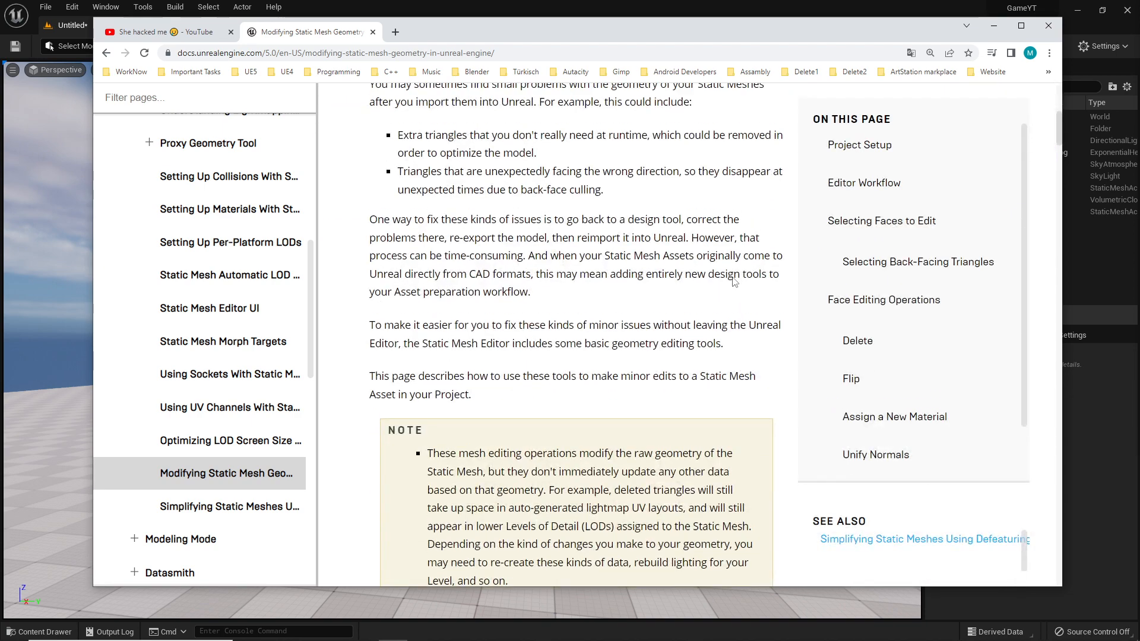
scroll(down, 3)
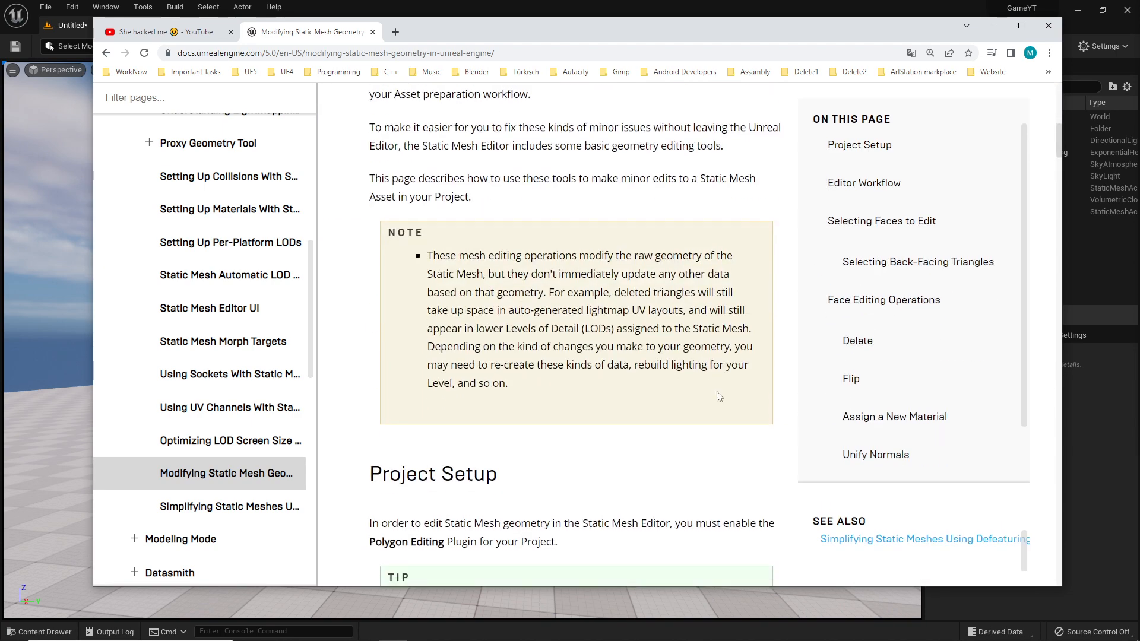
scroll(down, 3)
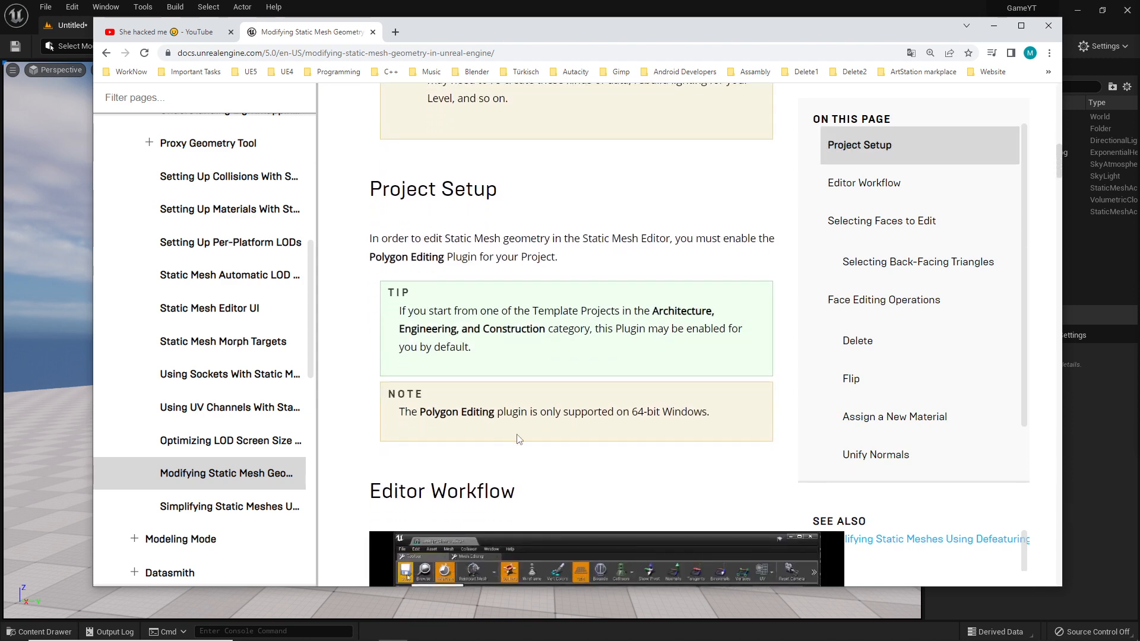
scroll(up, 3)
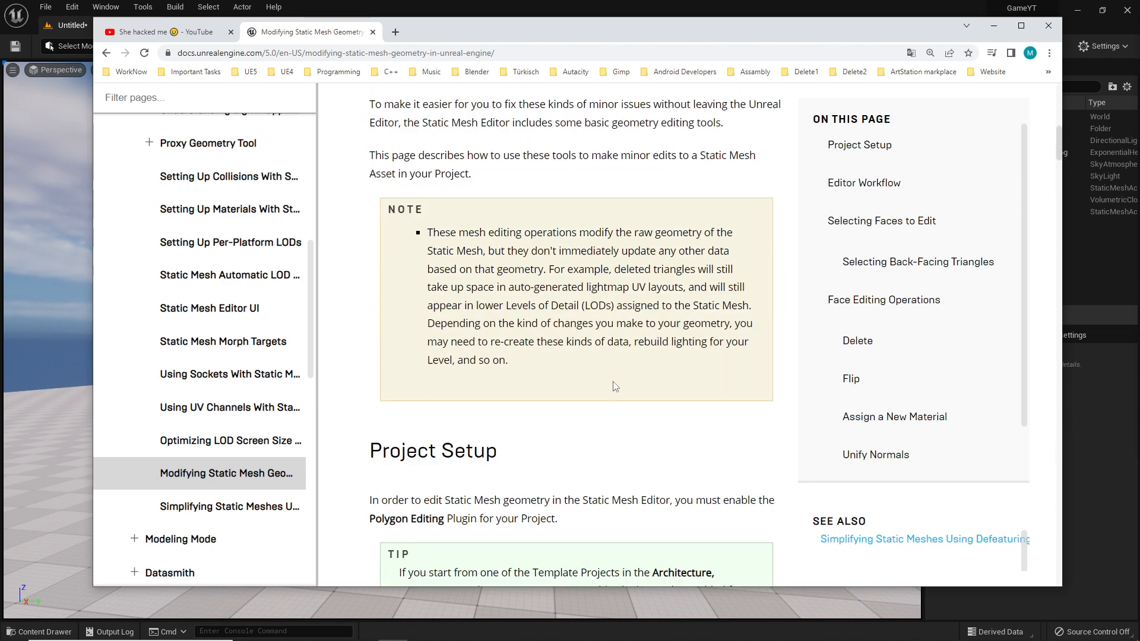
scroll(down, 3)
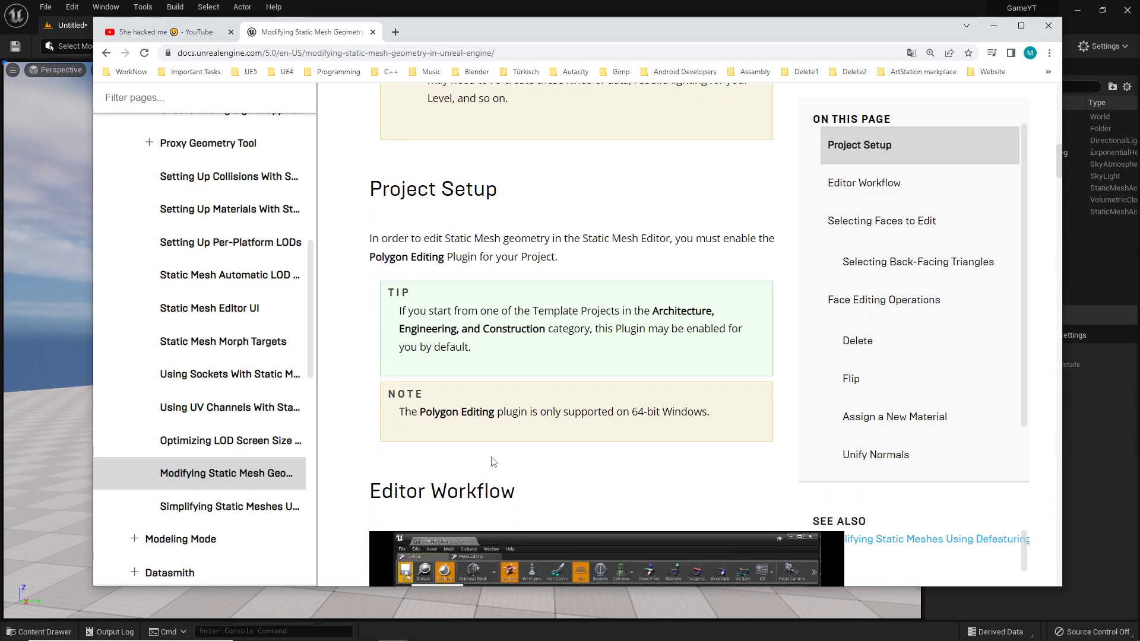
mouse_move(425, 412)
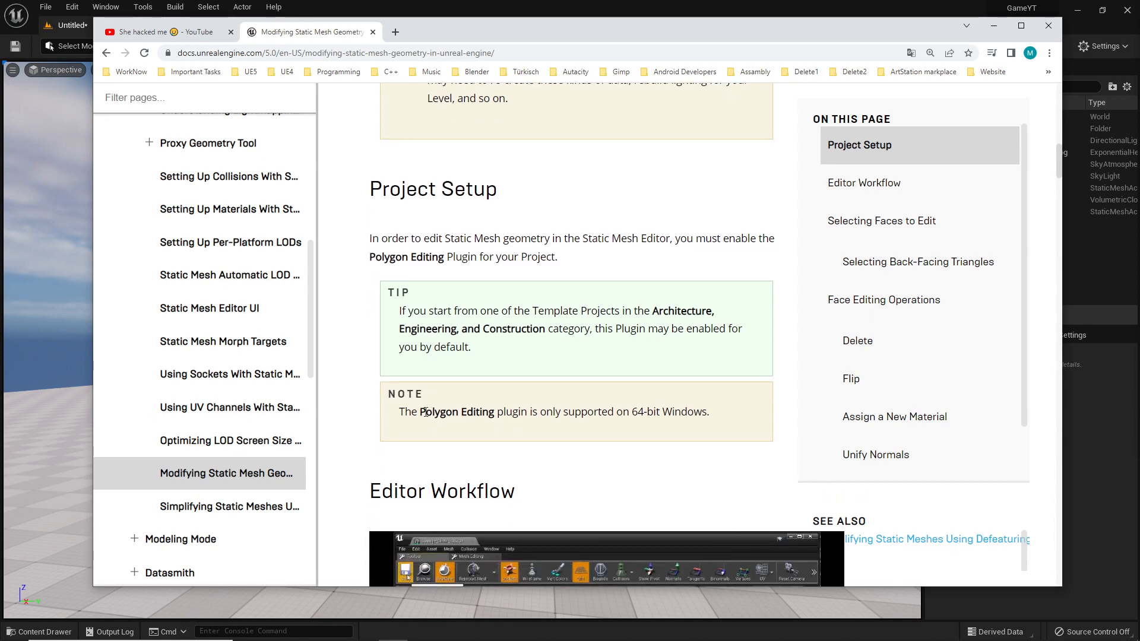
double_click(456, 412)
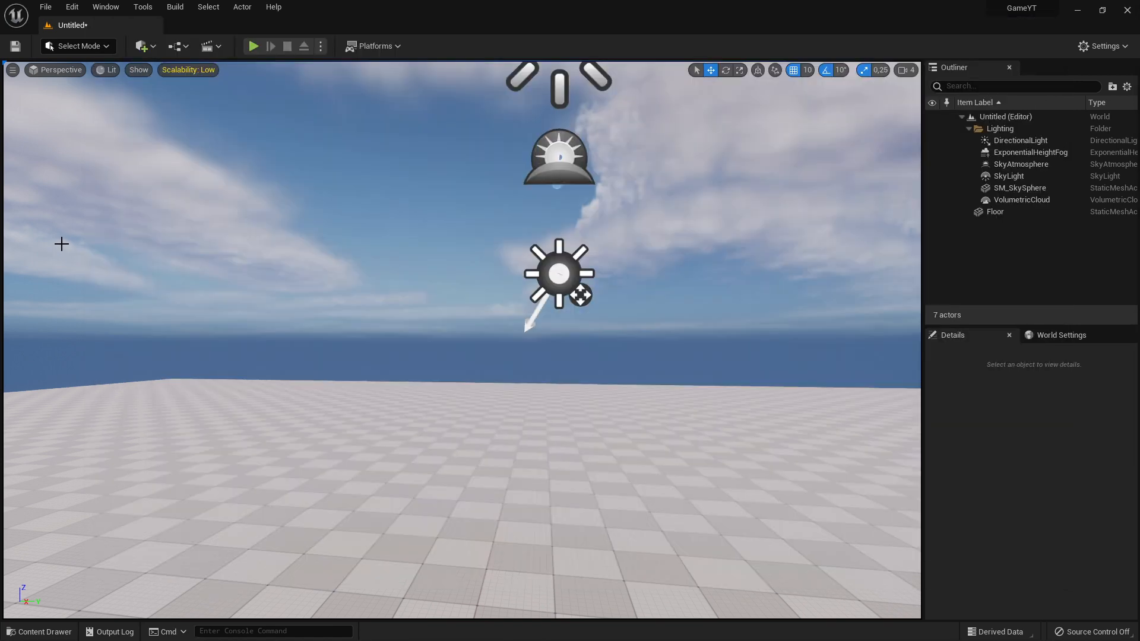
Step: Open the Plugins browser from the Edit menu and search for 'Editing'
click(71, 7)
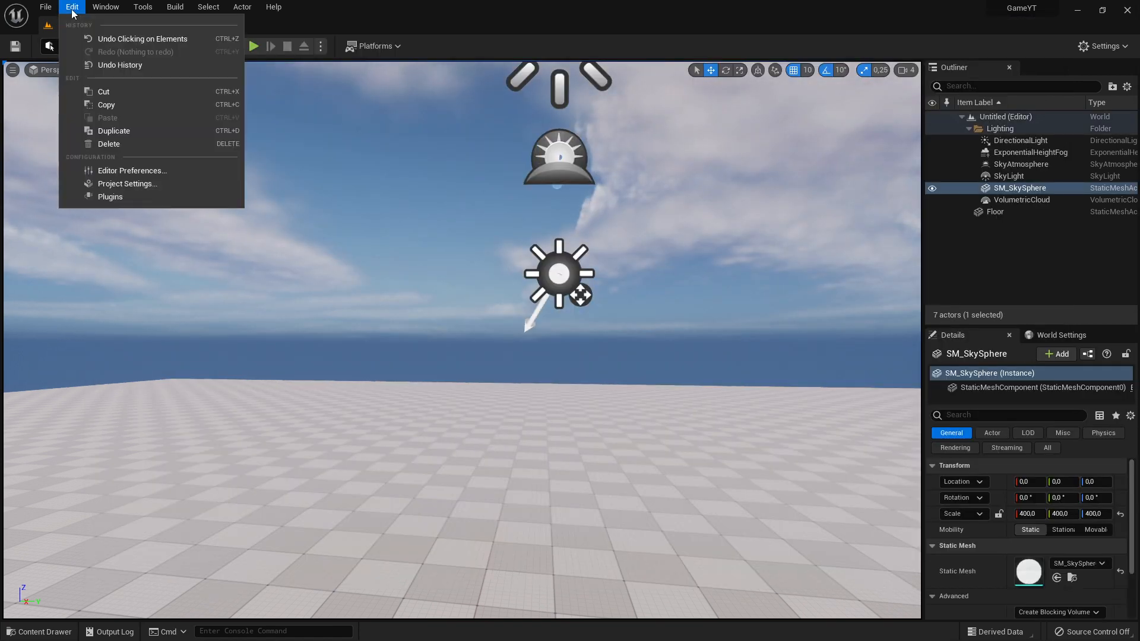
mouse_move(110, 197)
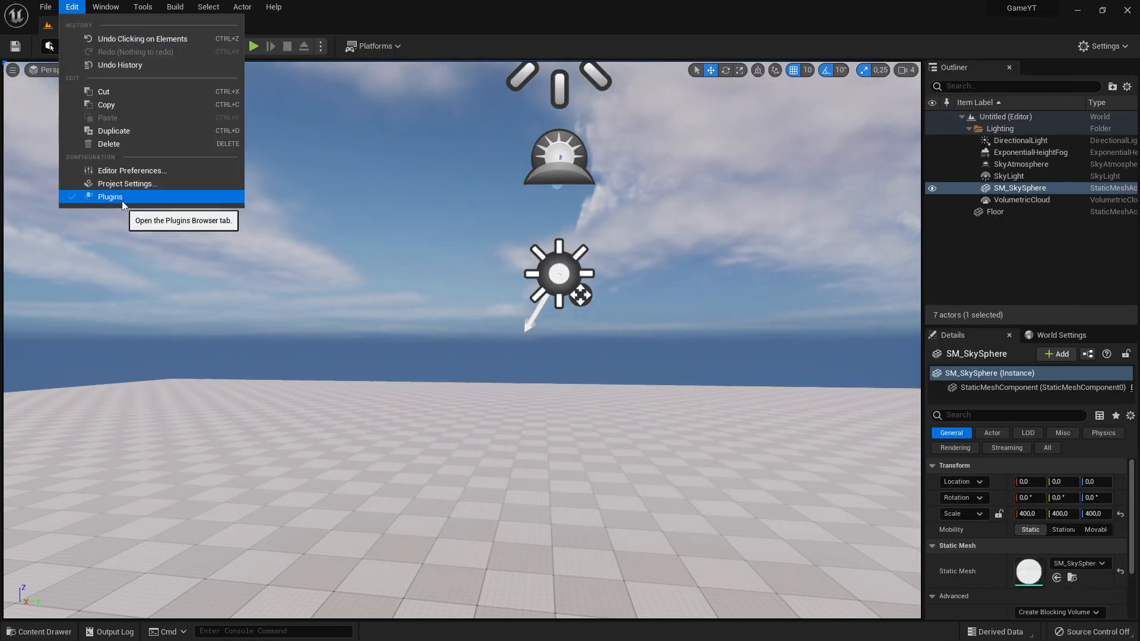
click(109, 196)
text(P)
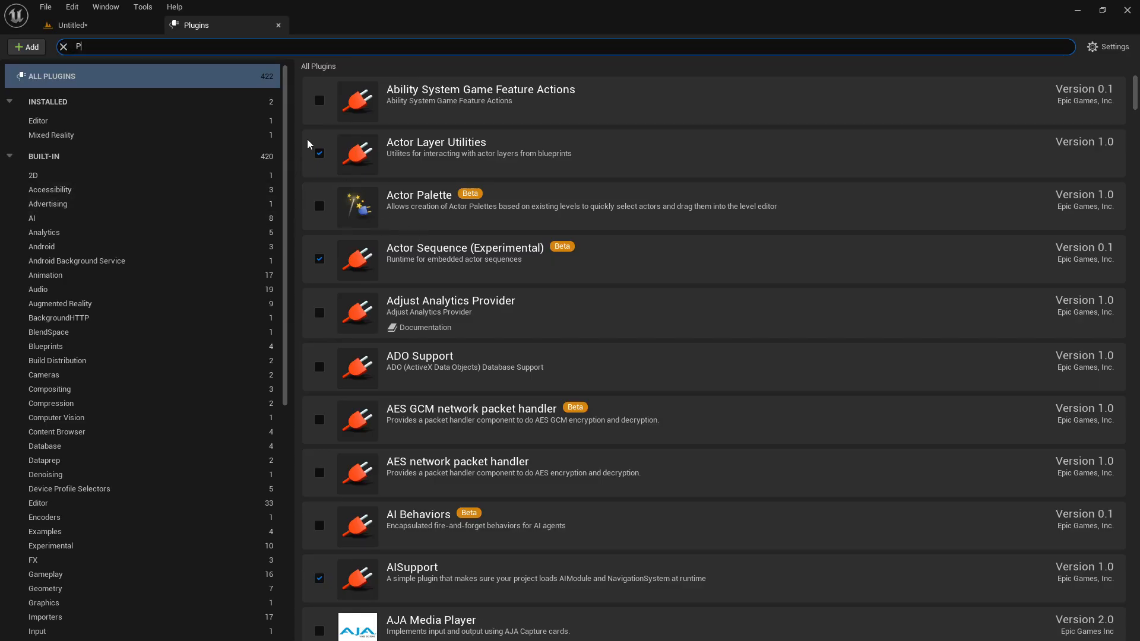
text(oly)
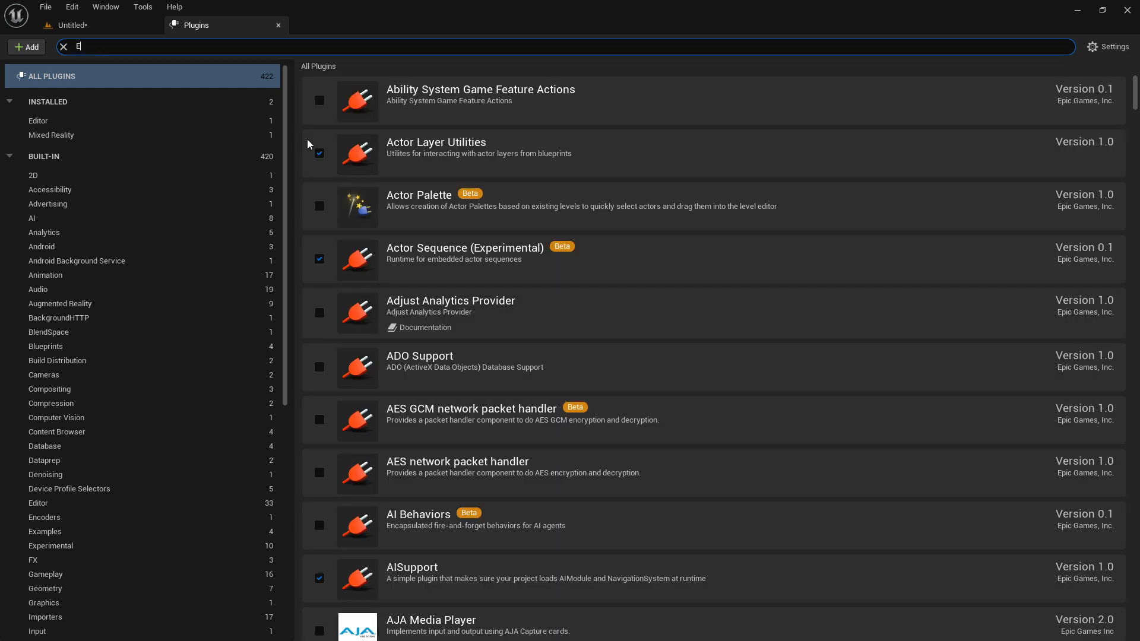
text(dition)
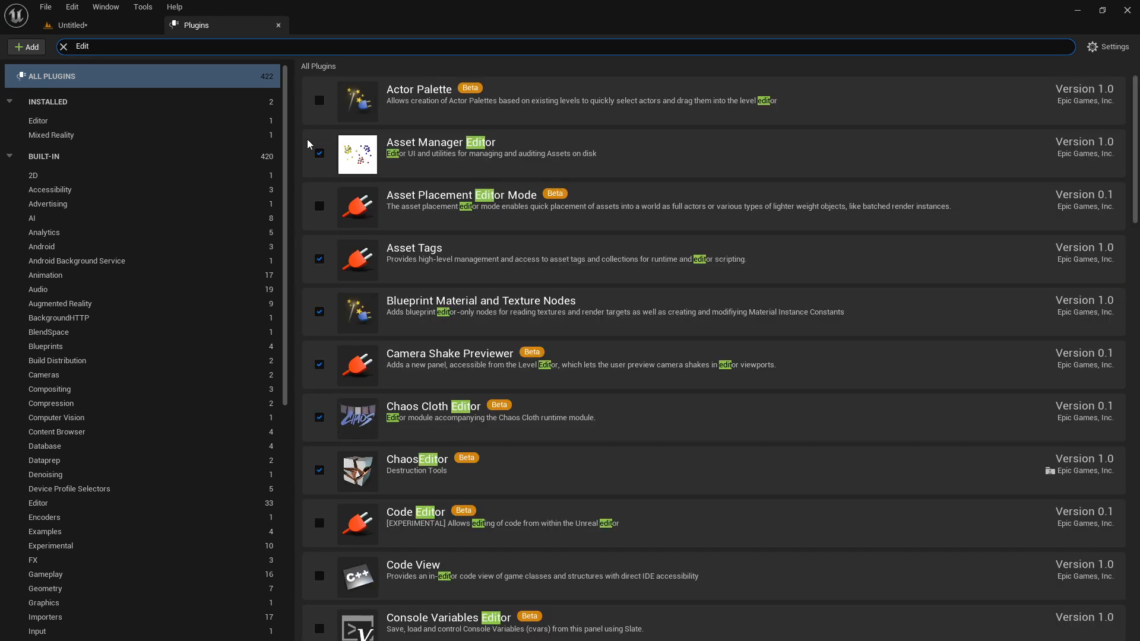
text(ing)
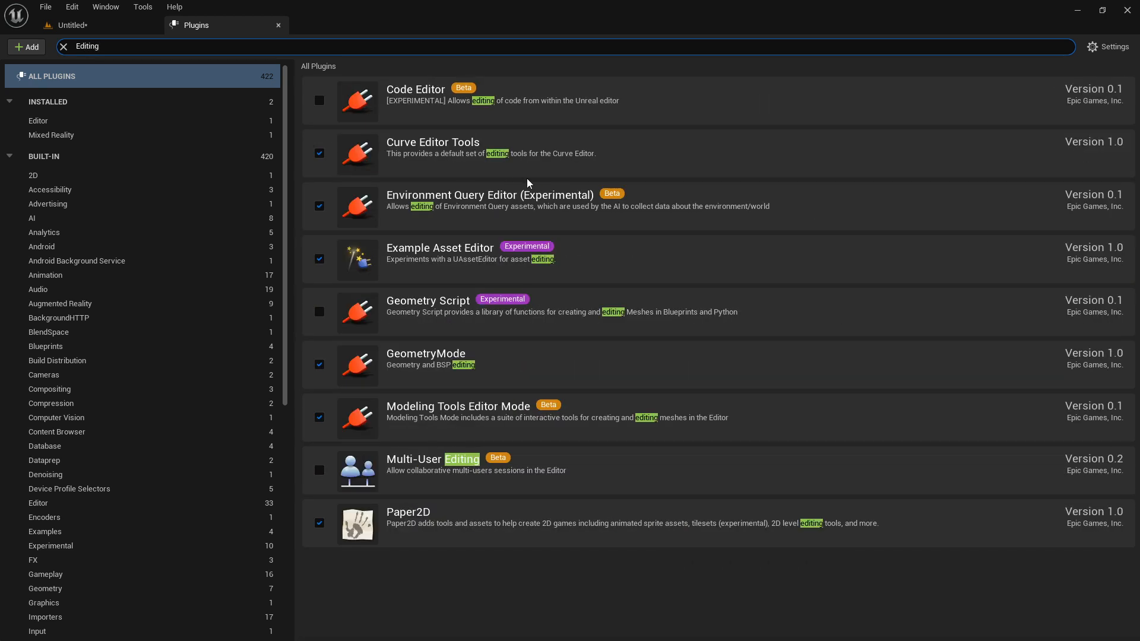
mouse_move(460, 483)
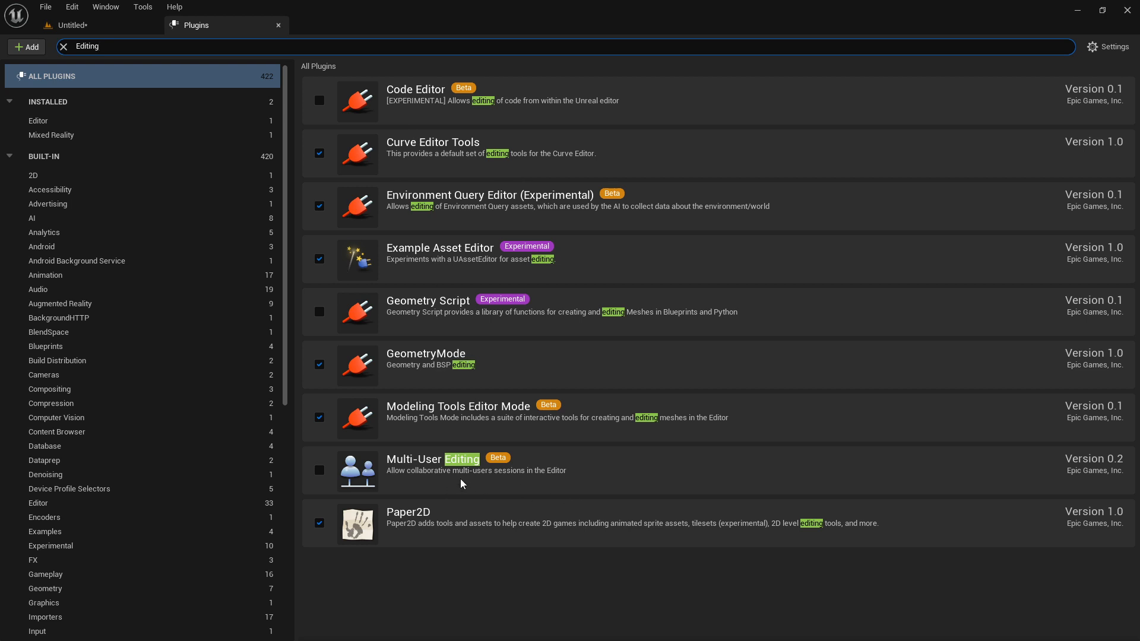
mouse_move(522, 433)
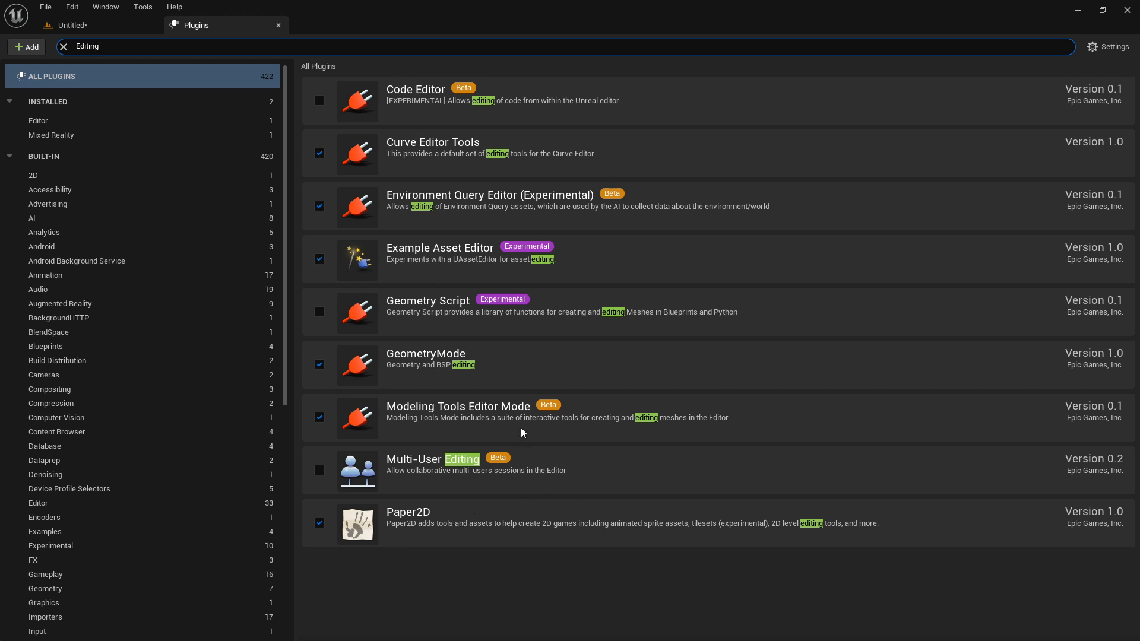
mouse_move(457, 421)
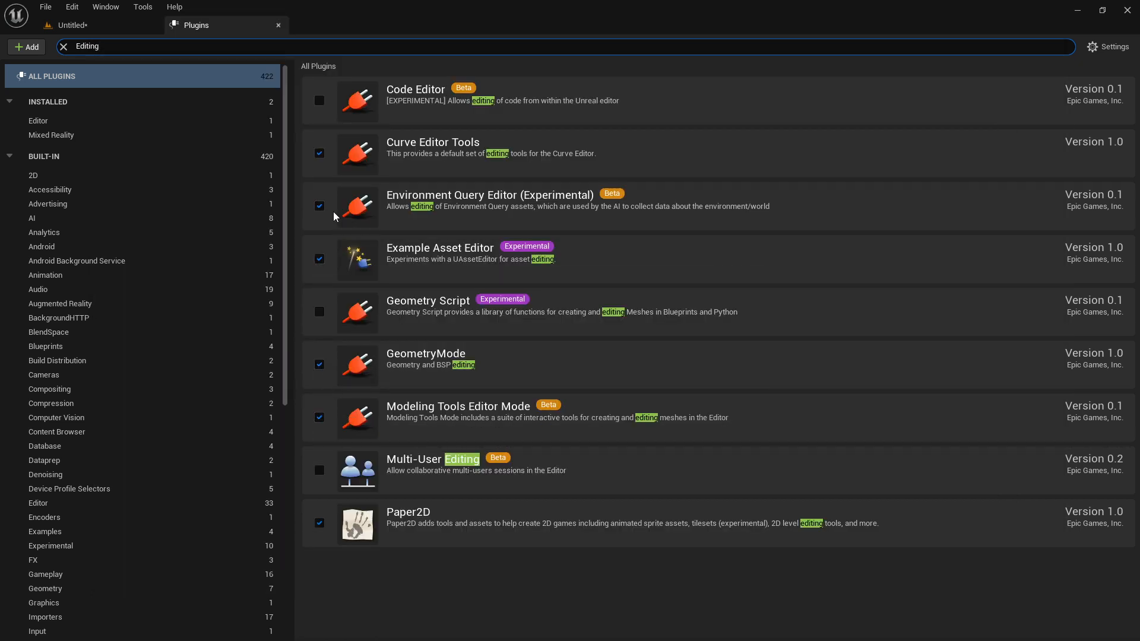
mouse_move(602, 378)
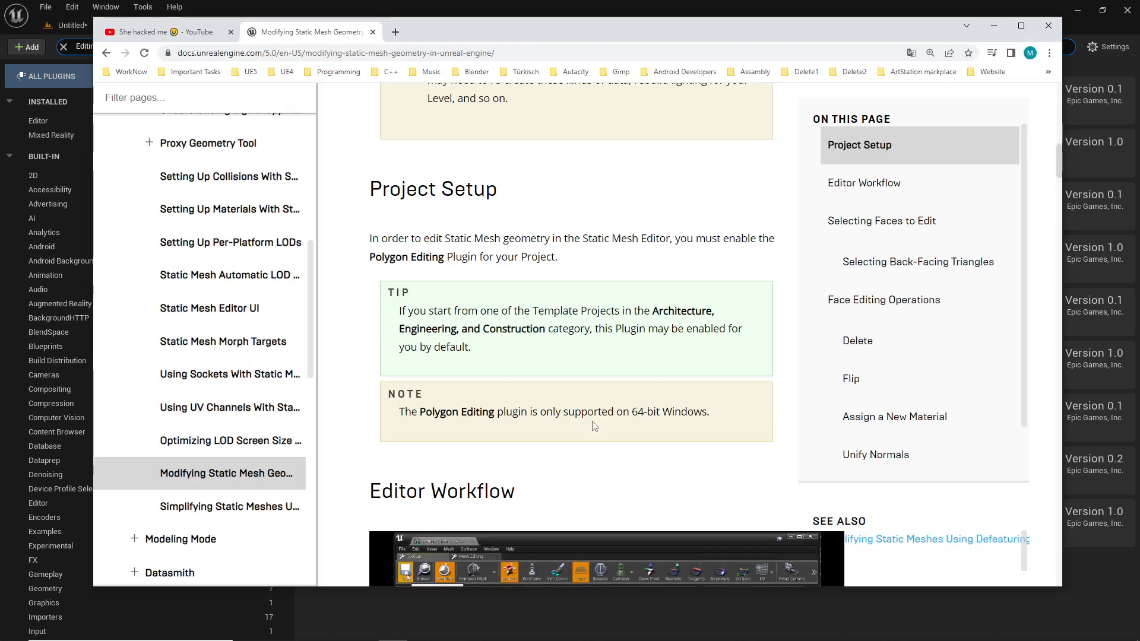
Step: Scroll the Chrome docs page down to the Editor Workflow steps
scroll(down, 3)
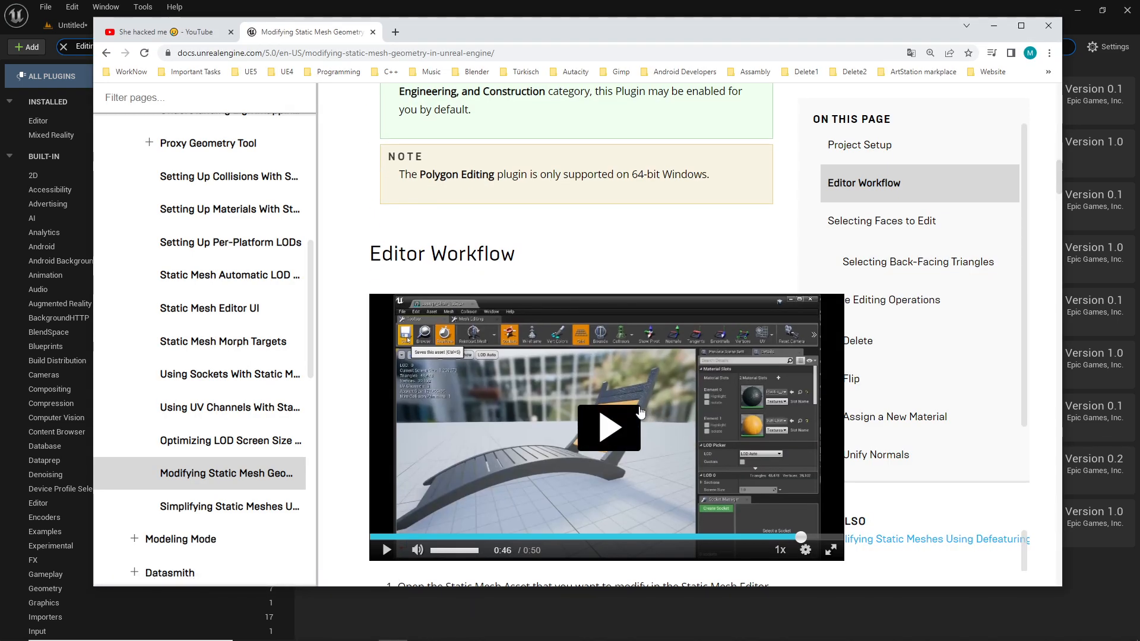
scroll(down, 3)
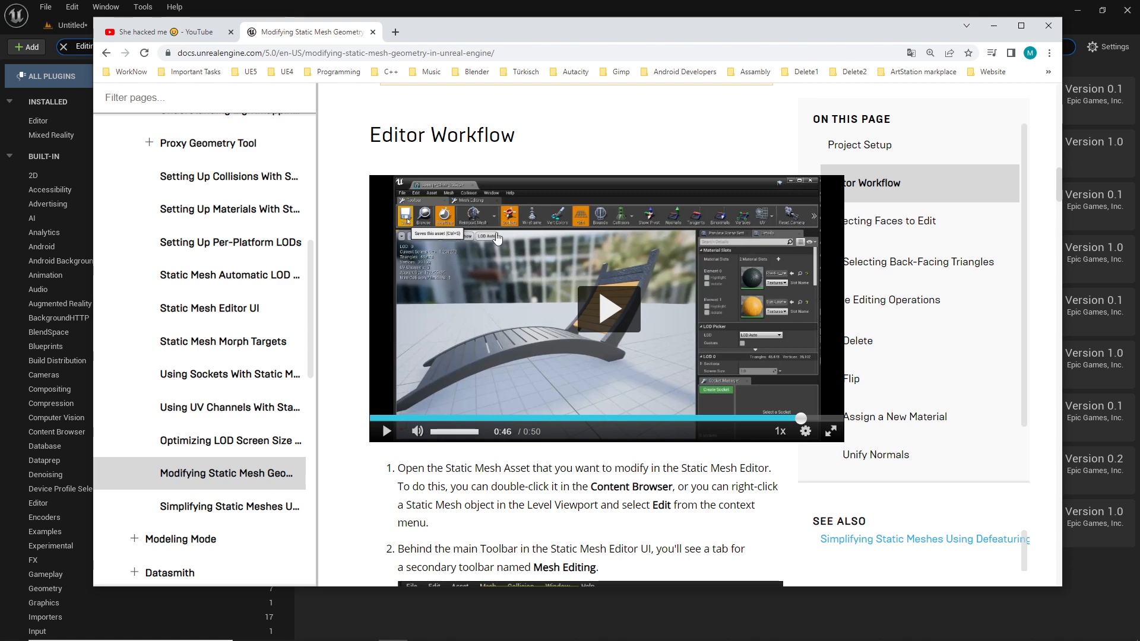
mouse_move(596, 393)
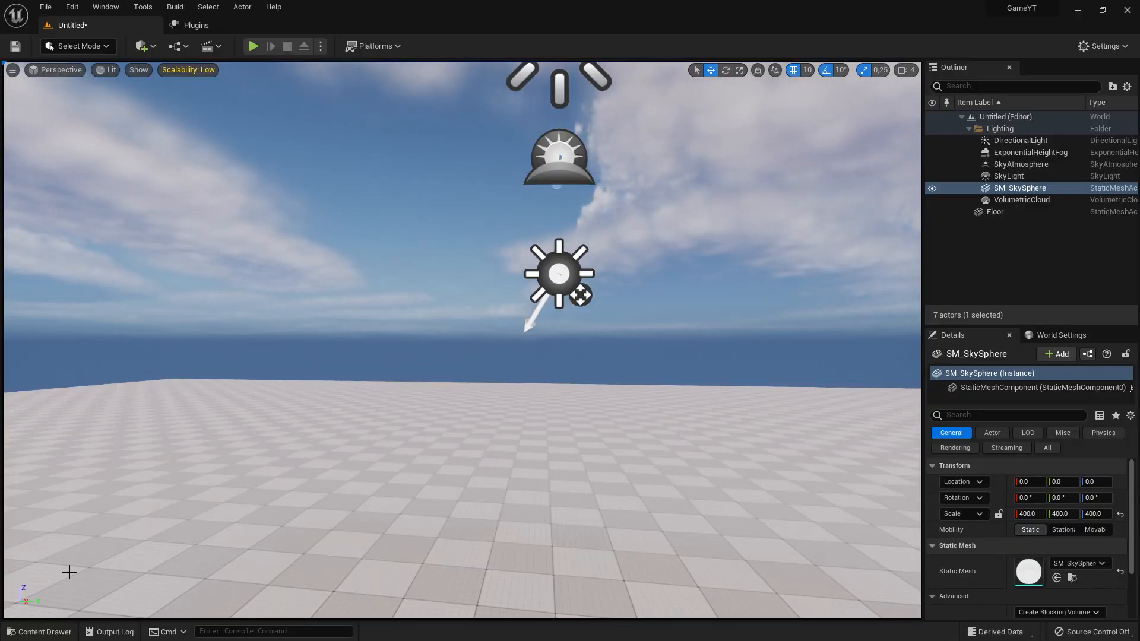
Step: Edit the GraveyardStone asset from the tombstone actor's right-click menu
click(39, 631)
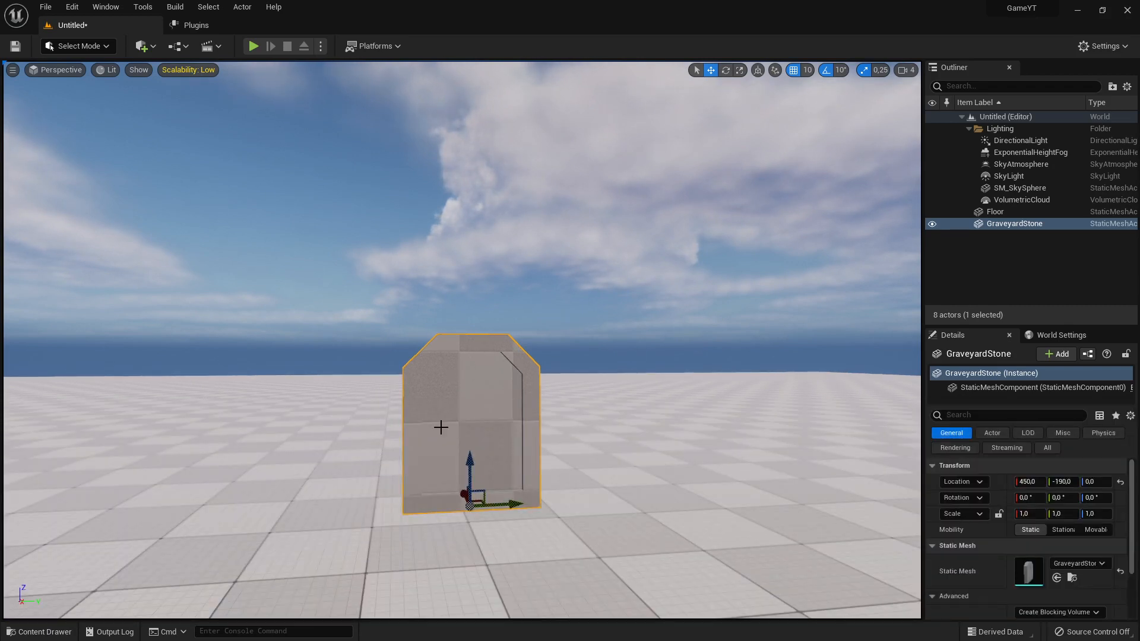
right_click(441, 427)
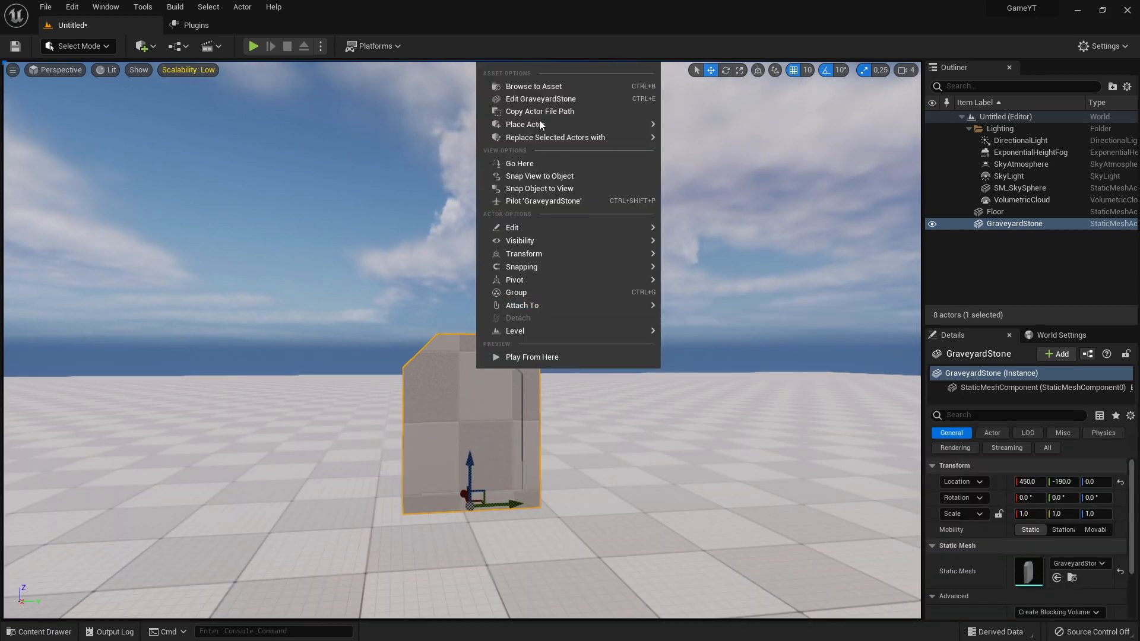
mouse_move(540, 98)
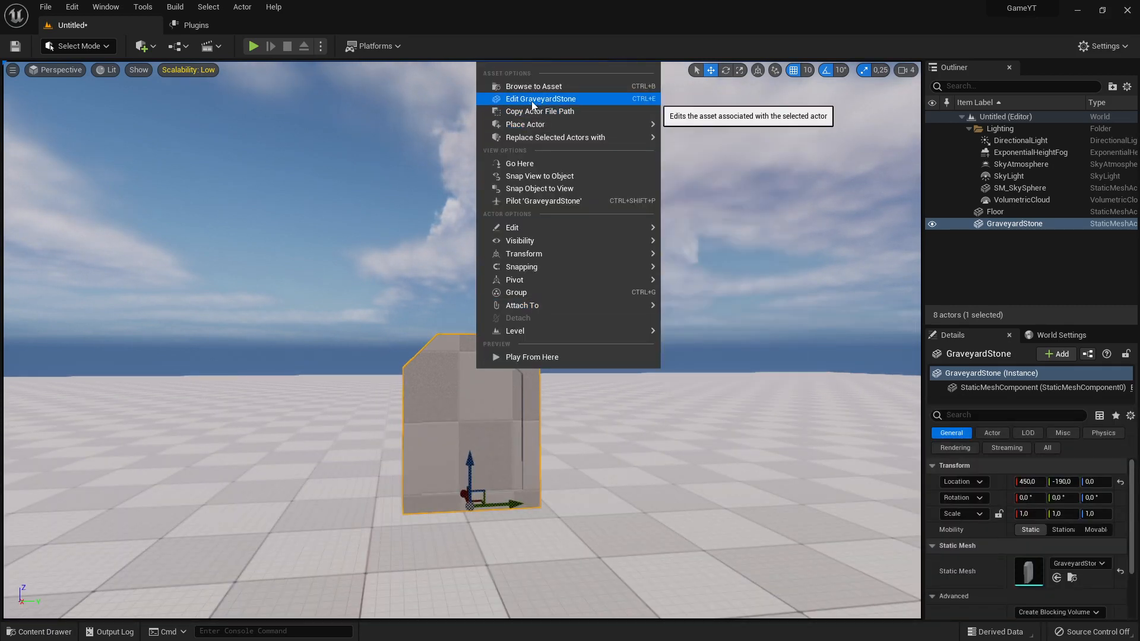
mouse_move(525, 124)
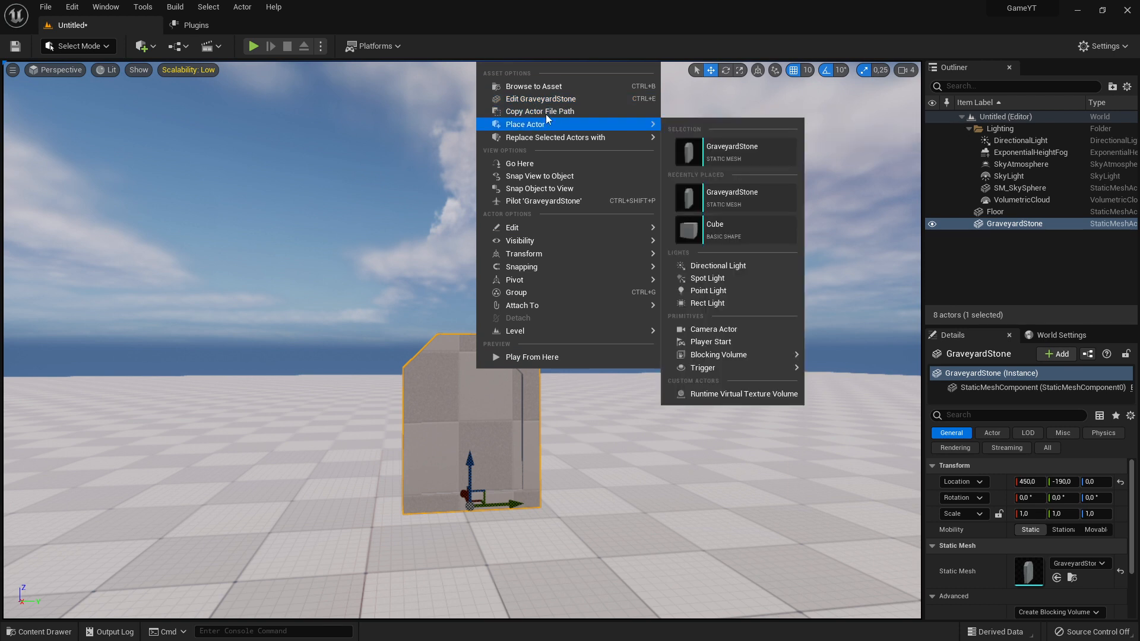
mouse_move(540, 99)
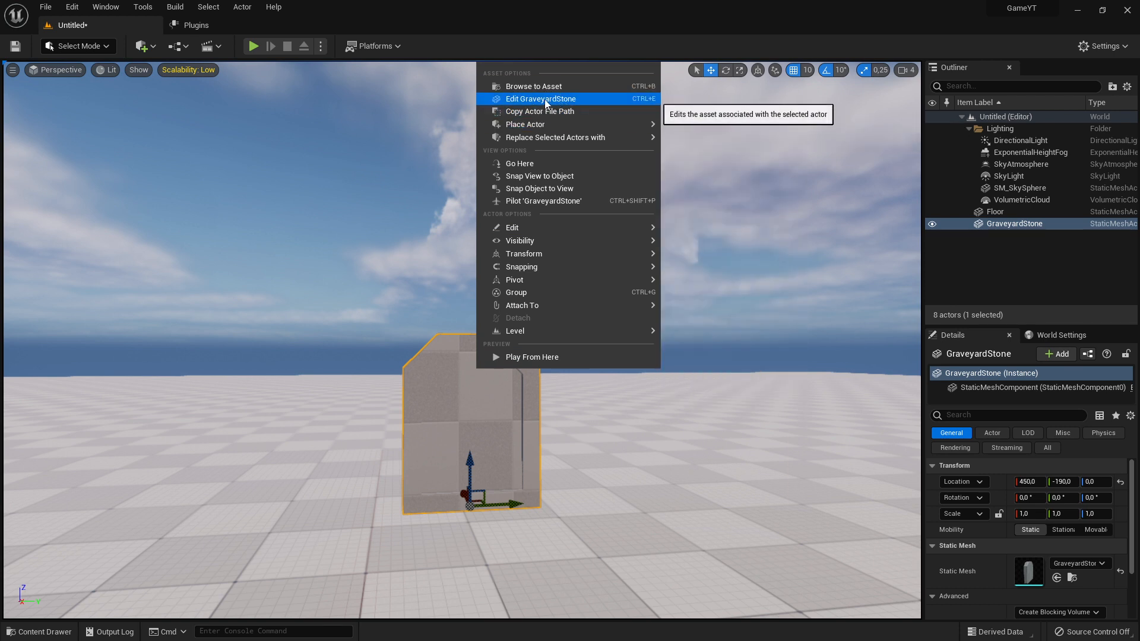
click(540, 97)
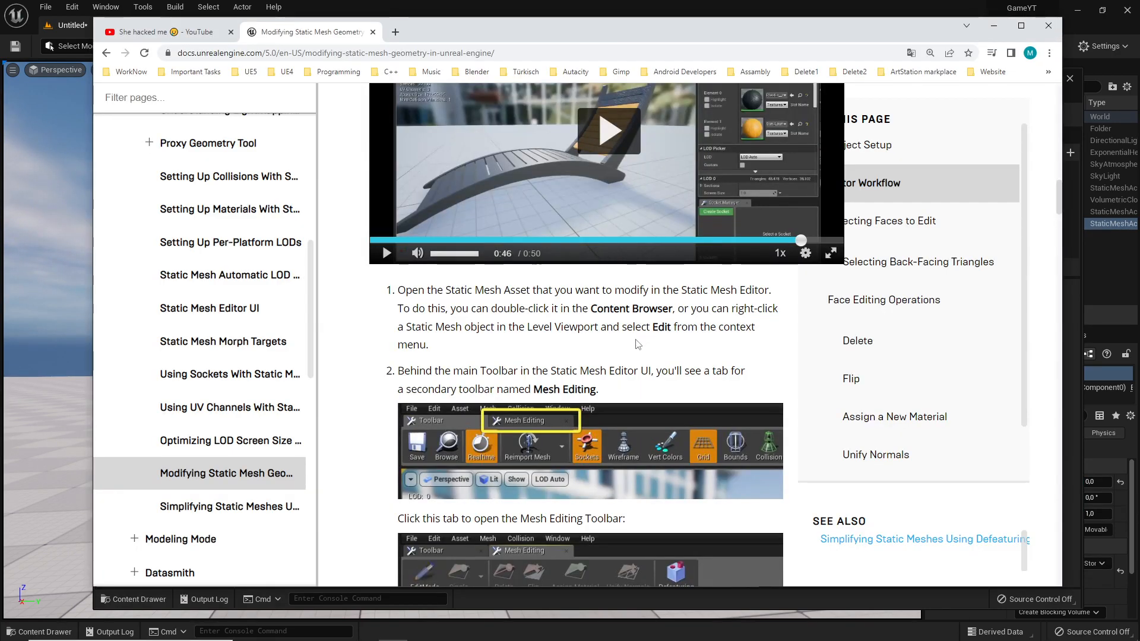
Step: Scroll through the Modifying Static Mesh Geometry Editor Workflow docs
scroll(up, 3)
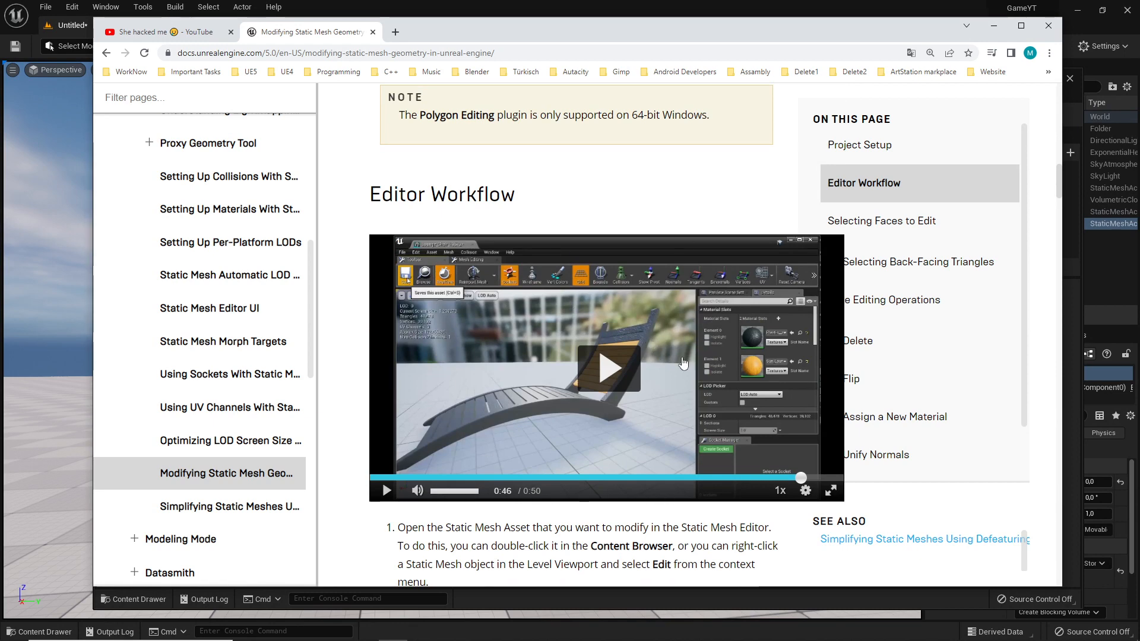
scroll(down, 3)
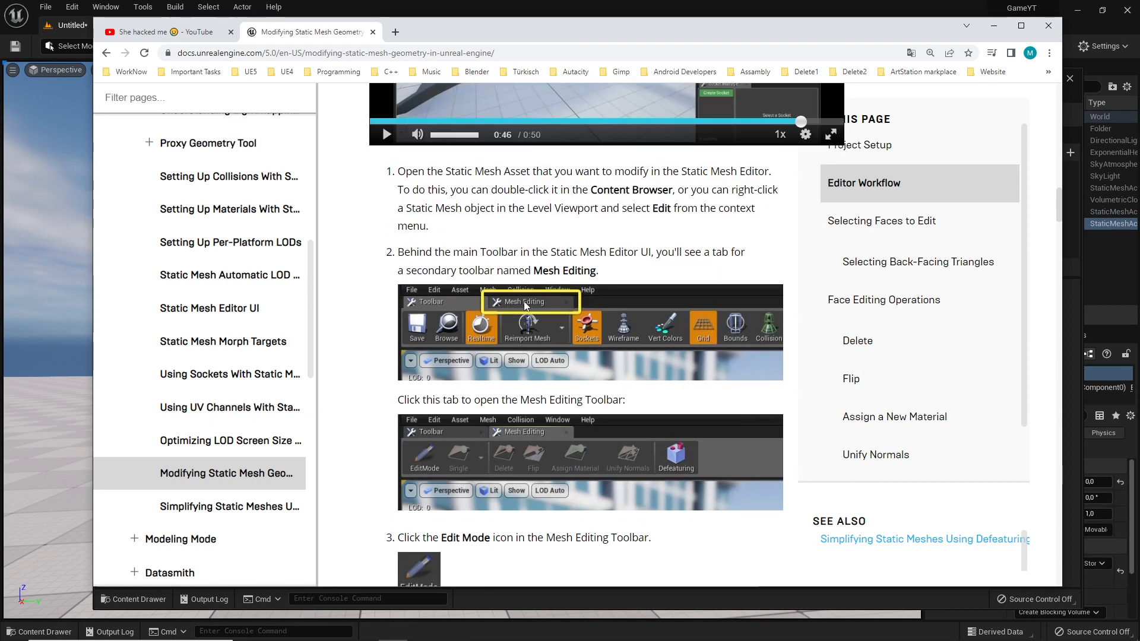
mouse_move(493, 313)
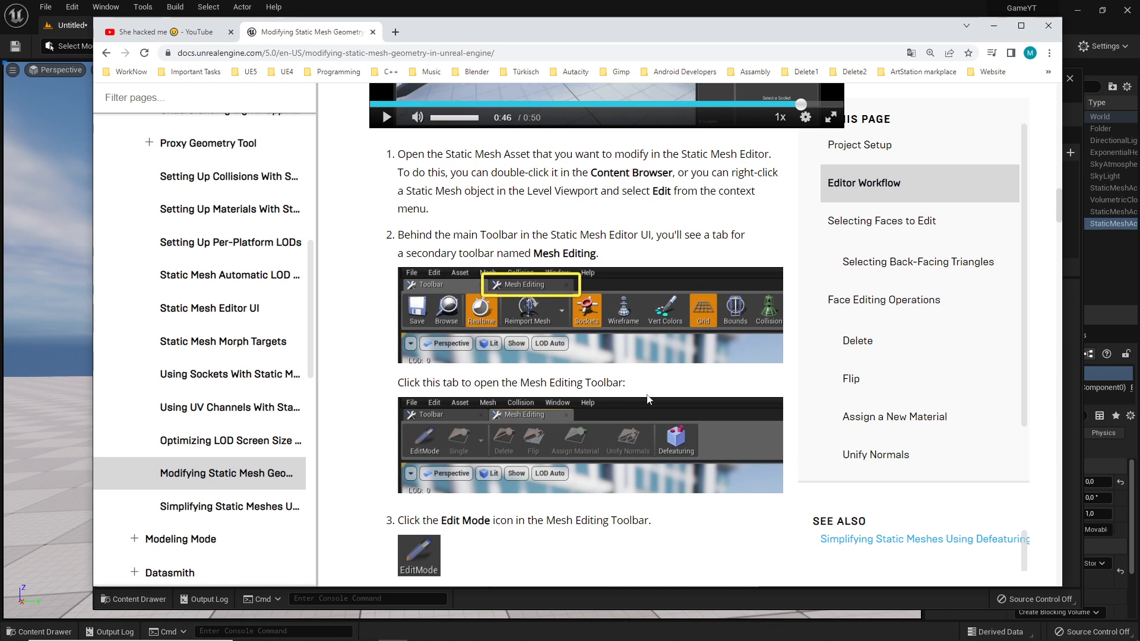
scroll(down, 3)
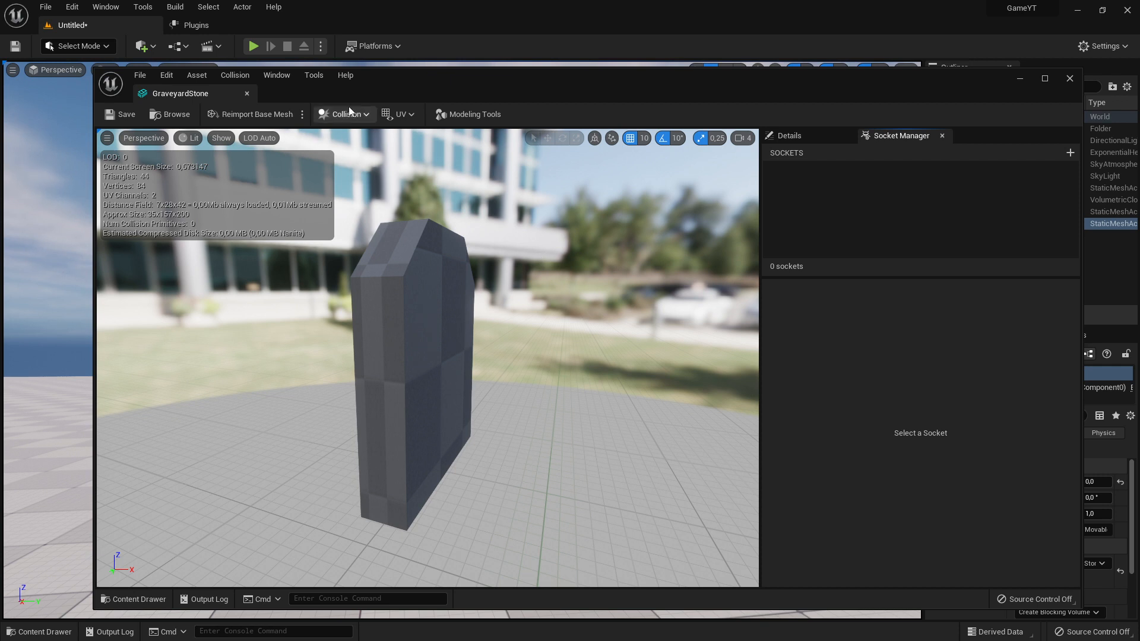
mouse_move(476, 114)
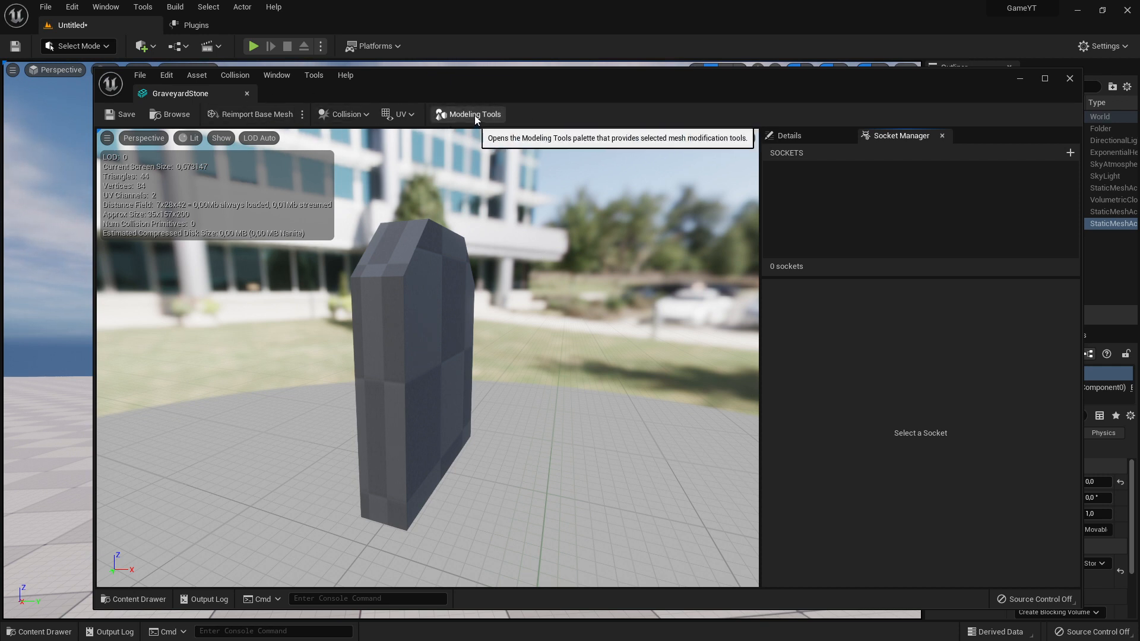
Step: Inspect the tombstone's wireframe and 44-triangle stats, then hide the docs browser
click(473, 114)
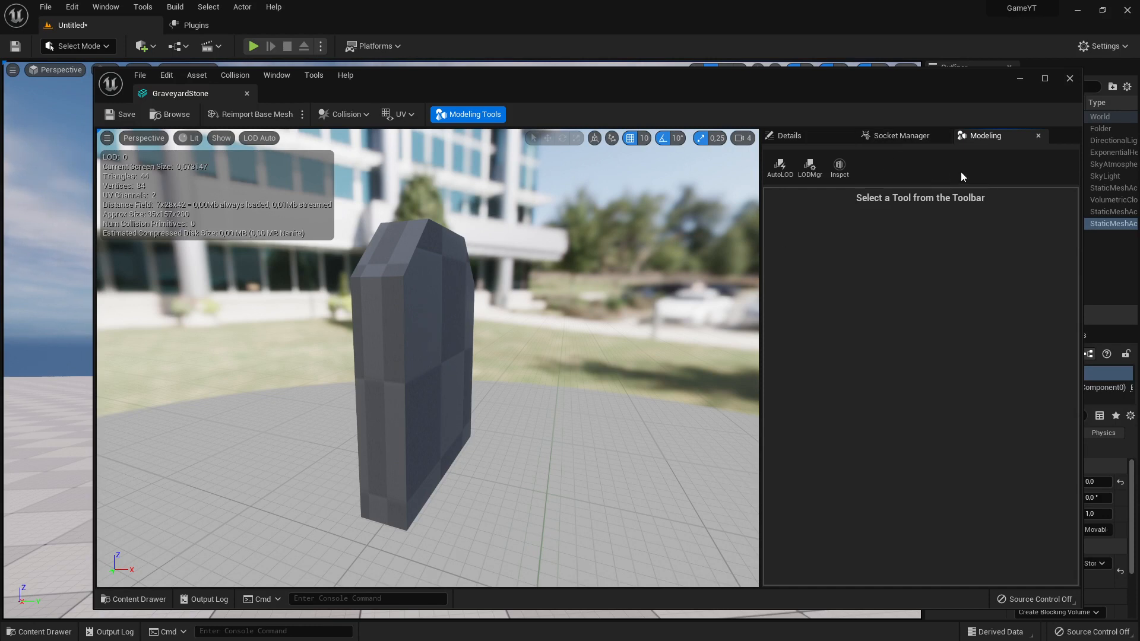
click(839, 165)
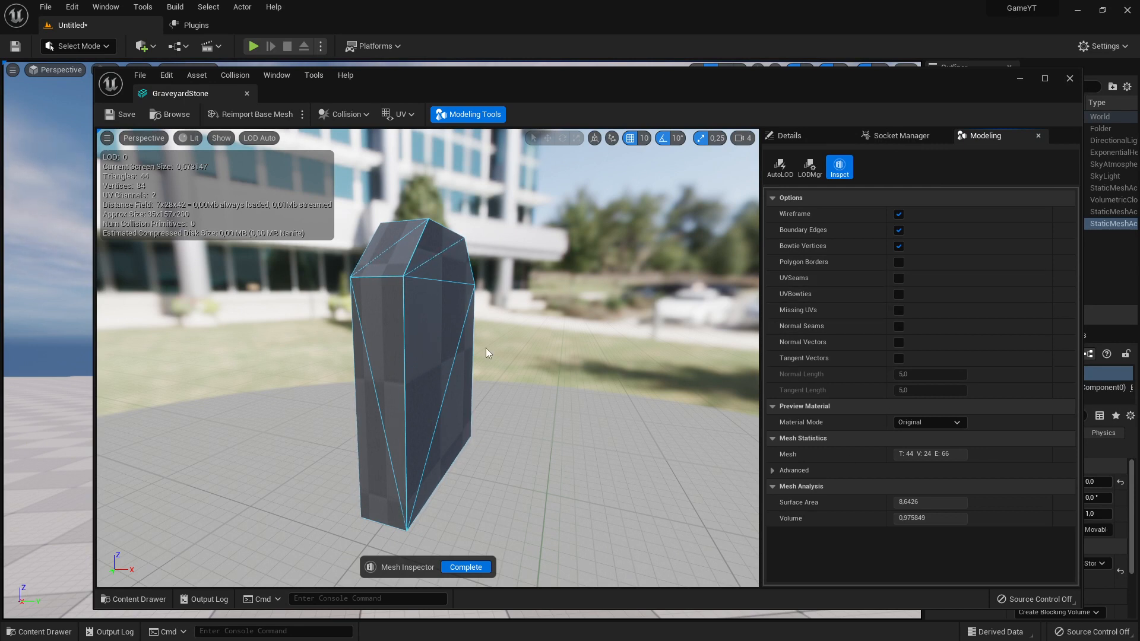
mouse_move(903, 135)
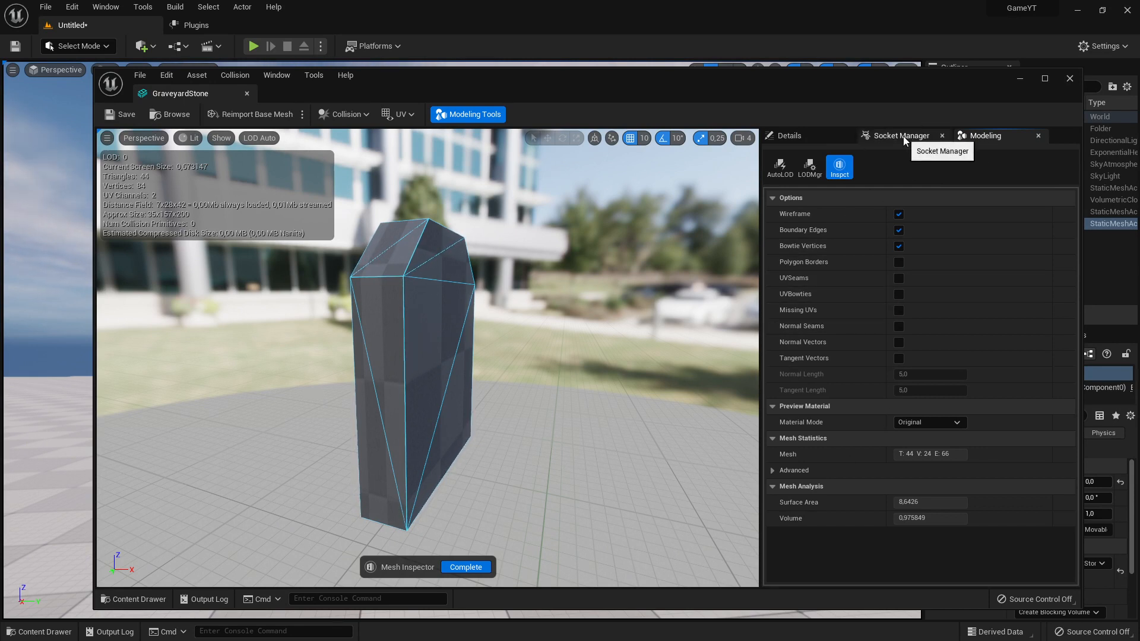
mouse_move(779, 167)
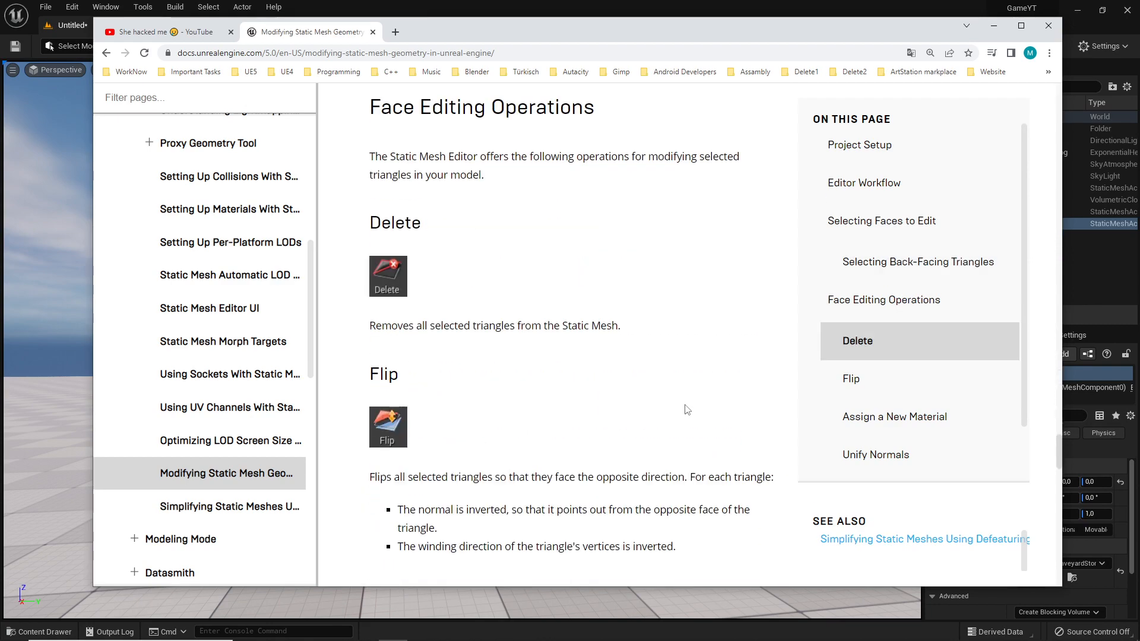
scroll(up, 3)
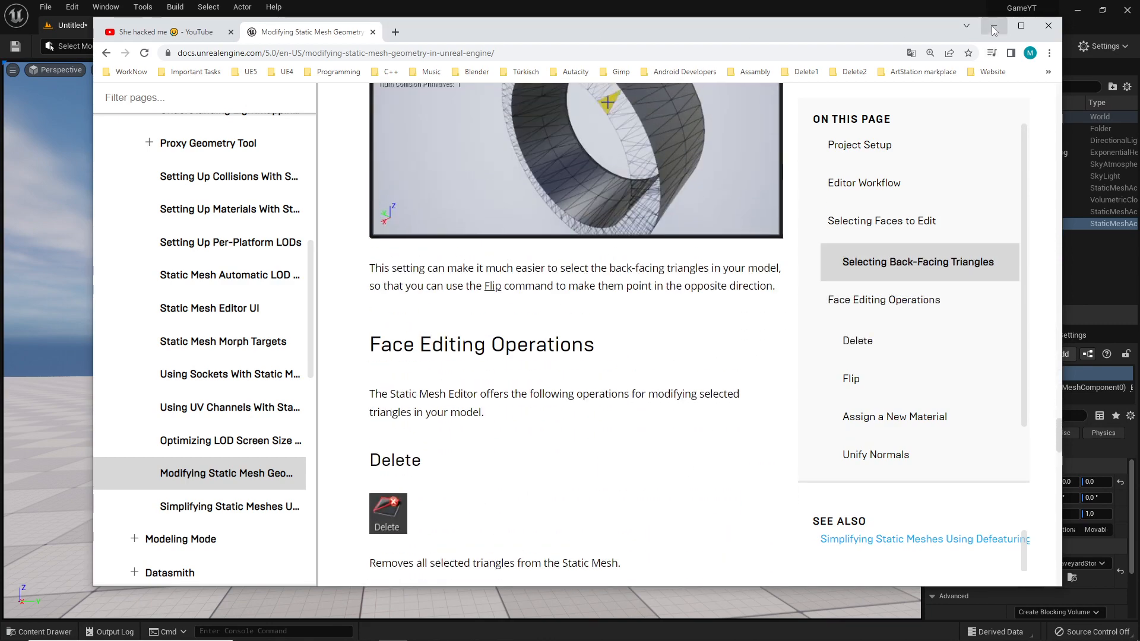
click(993, 26)
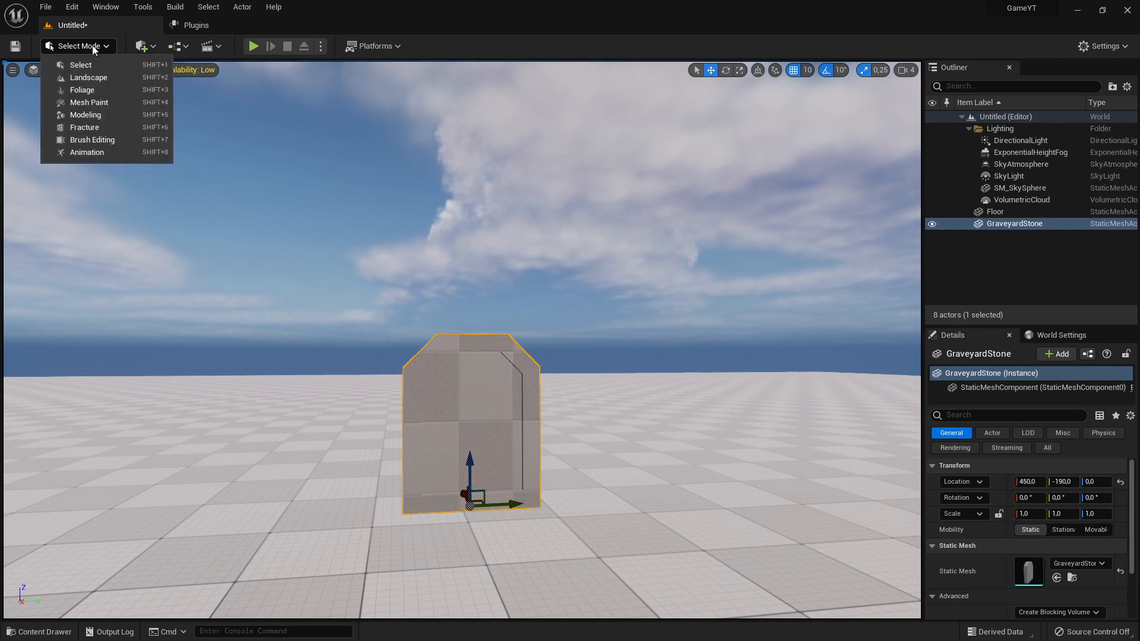
mouse_move(88, 101)
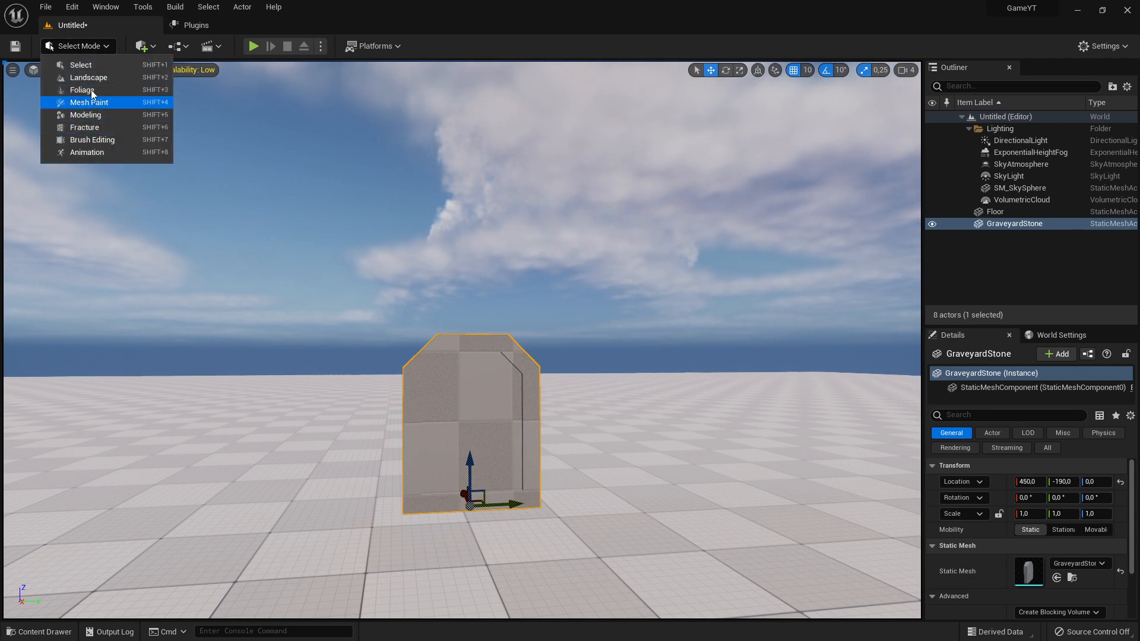
mouse_move(85, 114)
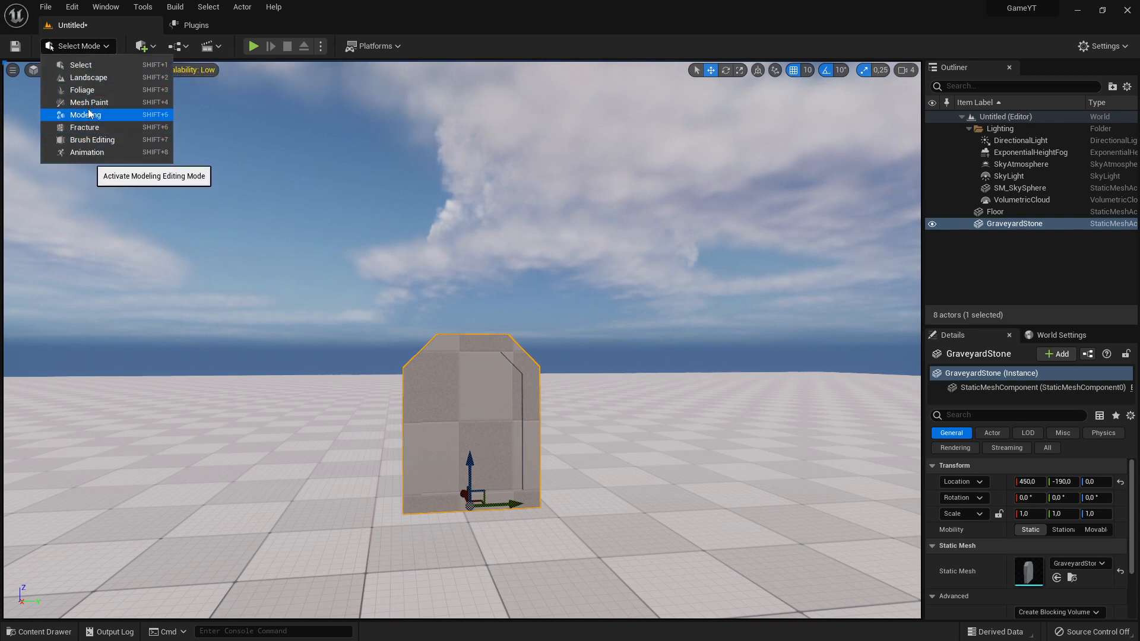
Step: Choose Modeling from the Select Mode dropdown
click(85, 115)
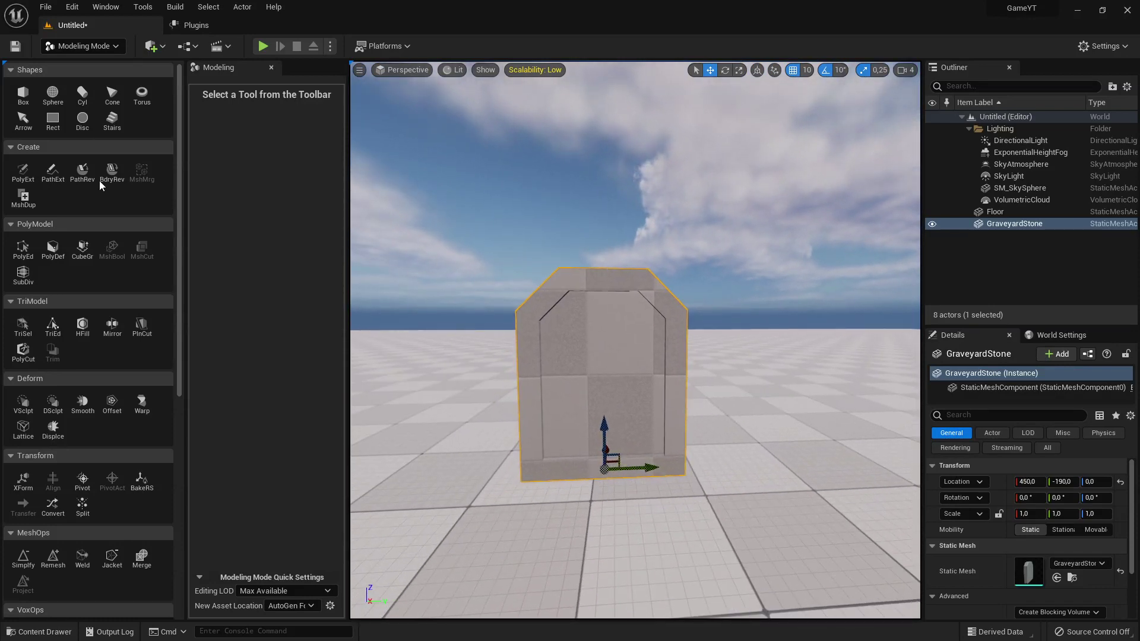
mouse_move(502, 483)
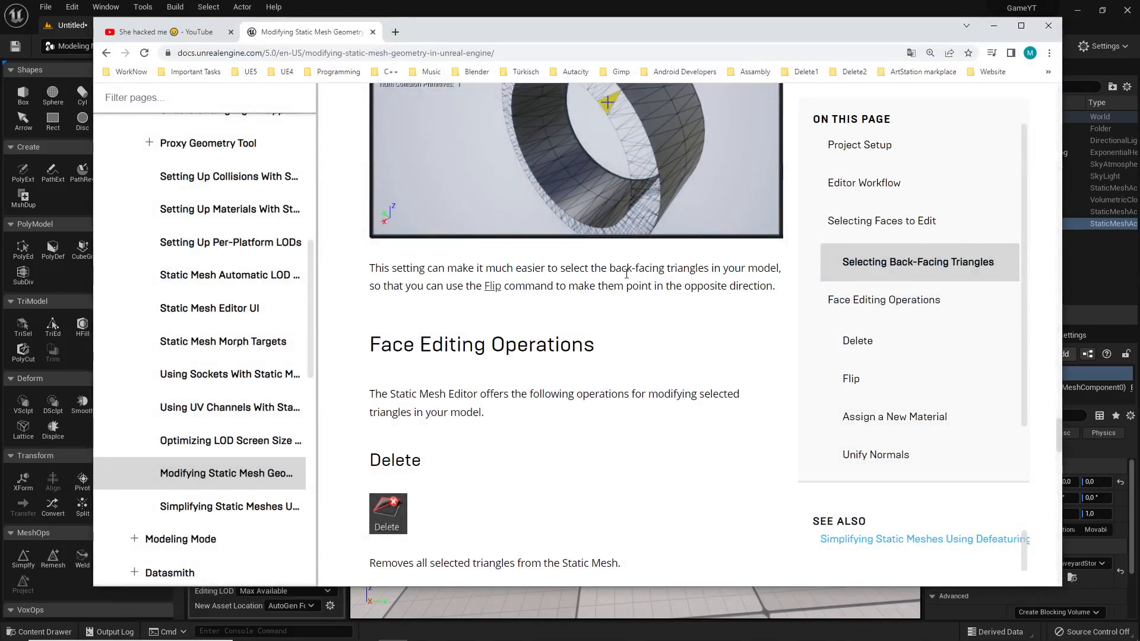
scroll(down, 3)
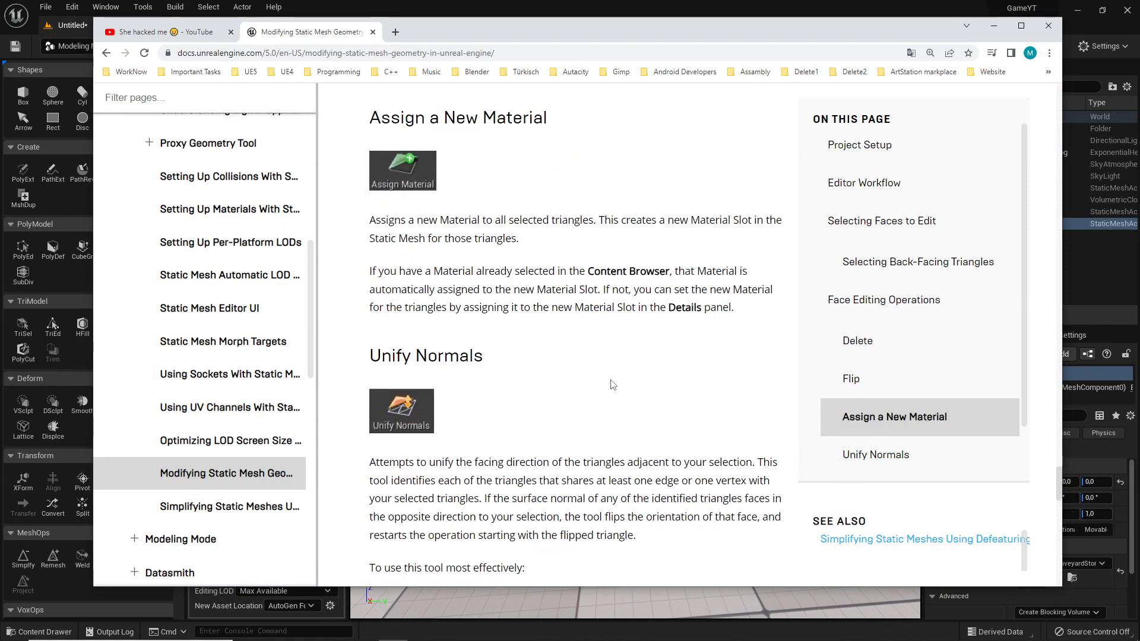
scroll(up, 3)
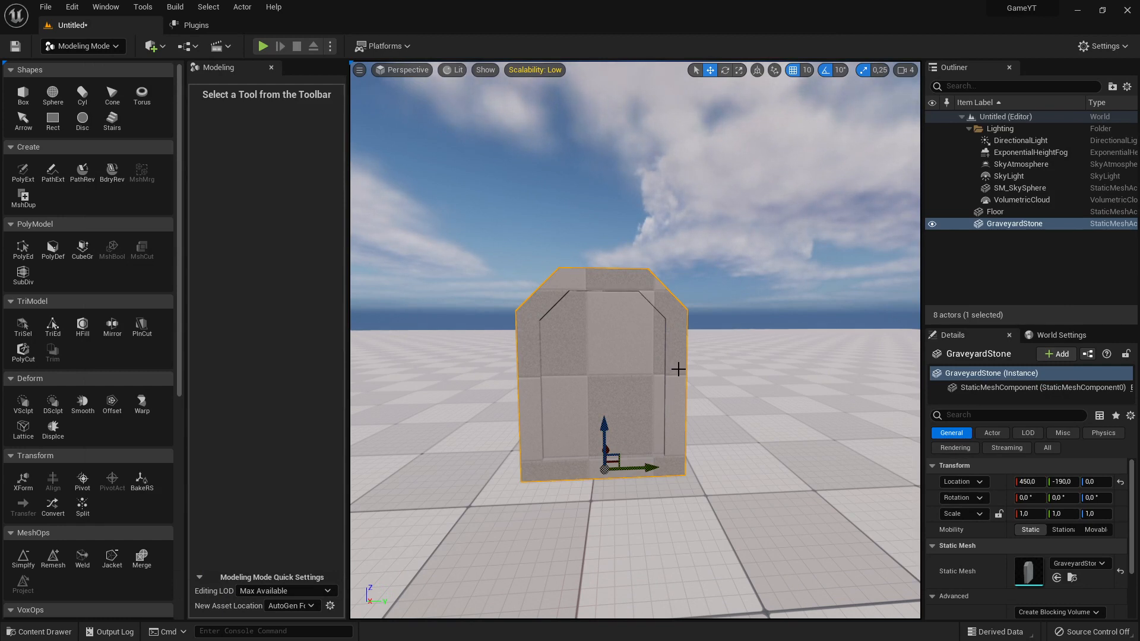
mouse_move(305, 245)
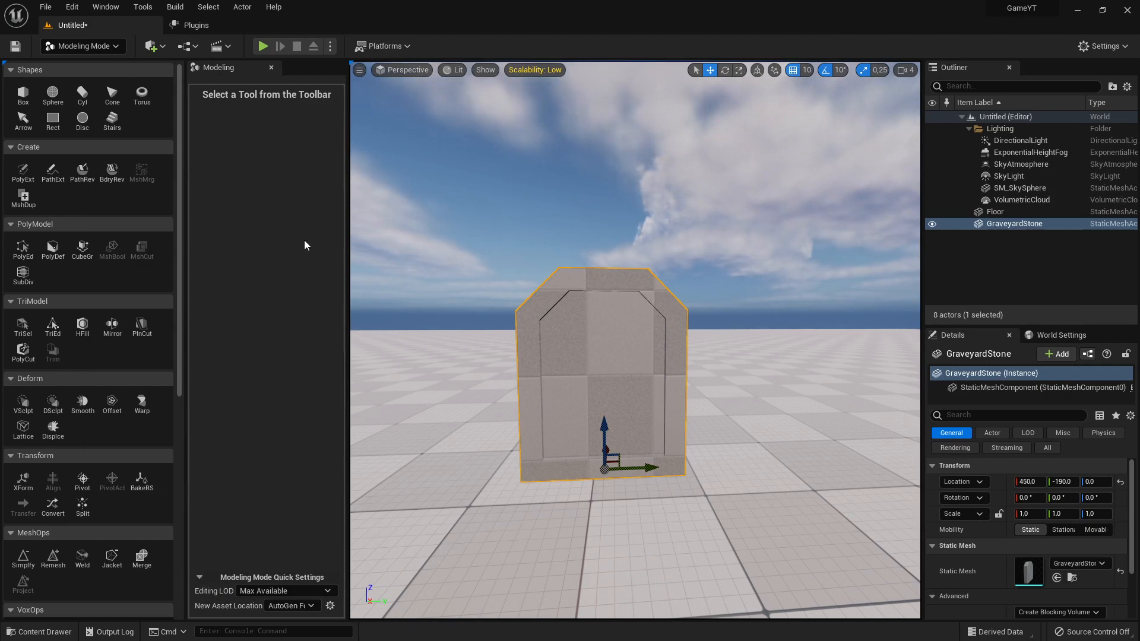
mouse_move(442, 406)
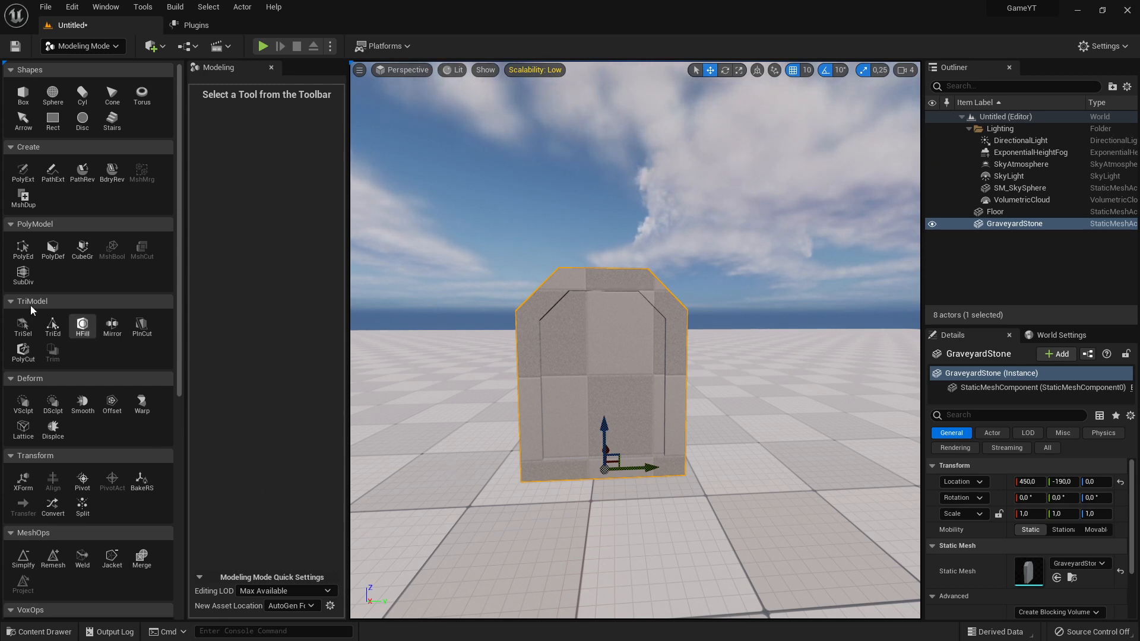
mouse_move(227, 365)
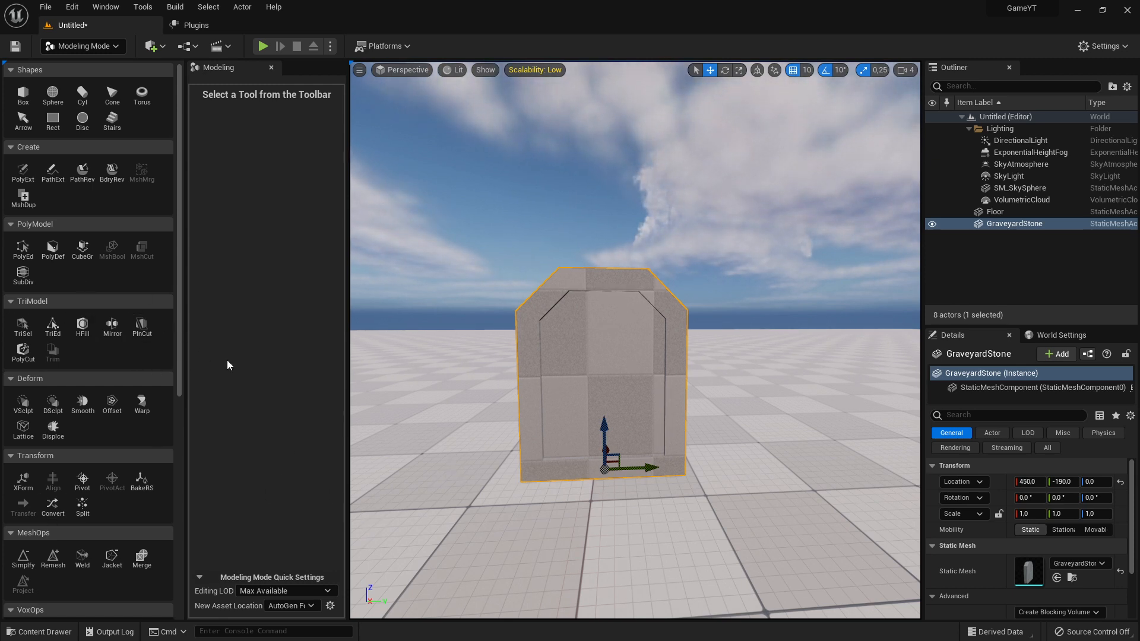
mouse_move(249, 411)
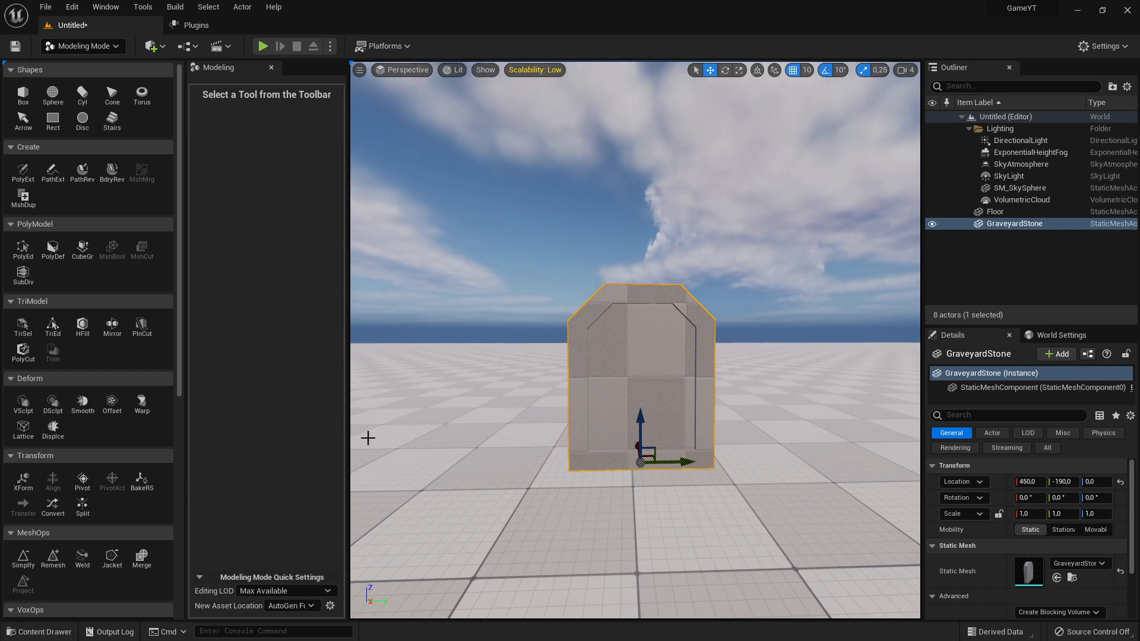
mouse_move(112, 326)
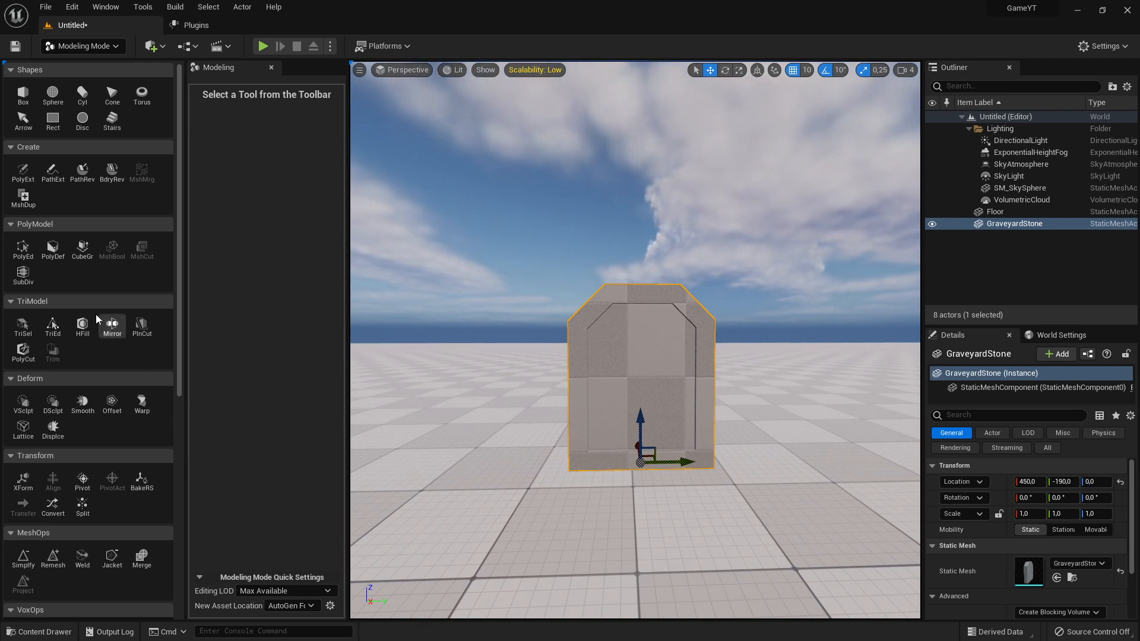
mouse_move(434, 433)
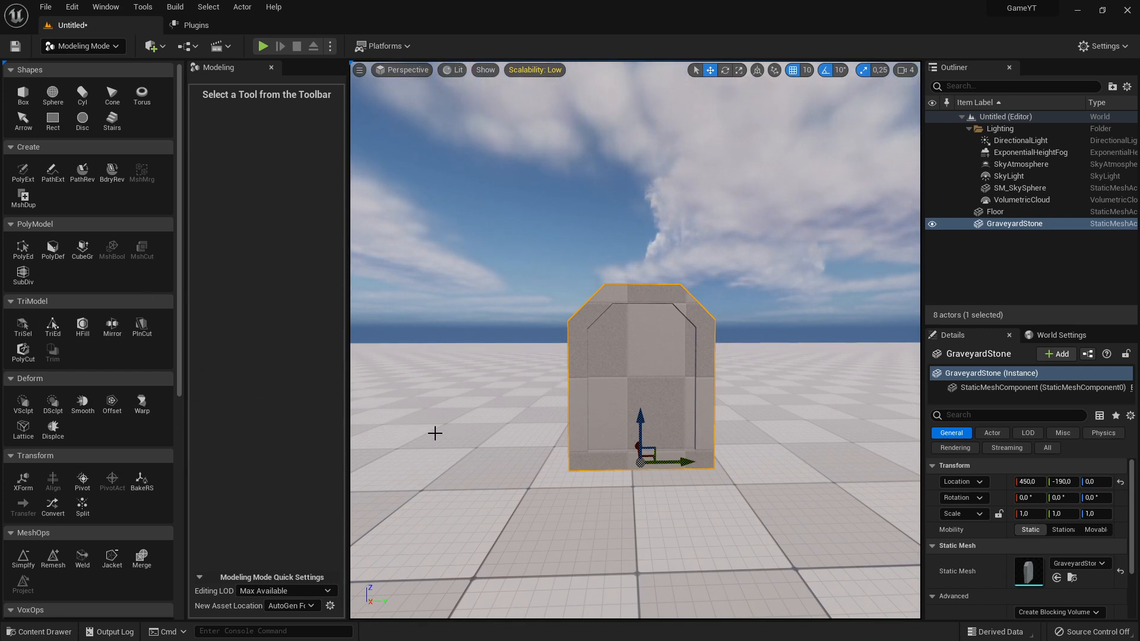
mouse_move(618, 427)
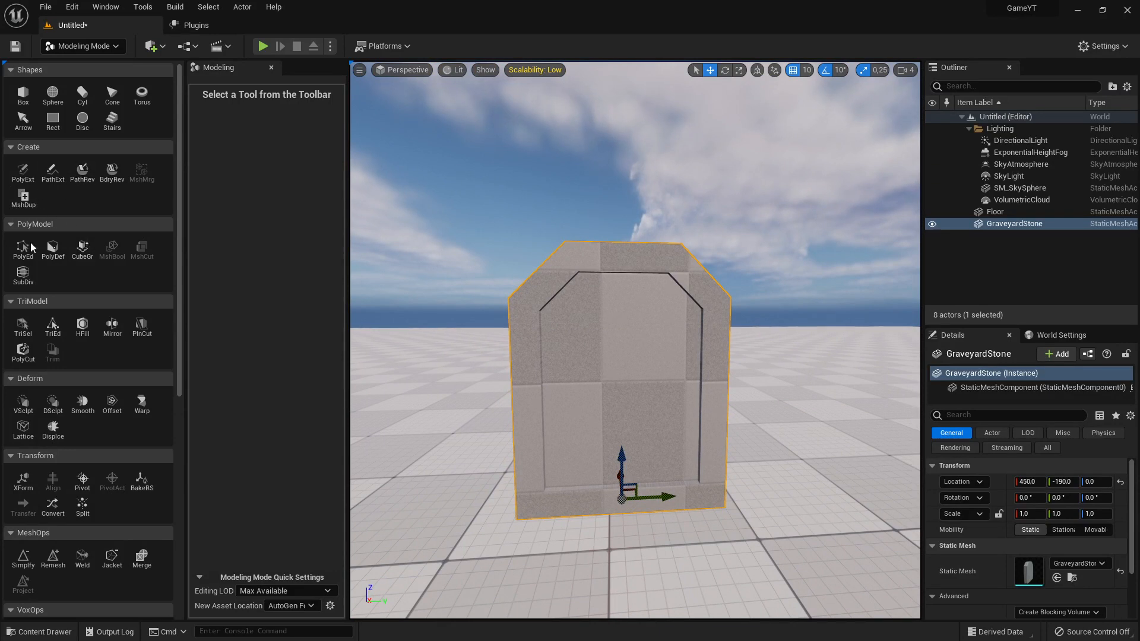
mouse_move(161, 291)
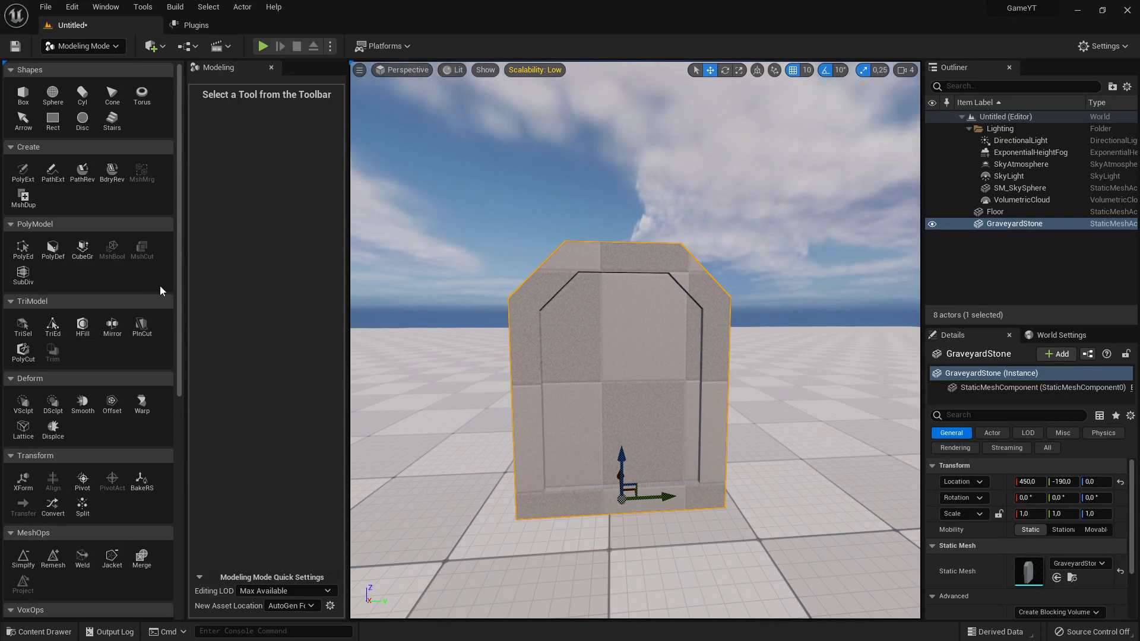
scroll(down, 3)
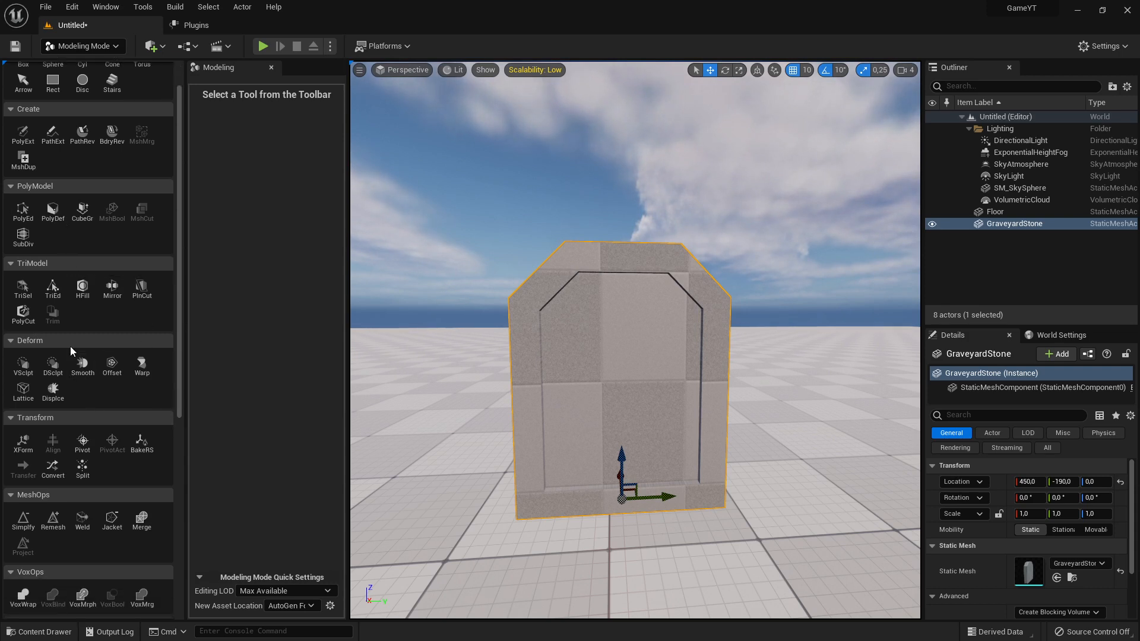
mouse_move(52, 407)
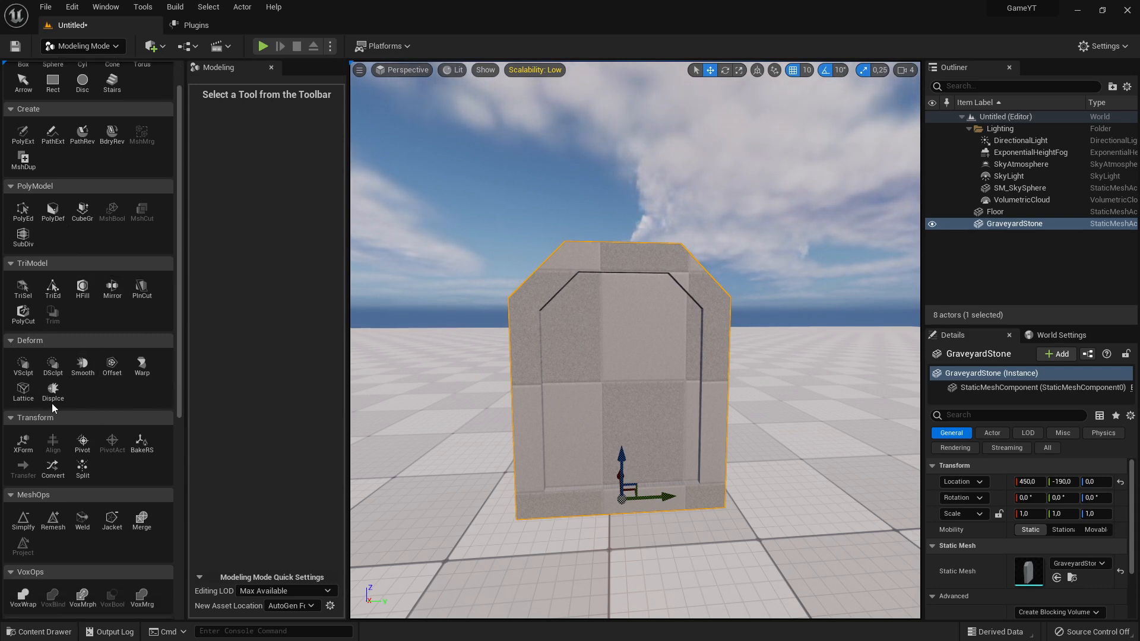
mouse_move(52, 393)
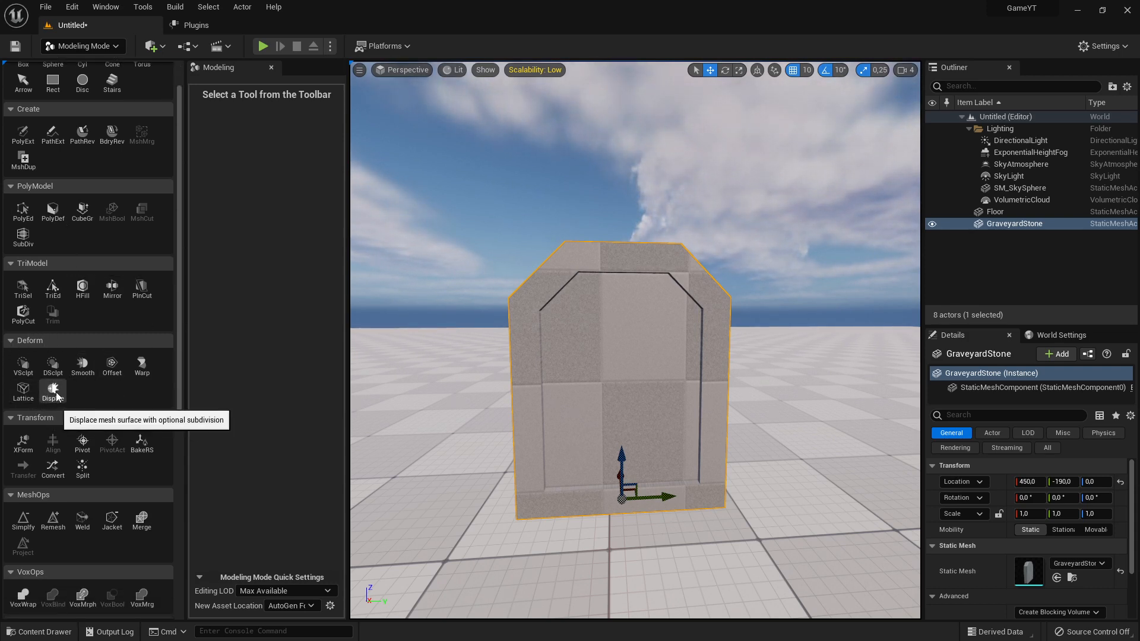
Step: Apply a Perlin-noise Displace to GraveyardStone with default settings and accept it
click(53, 392)
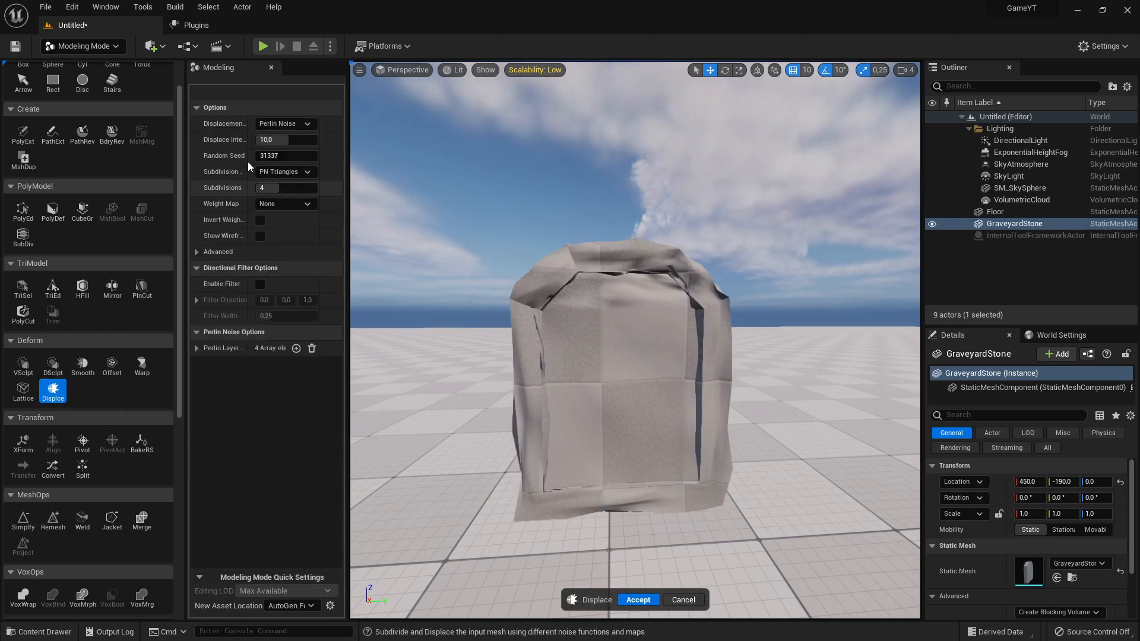
mouse_move(204, 375)
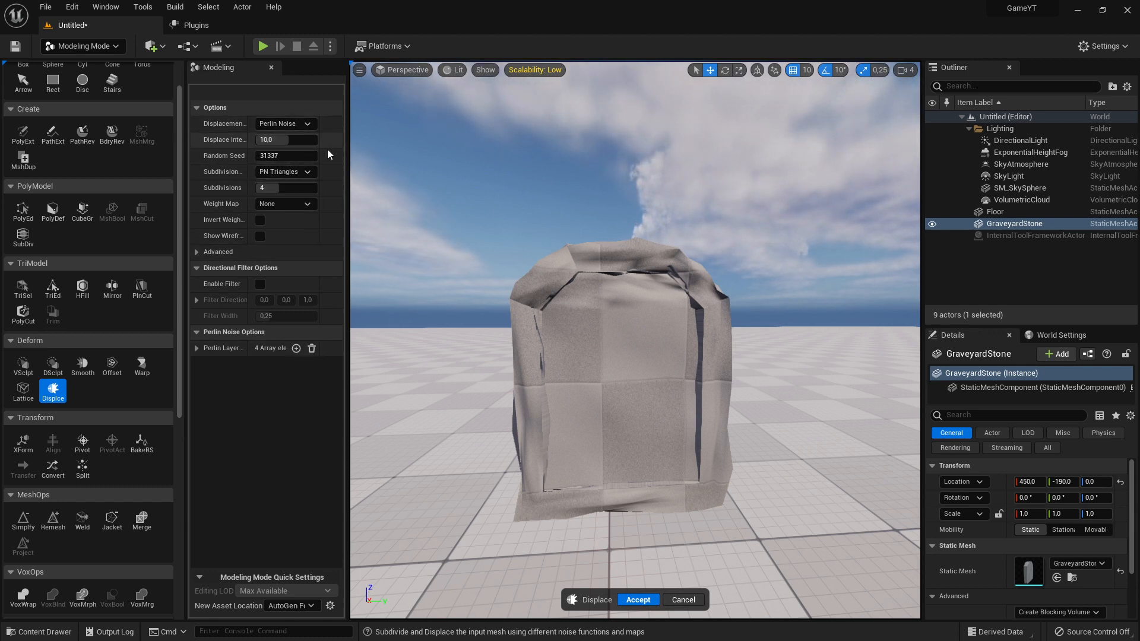
mouse_move(268, 298)
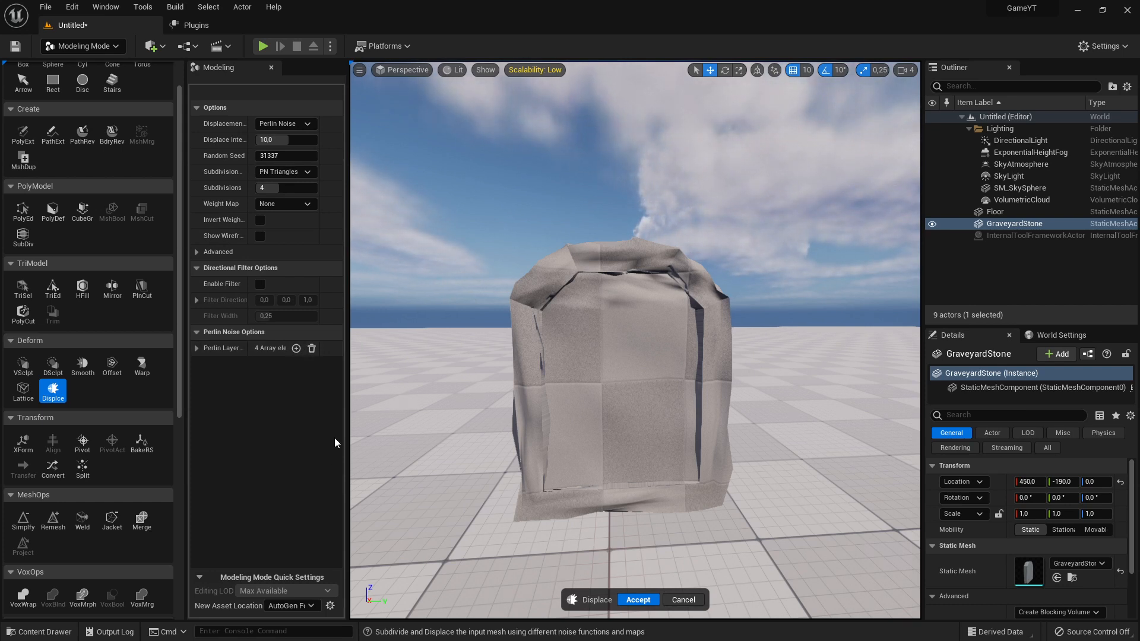
mouse_move(428, 483)
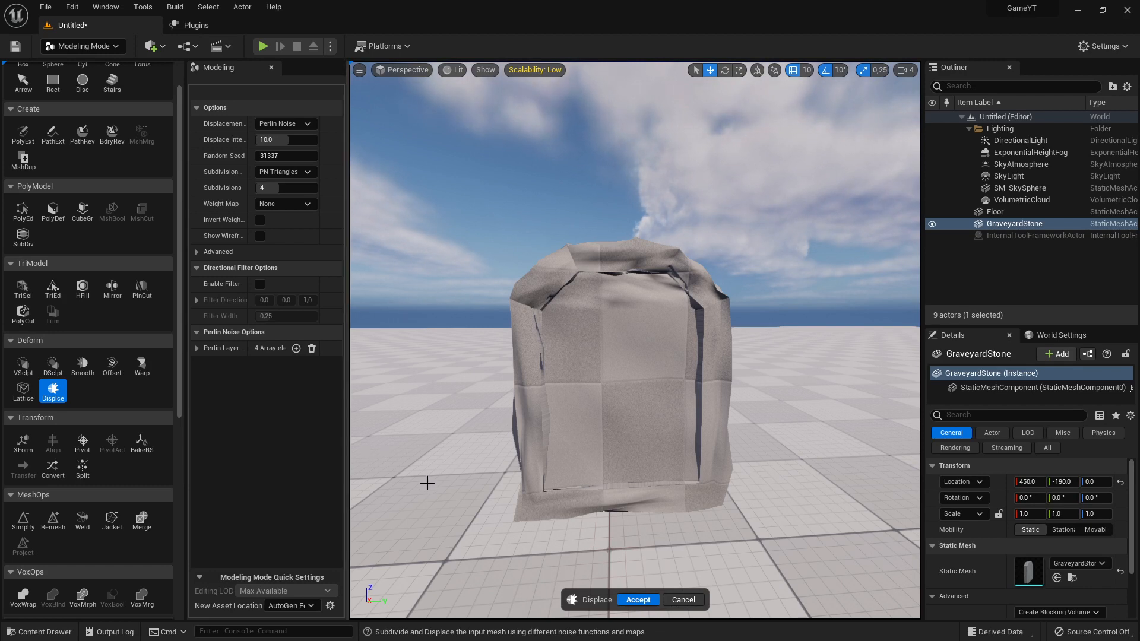
mouse_move(638, 599)
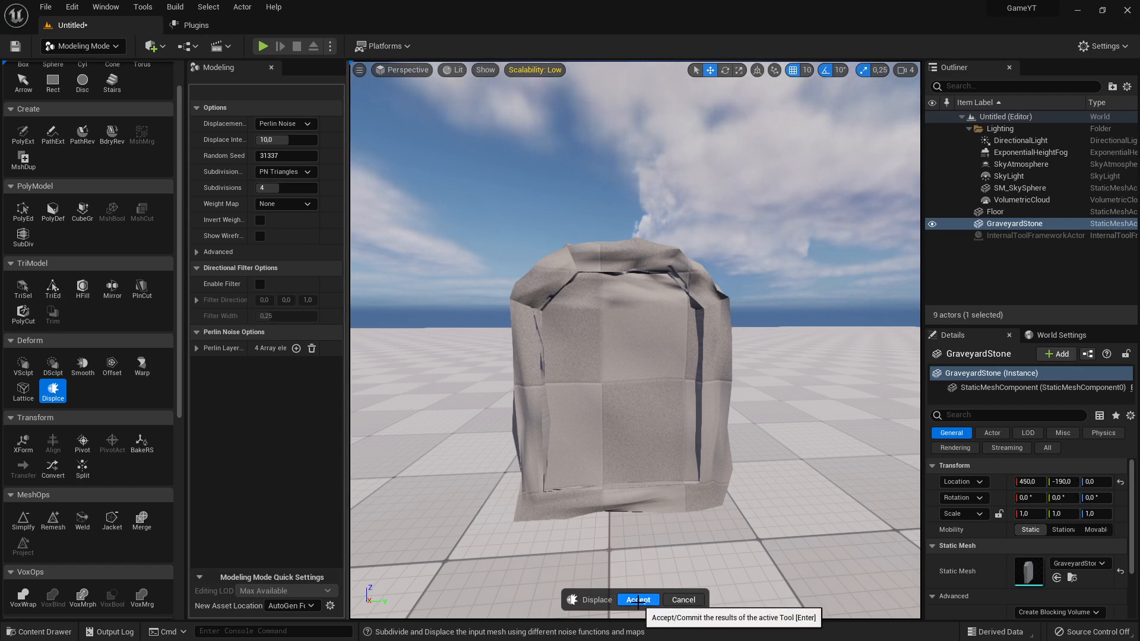
click(637, 599)
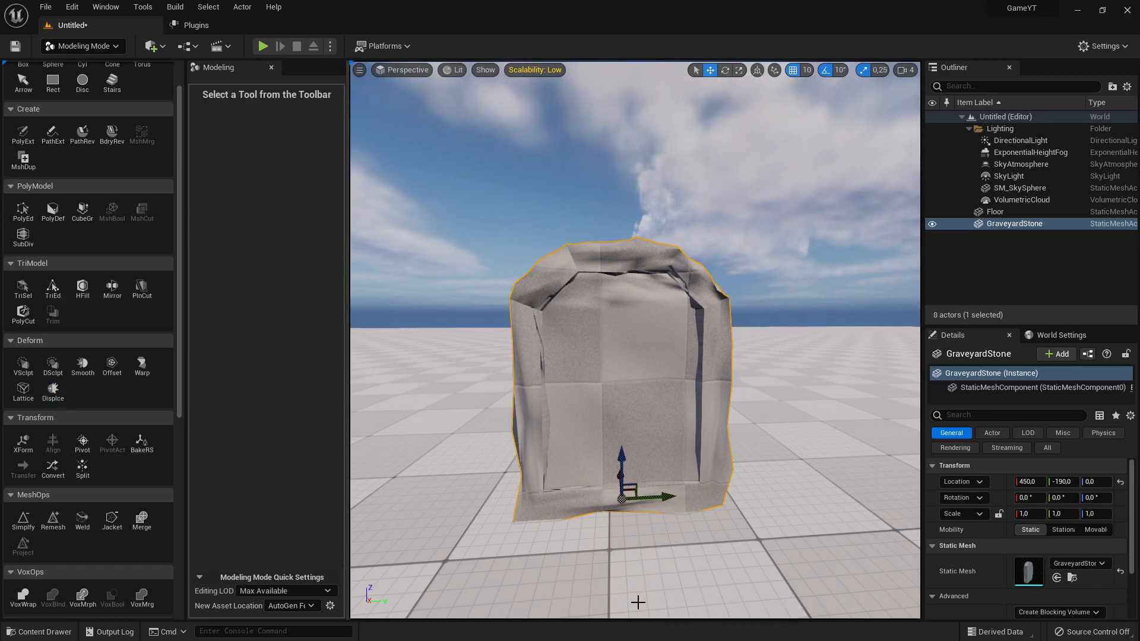
mouse_move(22, 441)
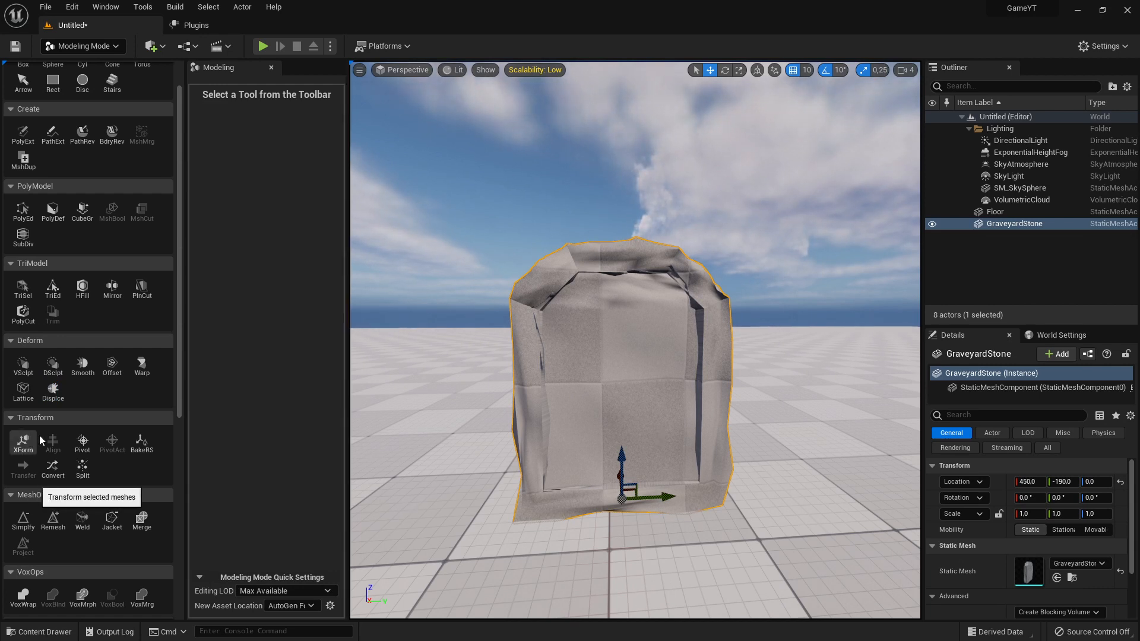
mouse_move(142, 391)
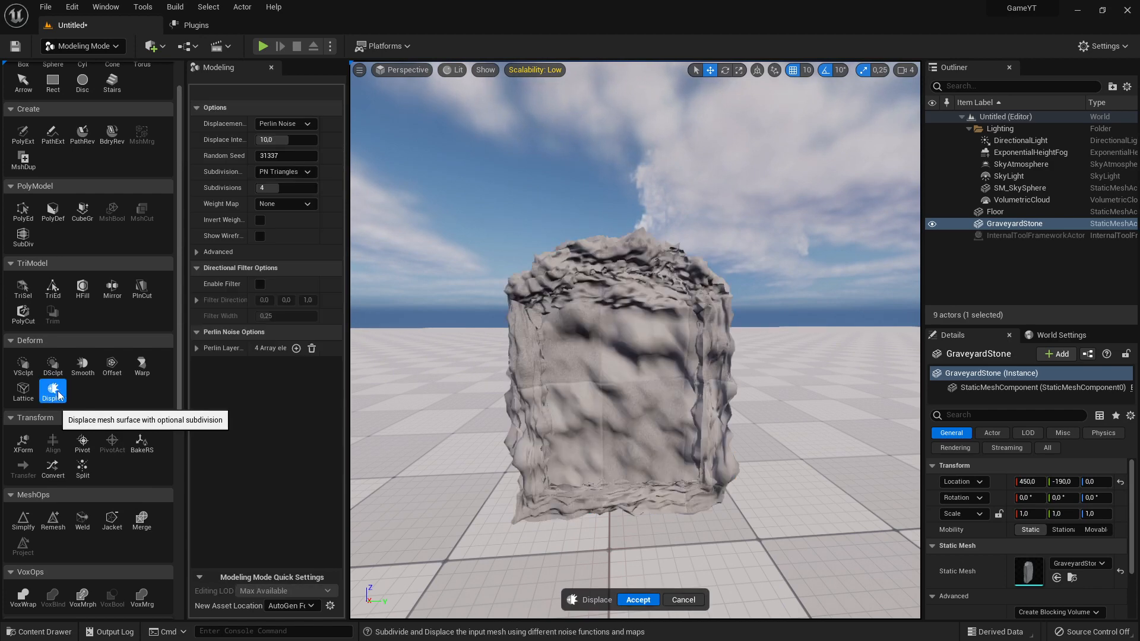
mouse_move(532, 448)
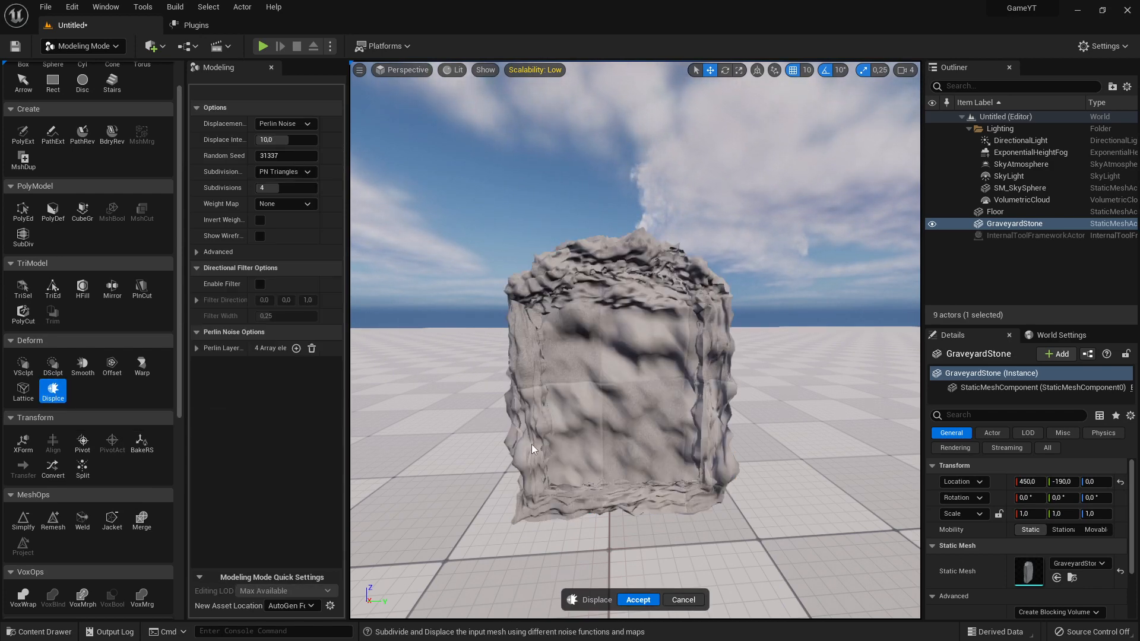
mouse_move(689, 433)
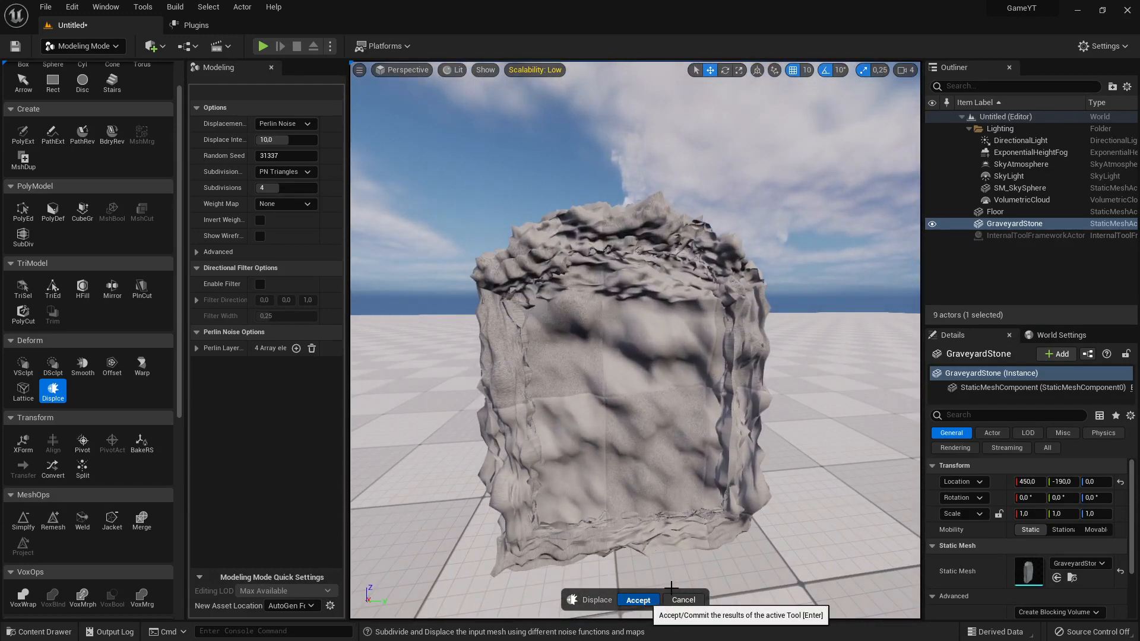
Step: Accept the second, rougher noise displacement on GraveyardStone
click(637, 600)
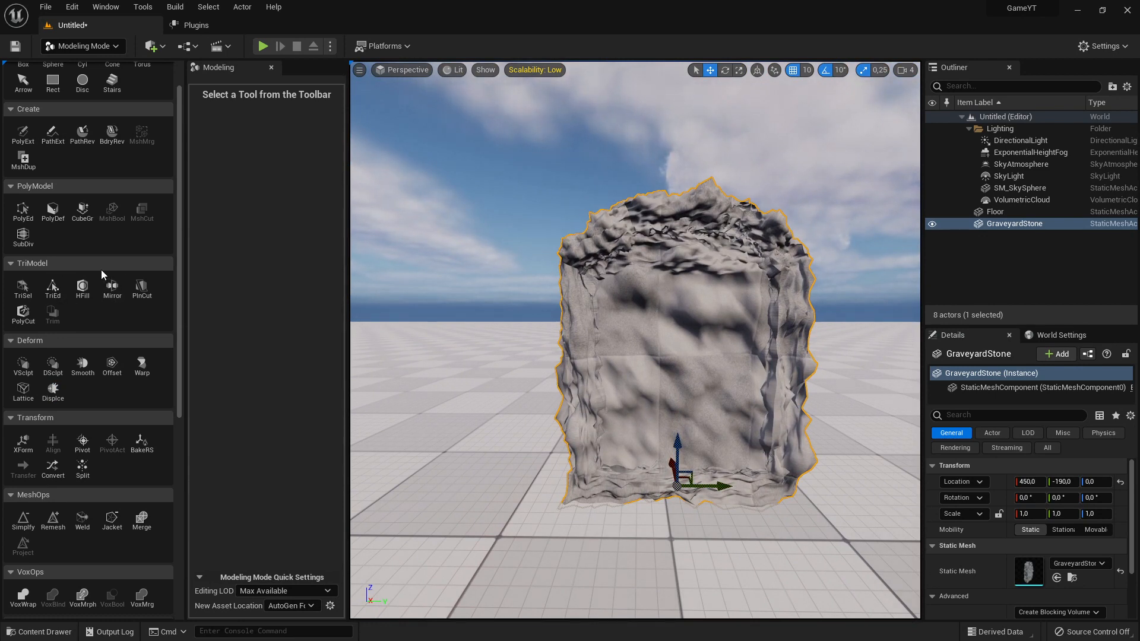
mouse_move(53, 363)
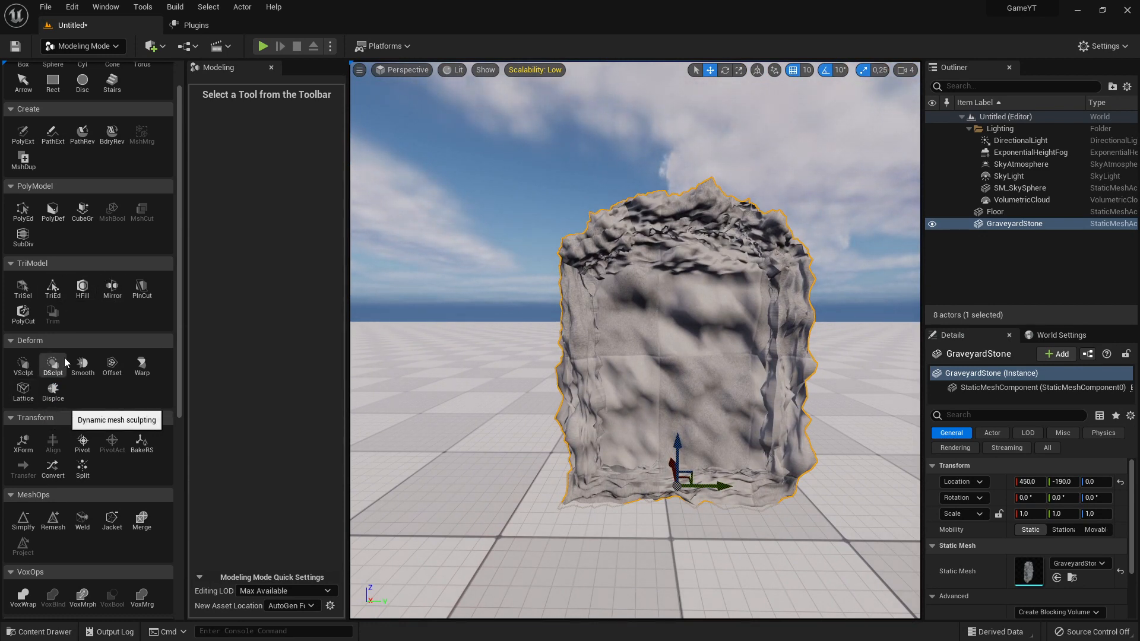
mouse_move(50, 421)
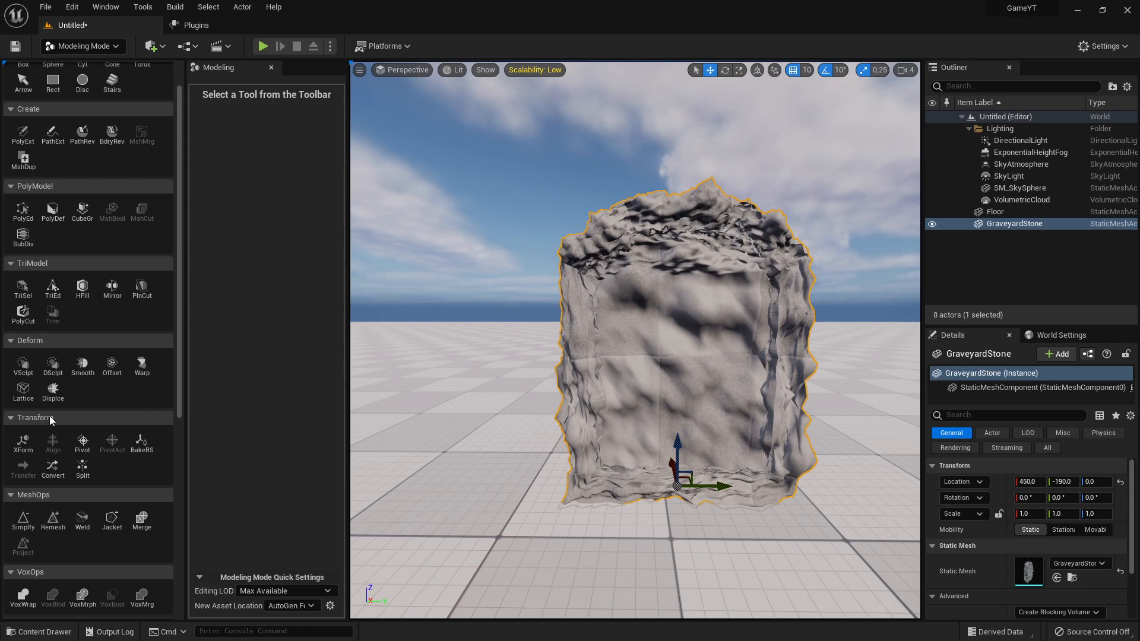
mouse_move(23, 363)
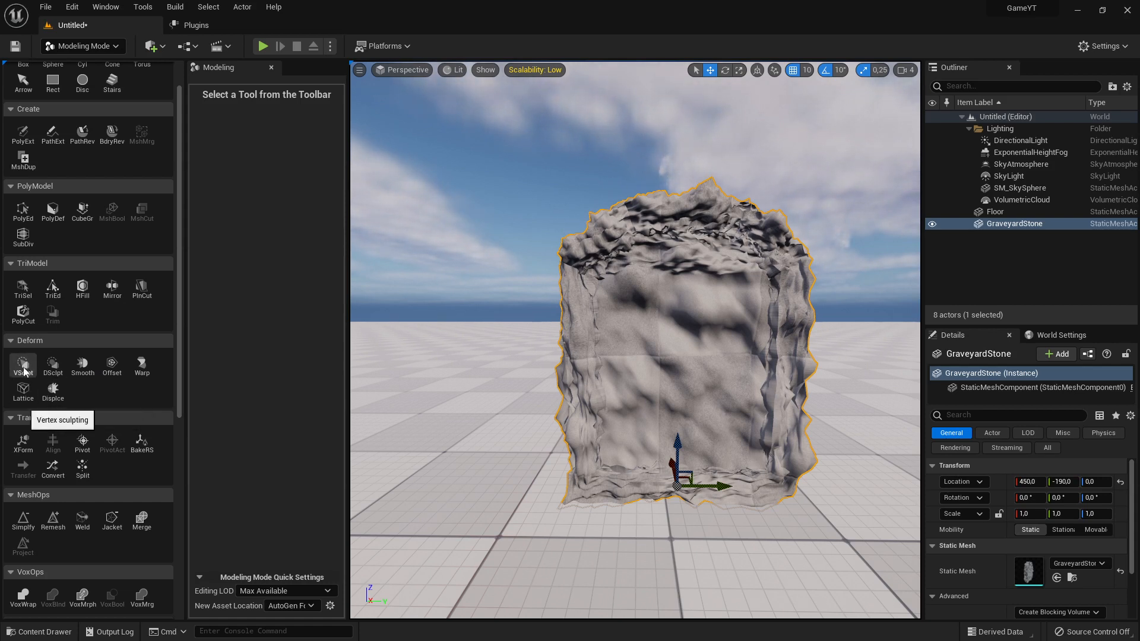
mouse_move(53, 365)
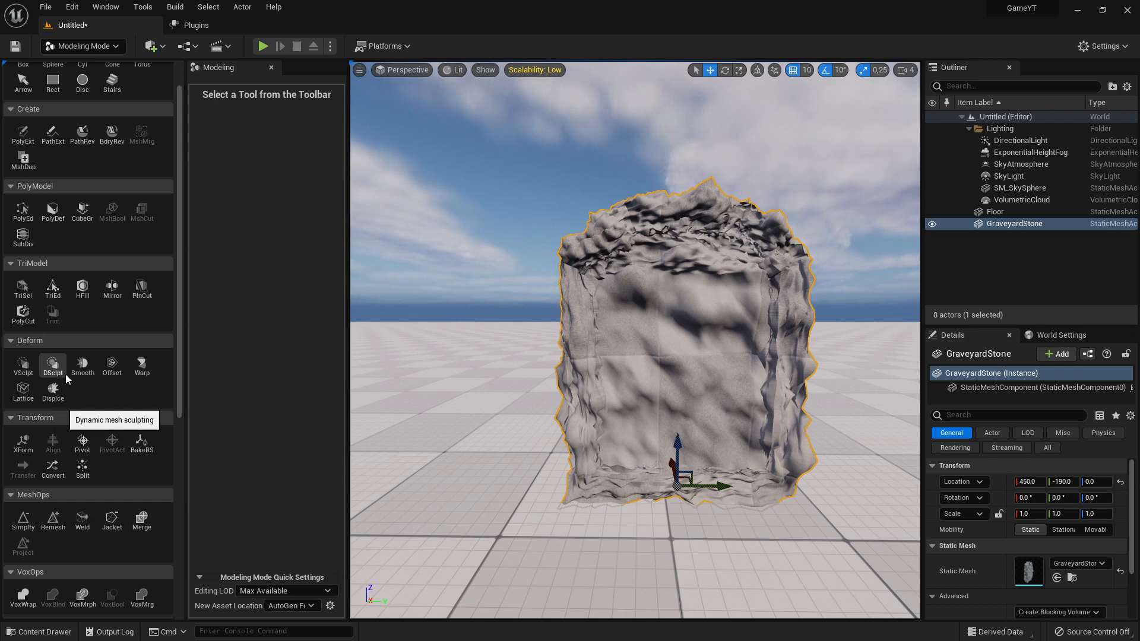
mouse_move(230, 441)
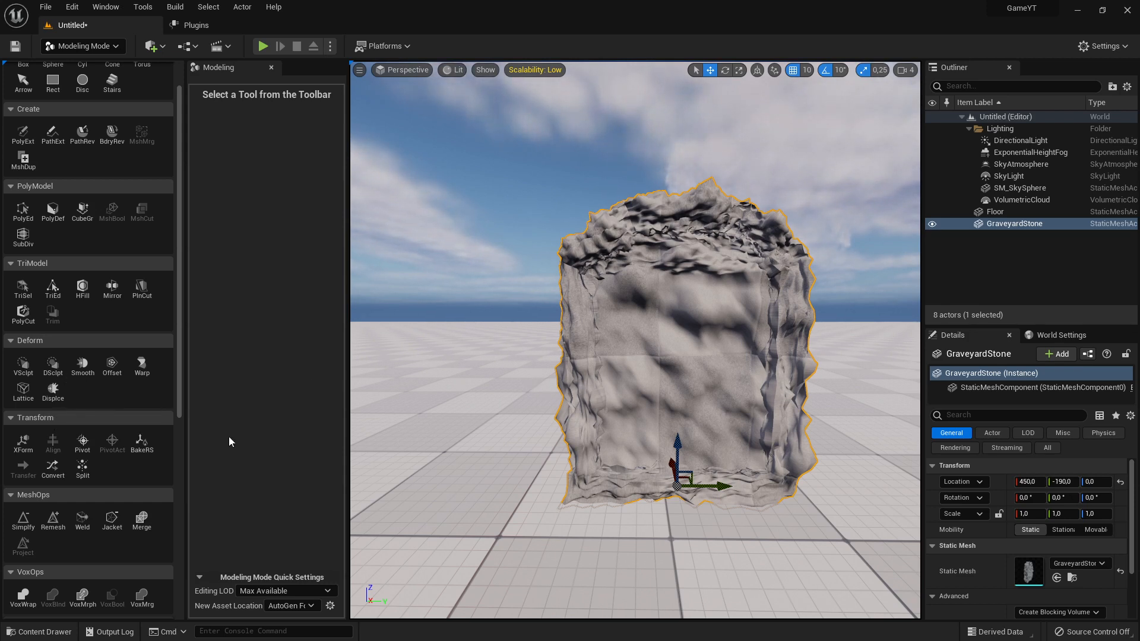
mouse_move(82, 364)
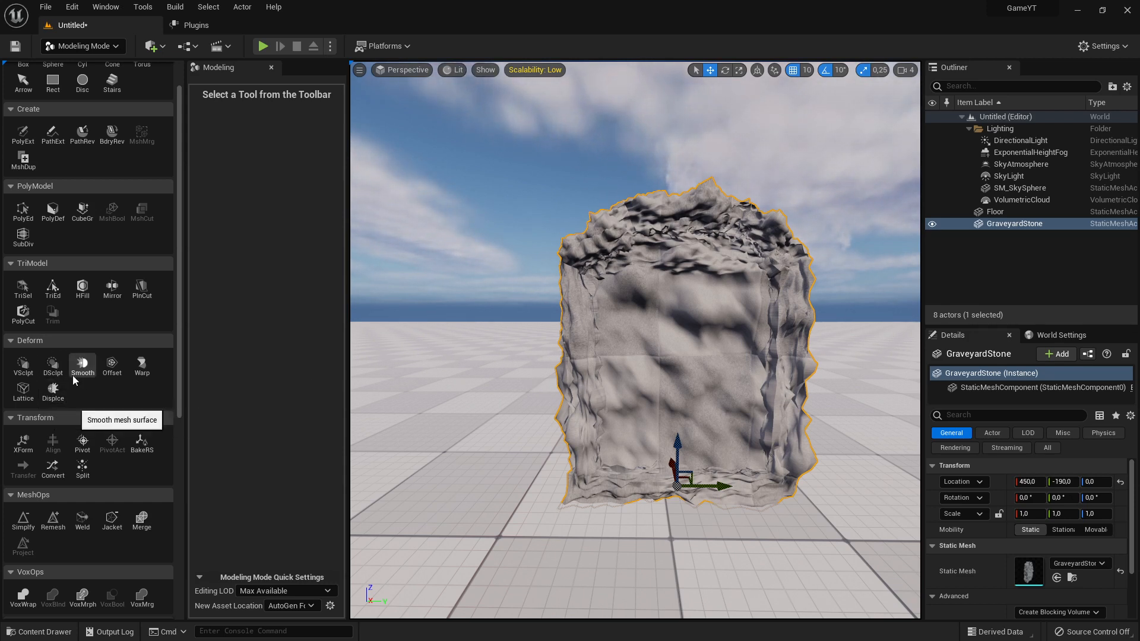
mouse_move(113, 363)
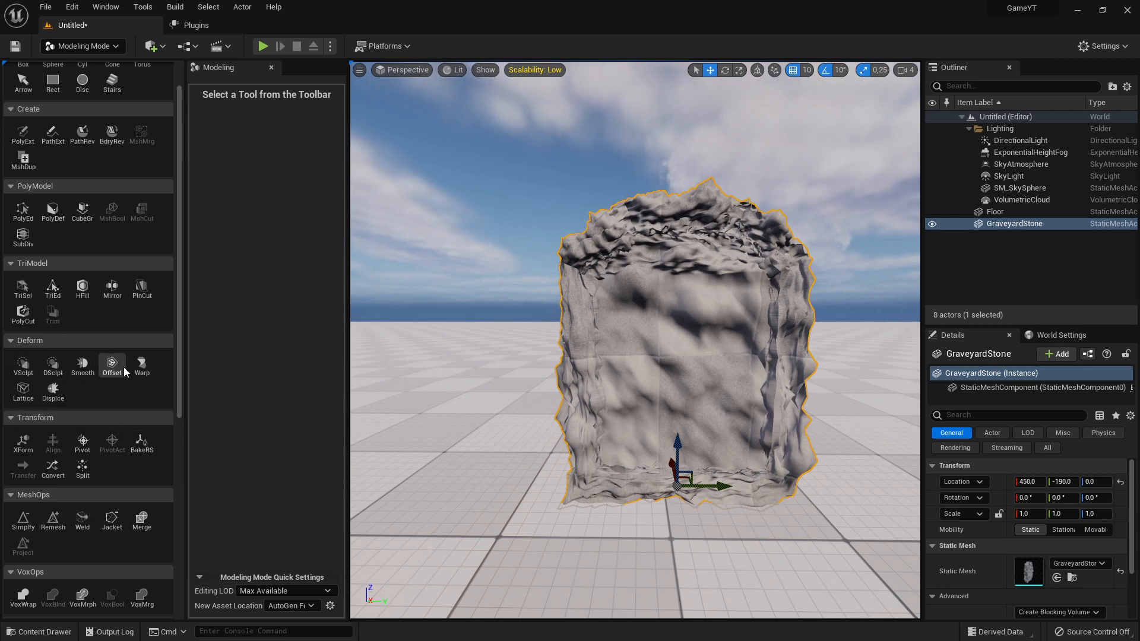
mouse_move(82, 363)
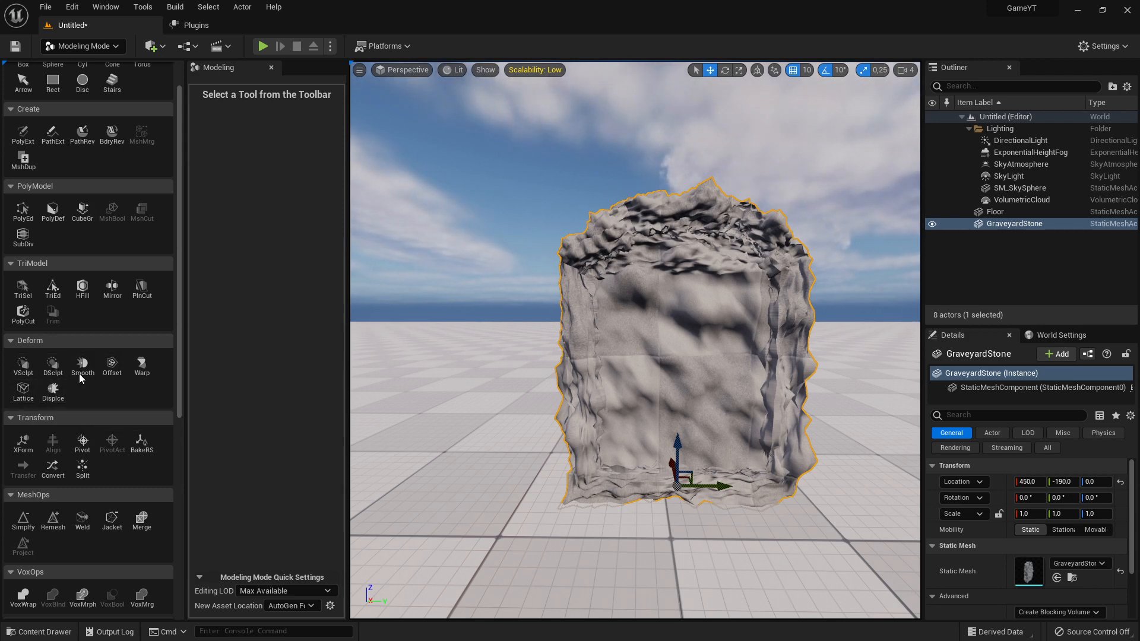
click(82, 365)
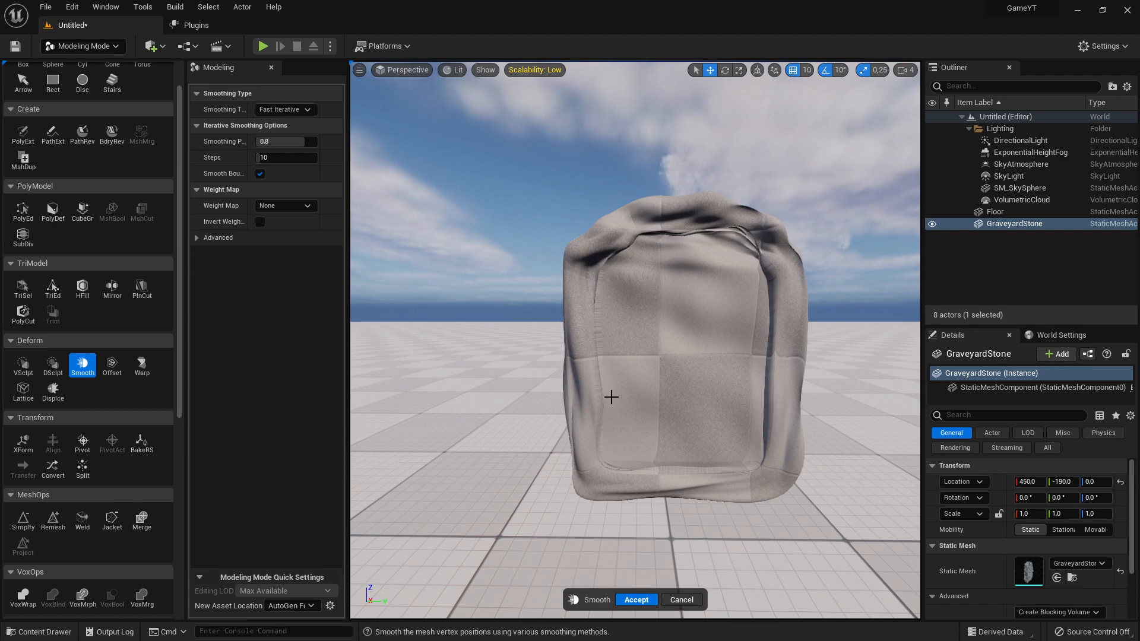
mouse_move(52, 366)
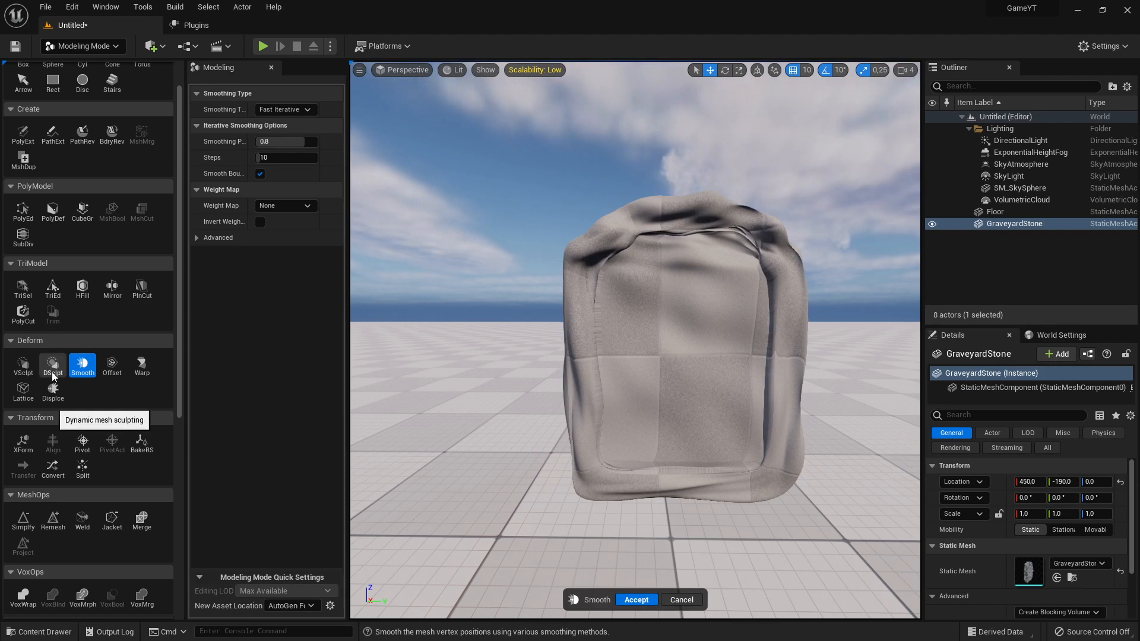
click(52, 365)
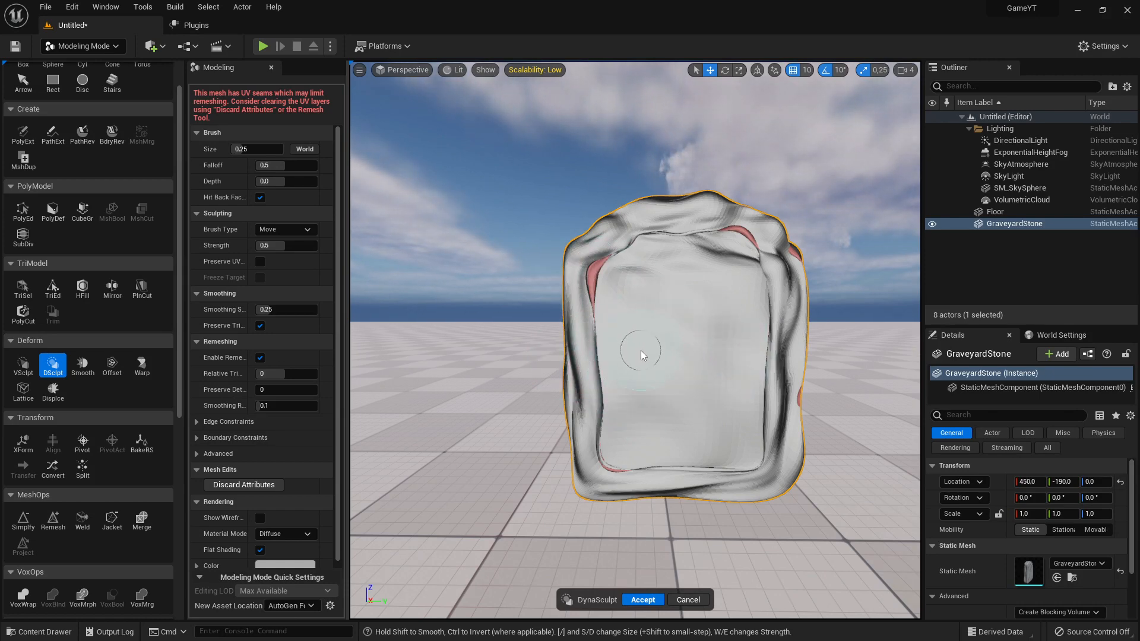
click(641, 599)
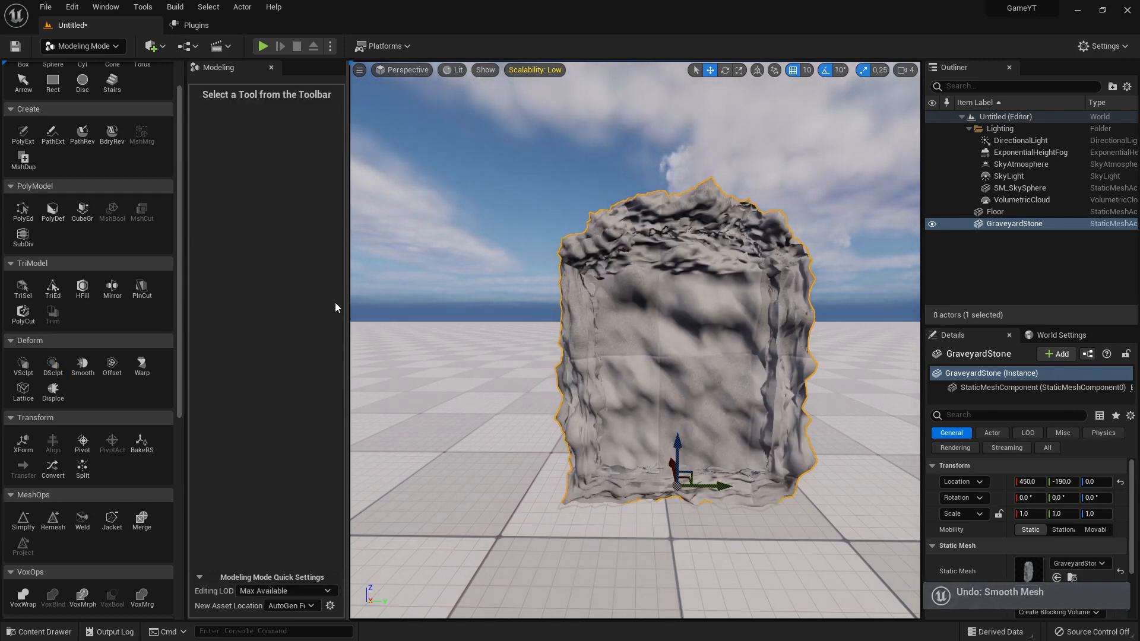
click(52, 365)
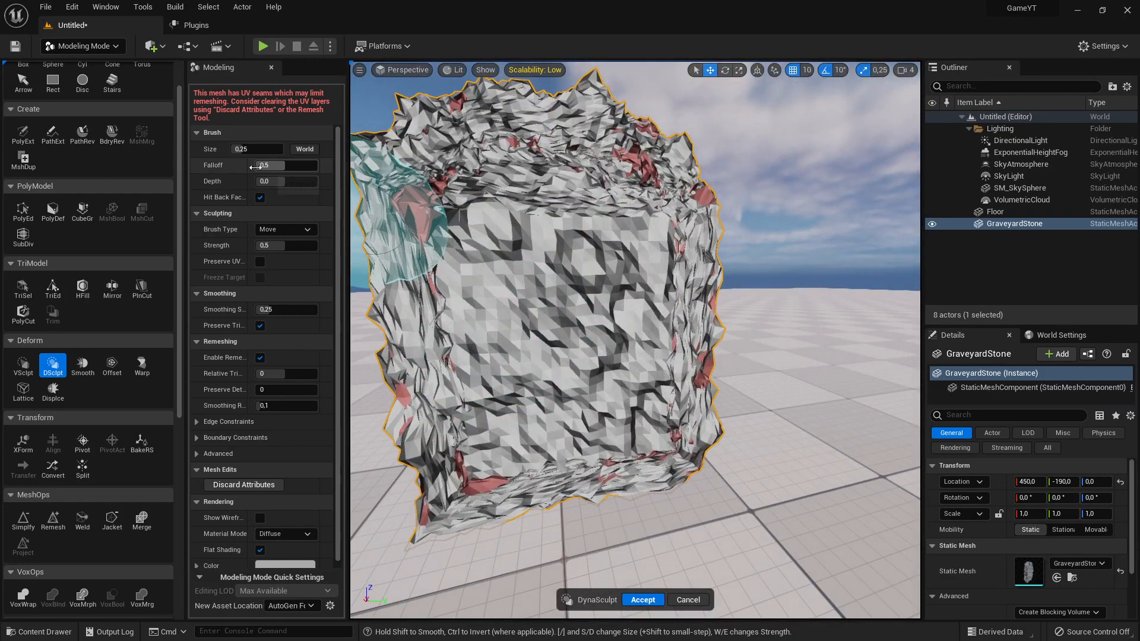
mouse_move(287, 246)
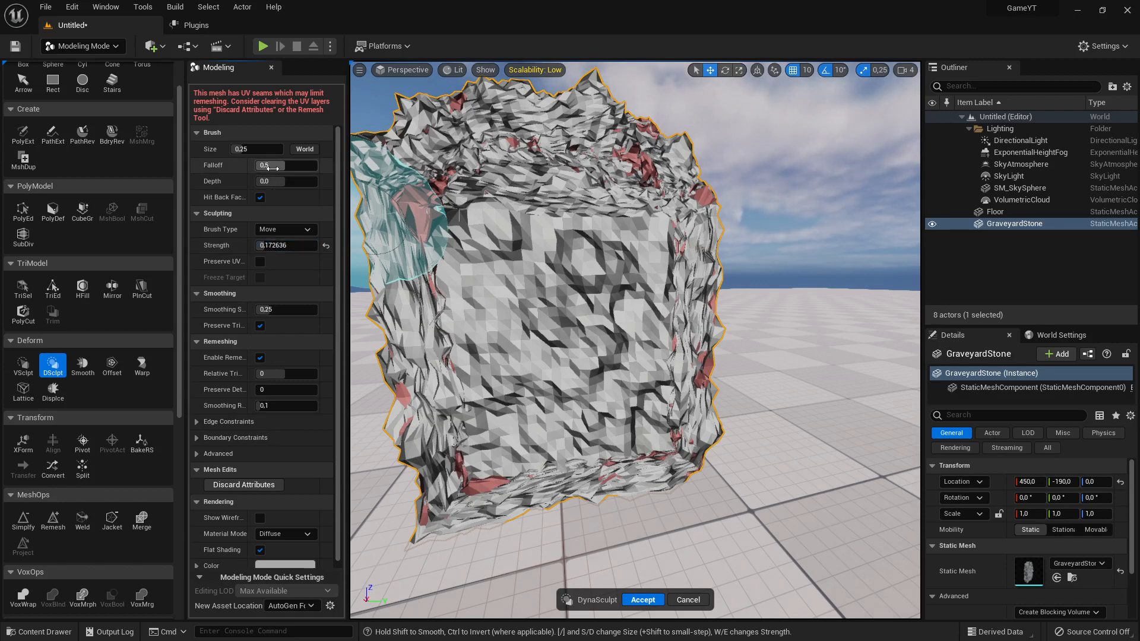
triple_click(257, 149)
text(0,08)
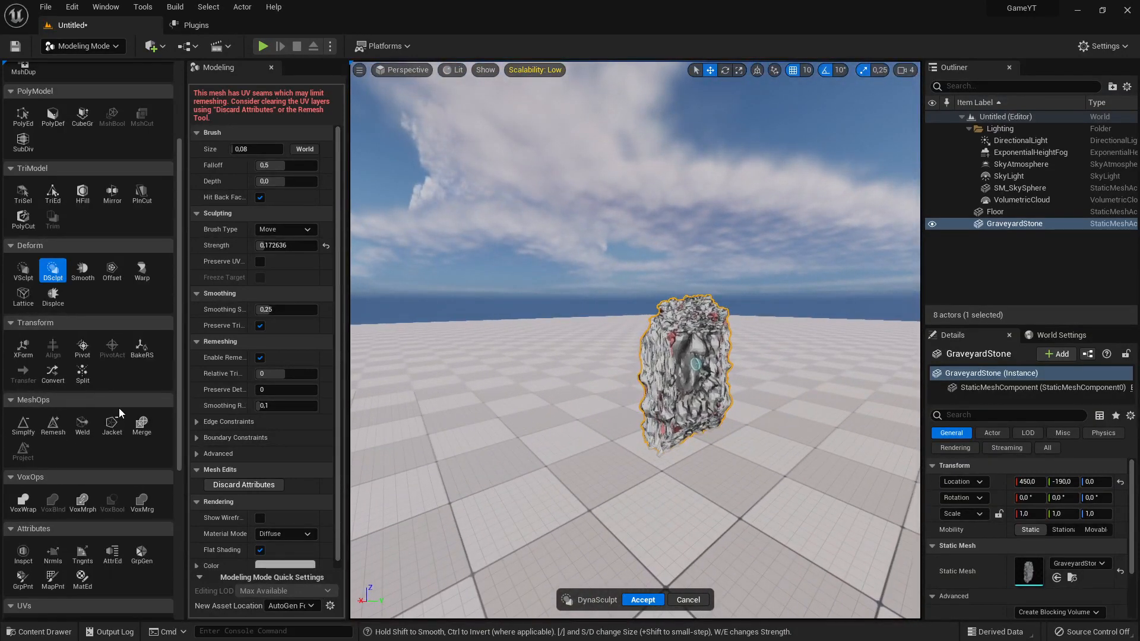
scroll(up, 3)
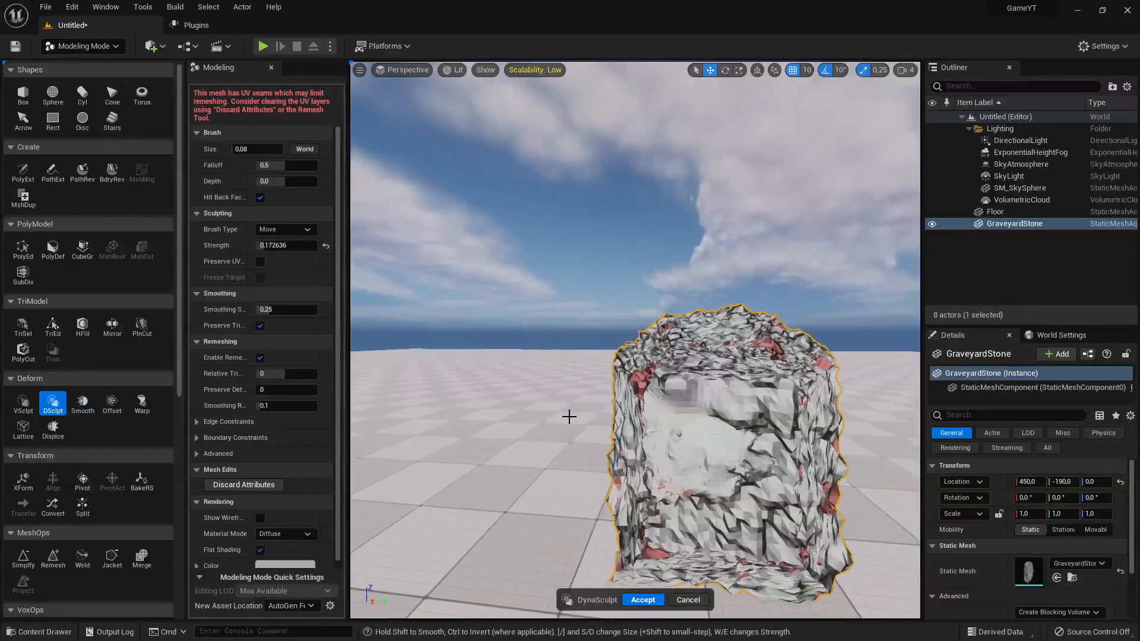
click(641, 599)
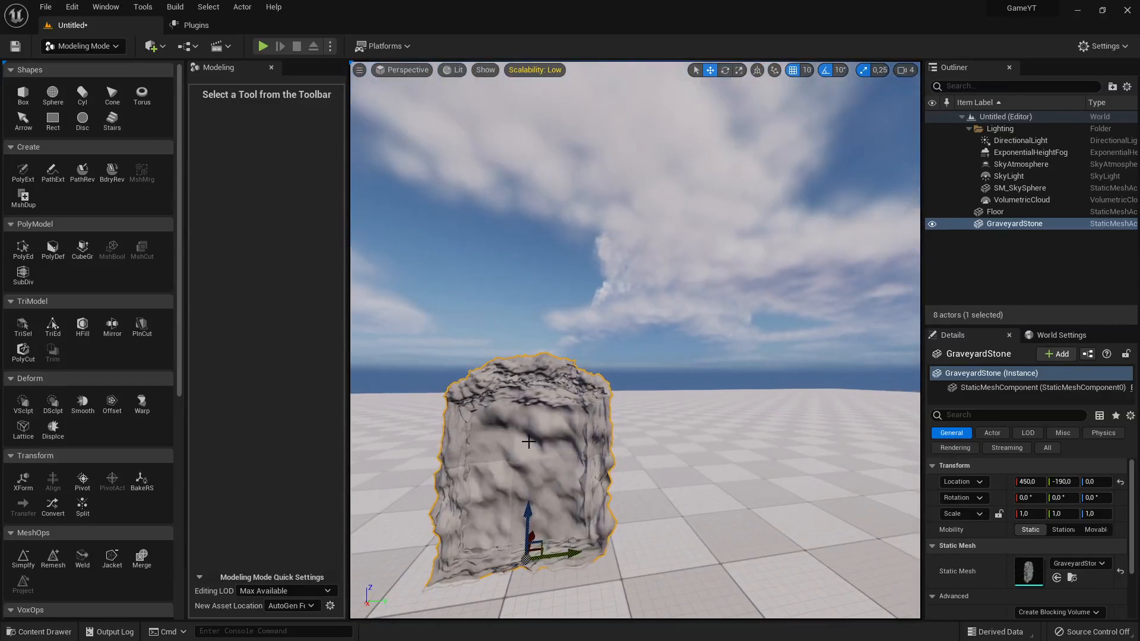
scroll(down, 3)
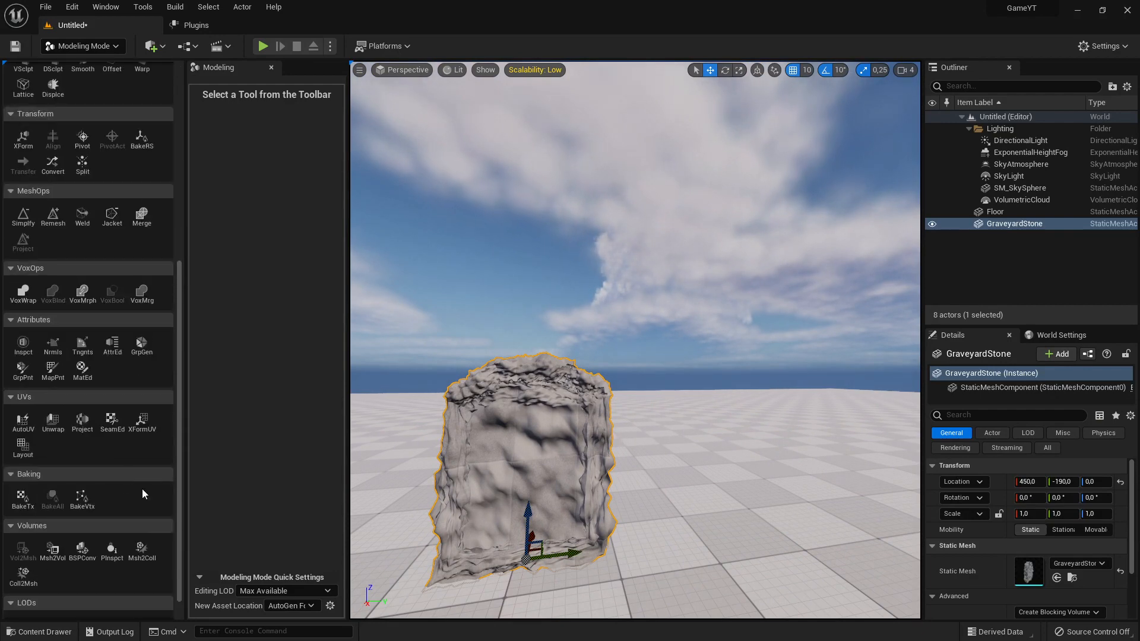
scroll(up, 3)
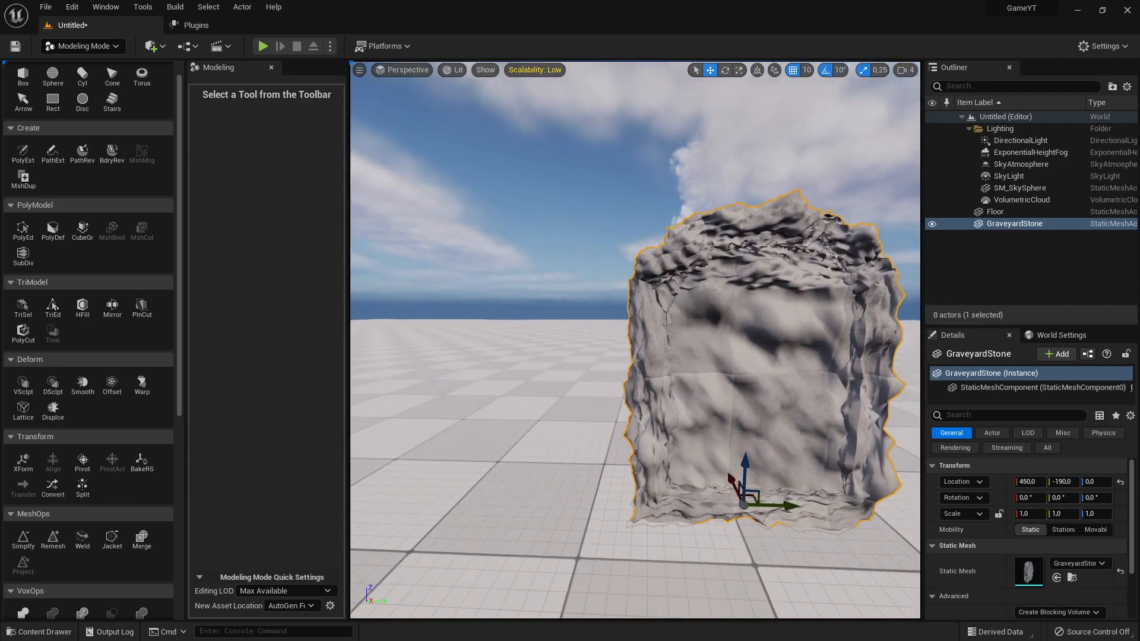
scroll(down, 3)
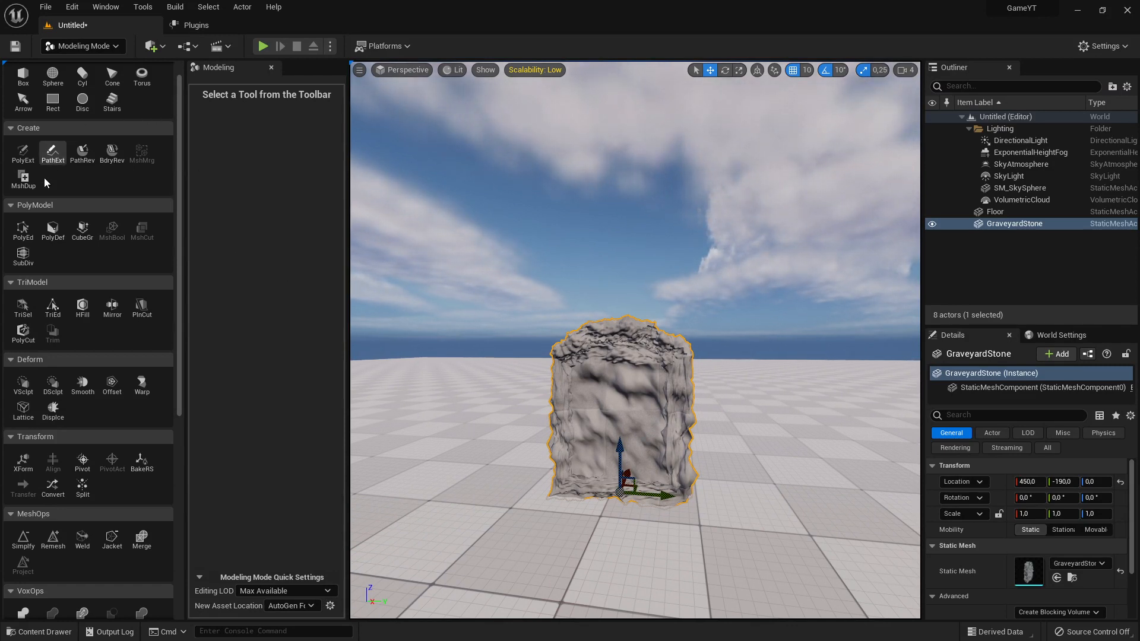
mouse_move(82, 301)
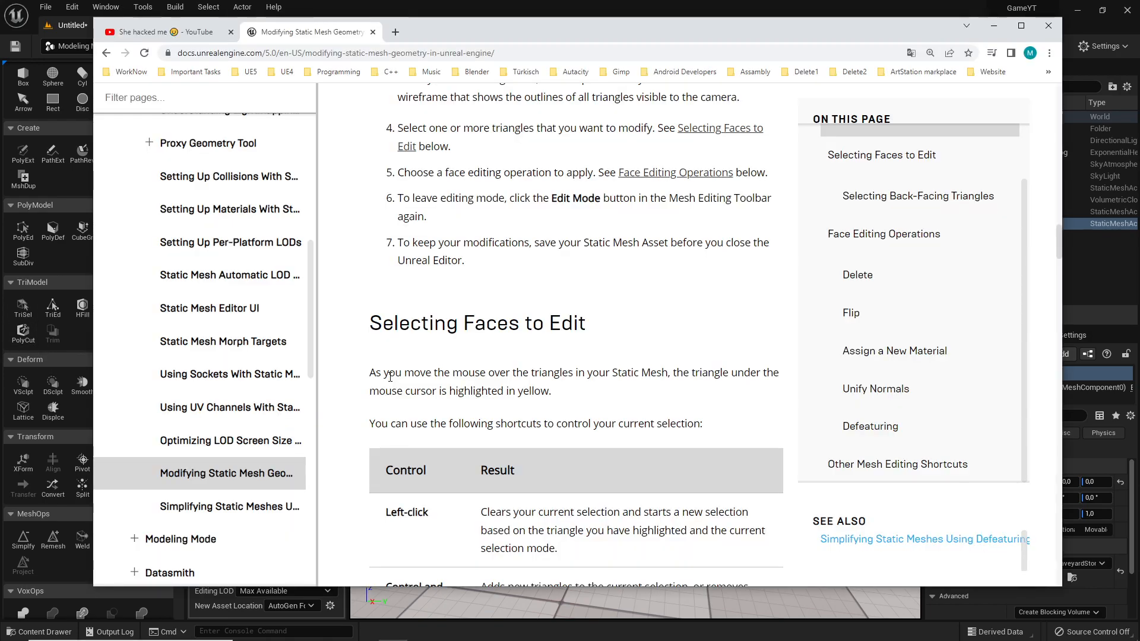
scroll(up, 3)
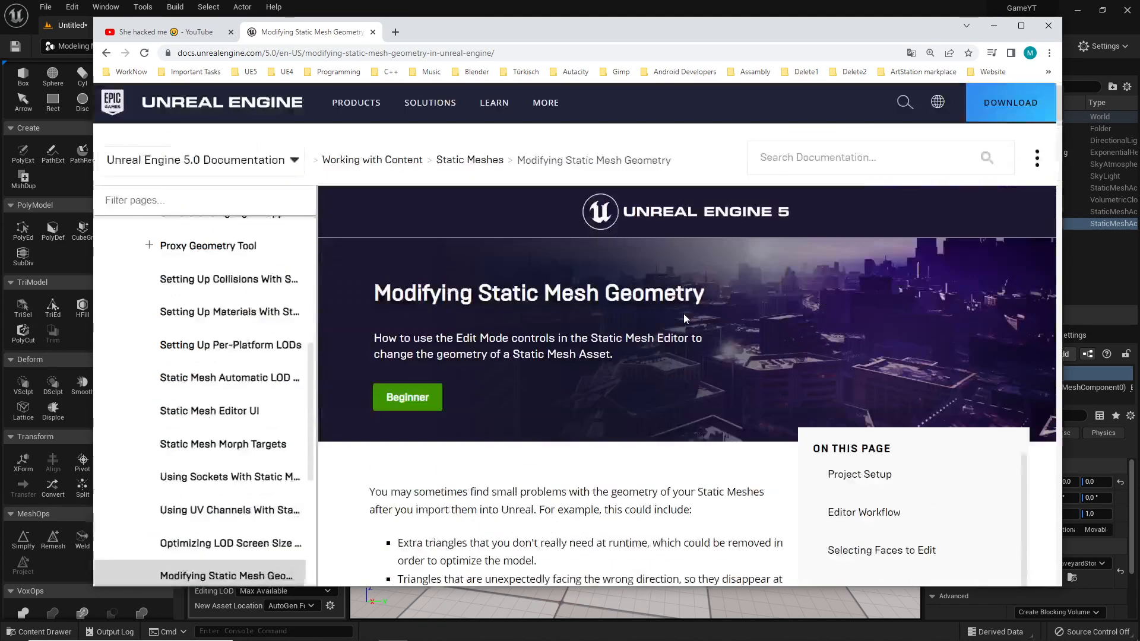
scroll(down, 3)
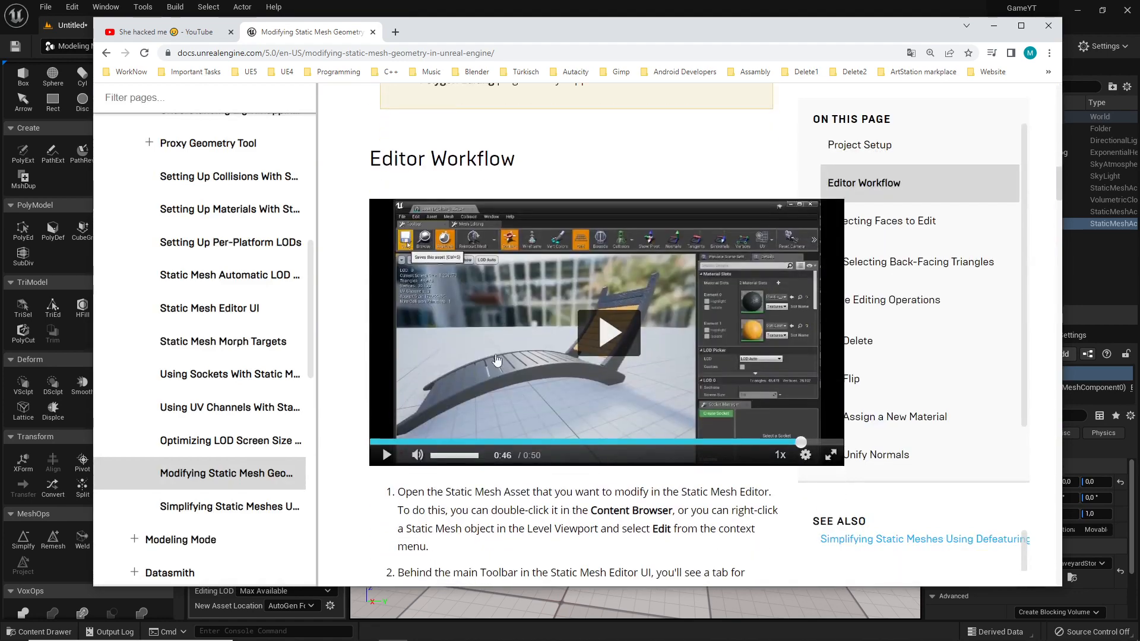
scroll(down, 3)
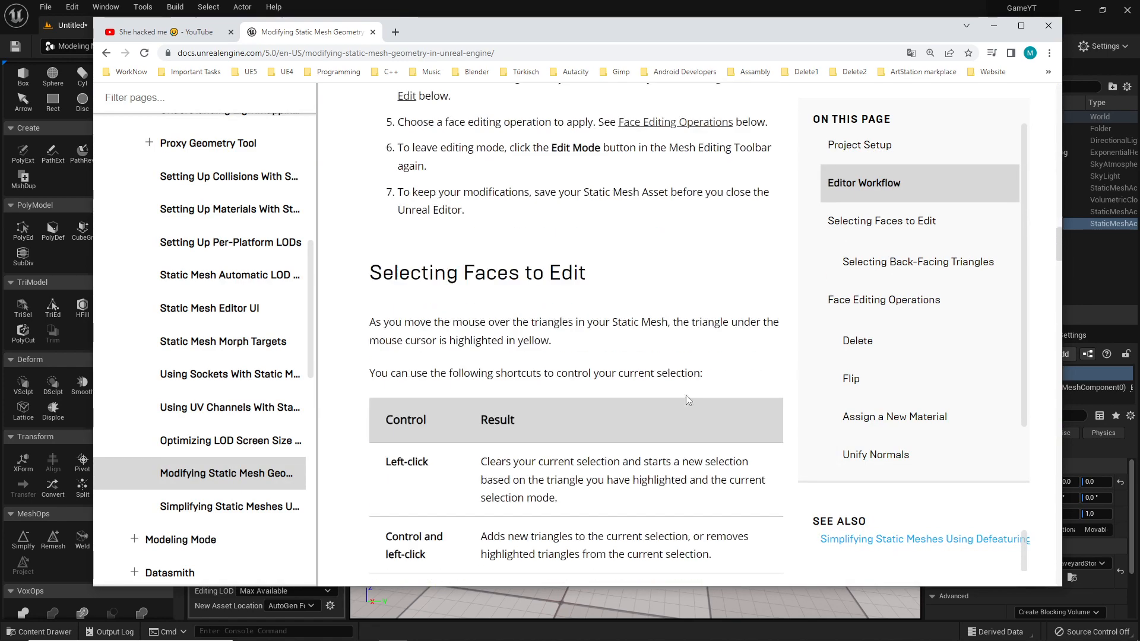
scroll(down, 3)
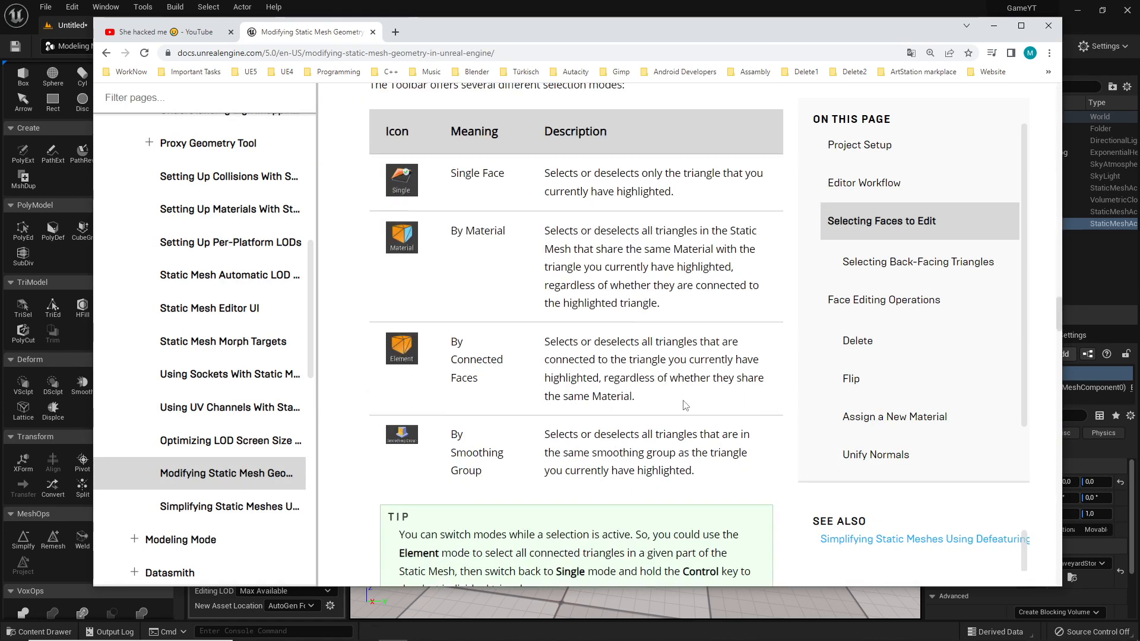
scroll(down, 3)
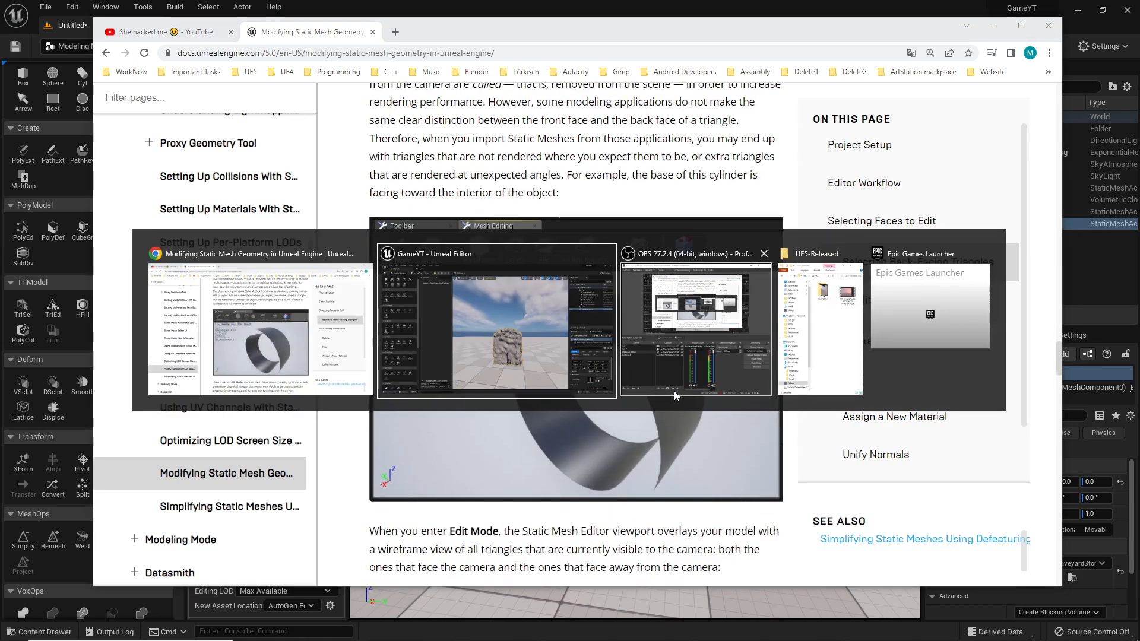
click(496, 324)
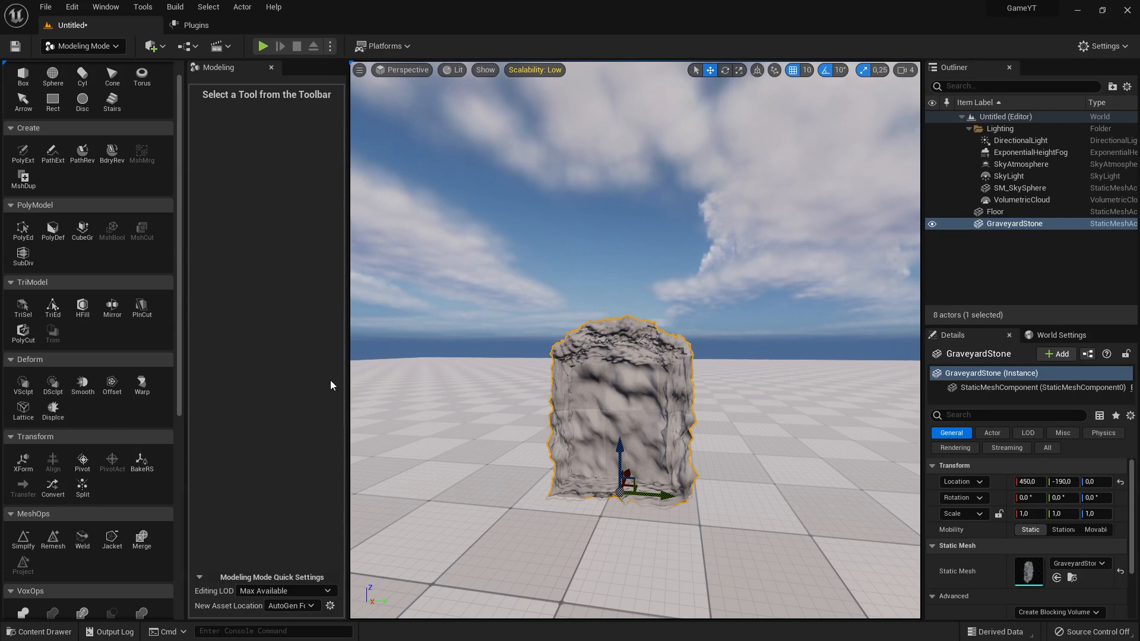
mouse_move(302, 395)
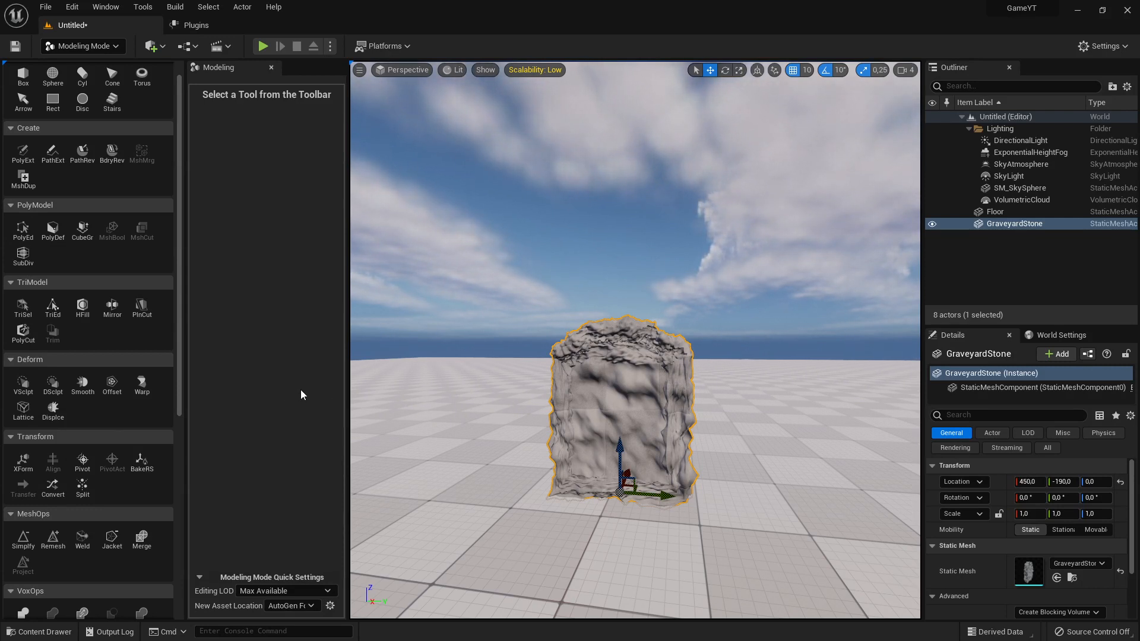
mouse_move(105, 347)
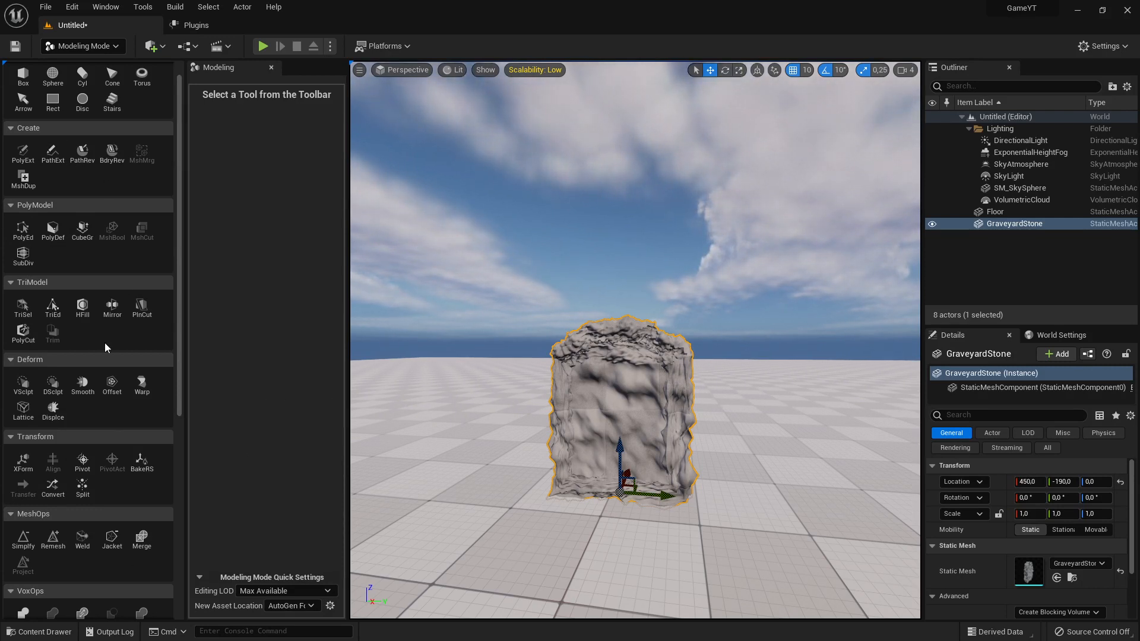
mouse_move(282, 566)
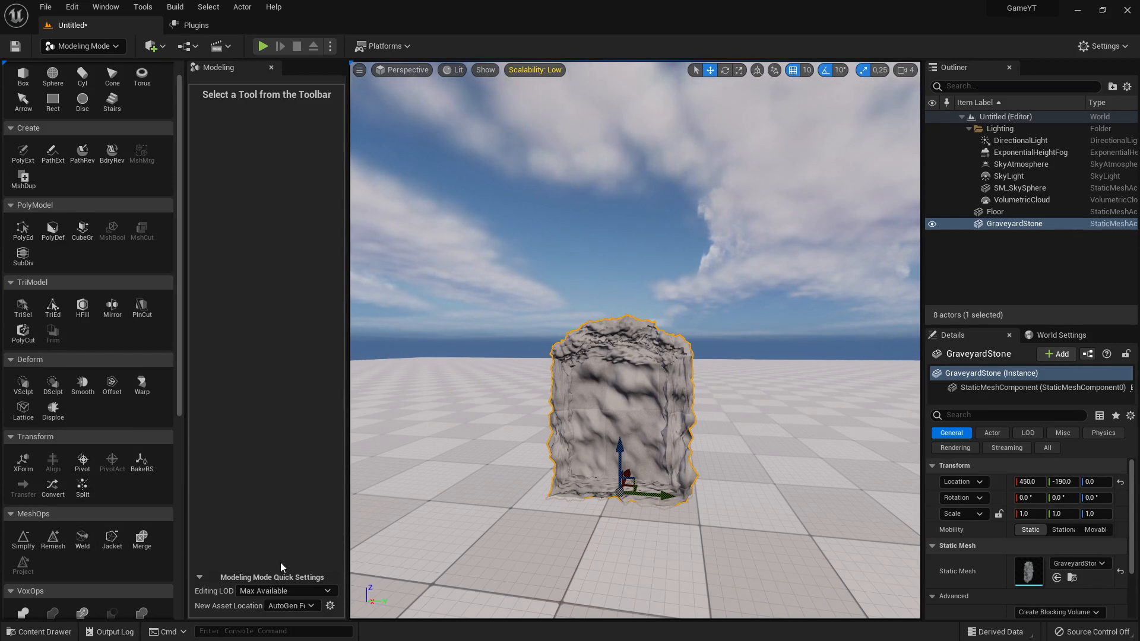
mouse_move(311, 528)
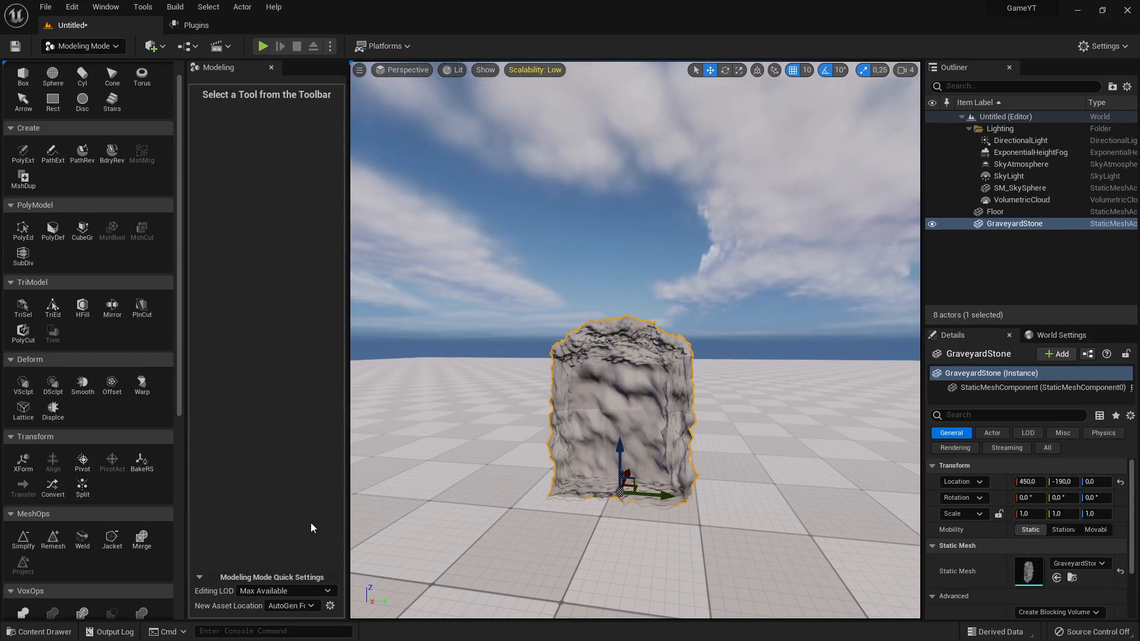